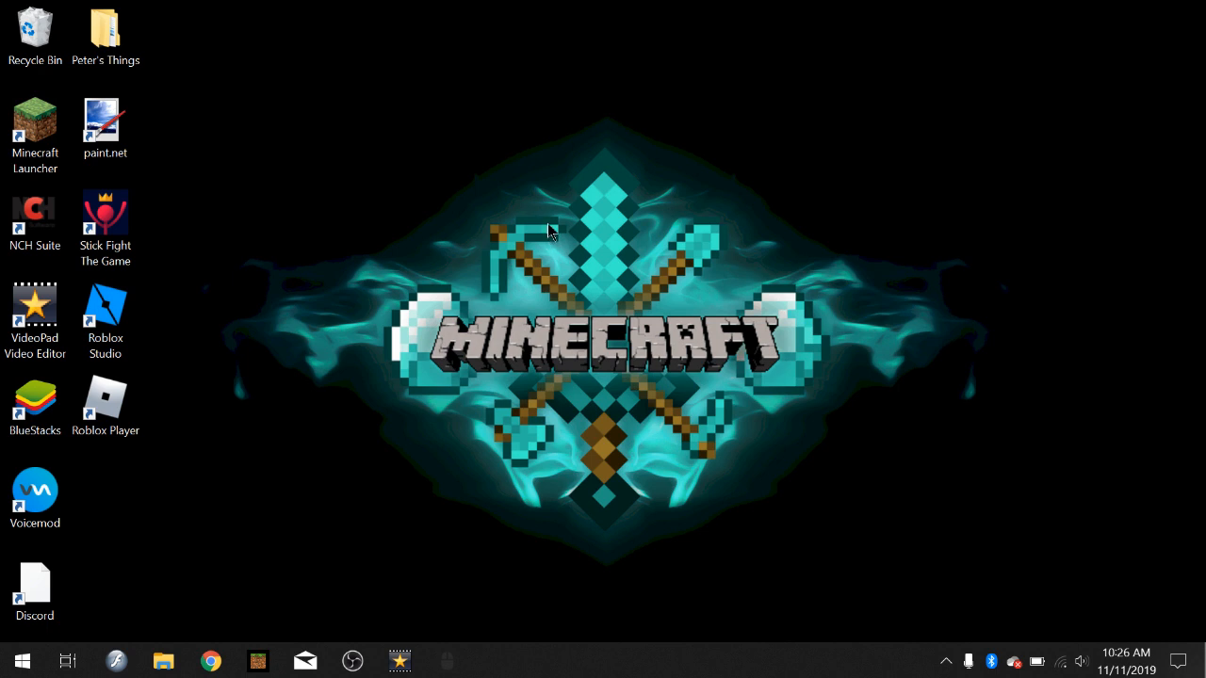
mouse_move(588, 141)
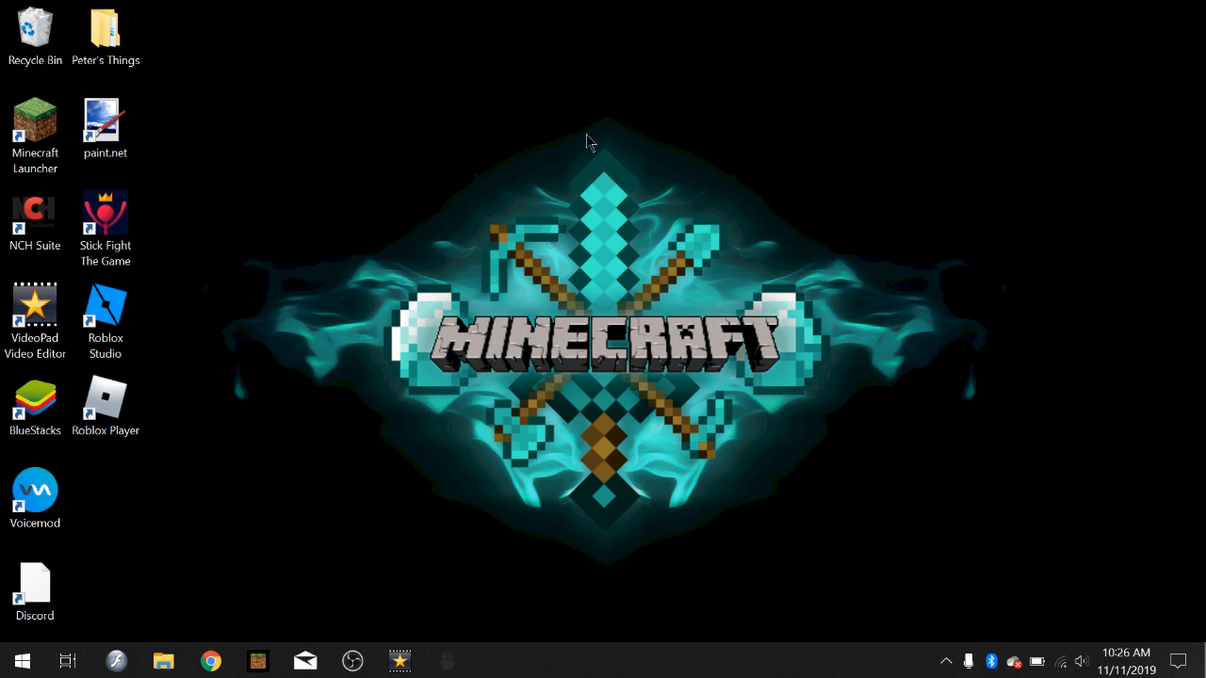
mouse_move(405, 177)
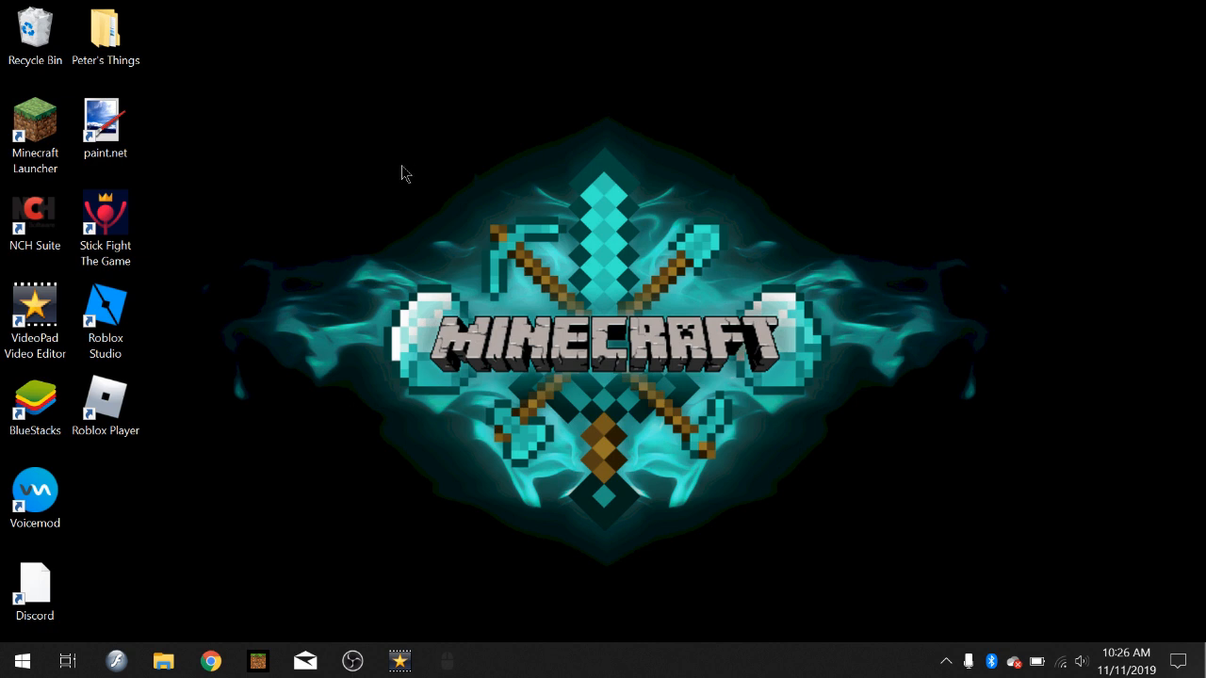
mouse_move(411, 378)
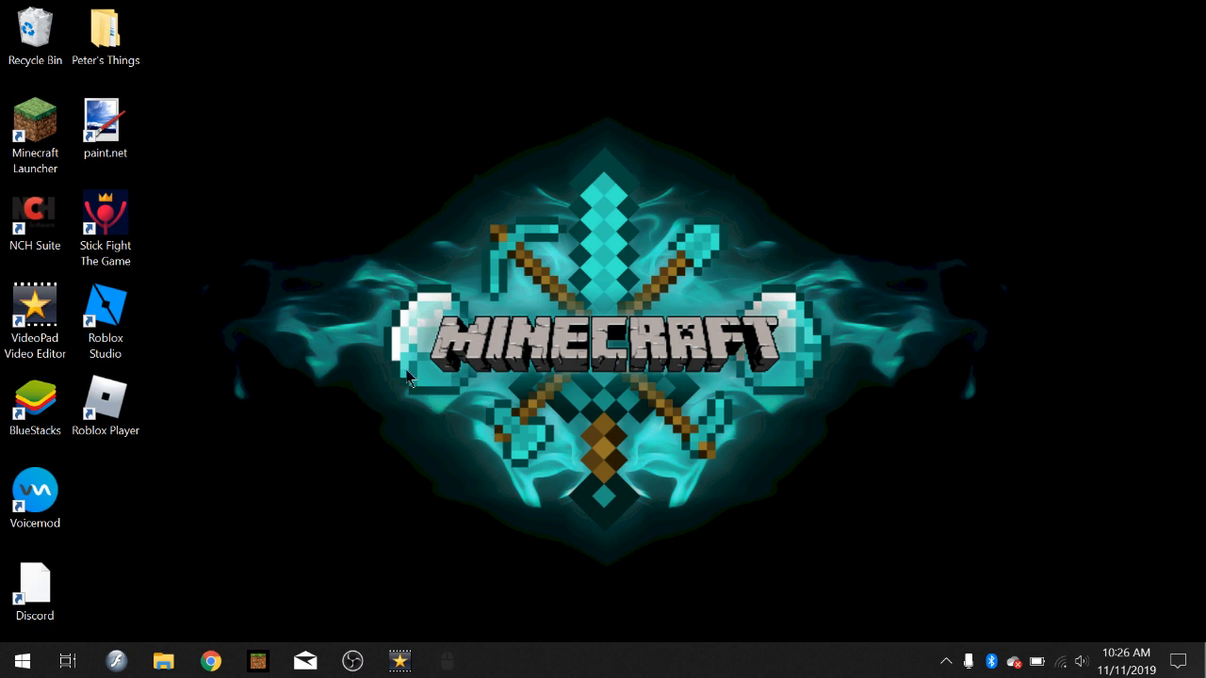
mouse_move(422, 321)
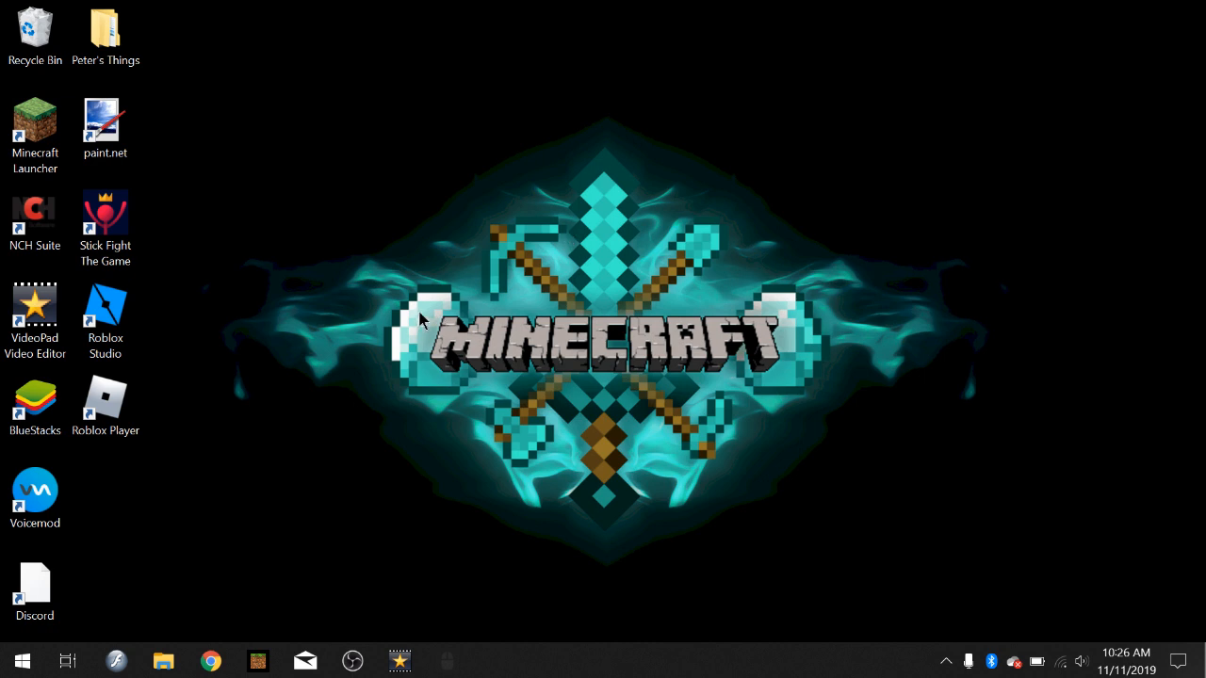
mouse_move(219, 512)
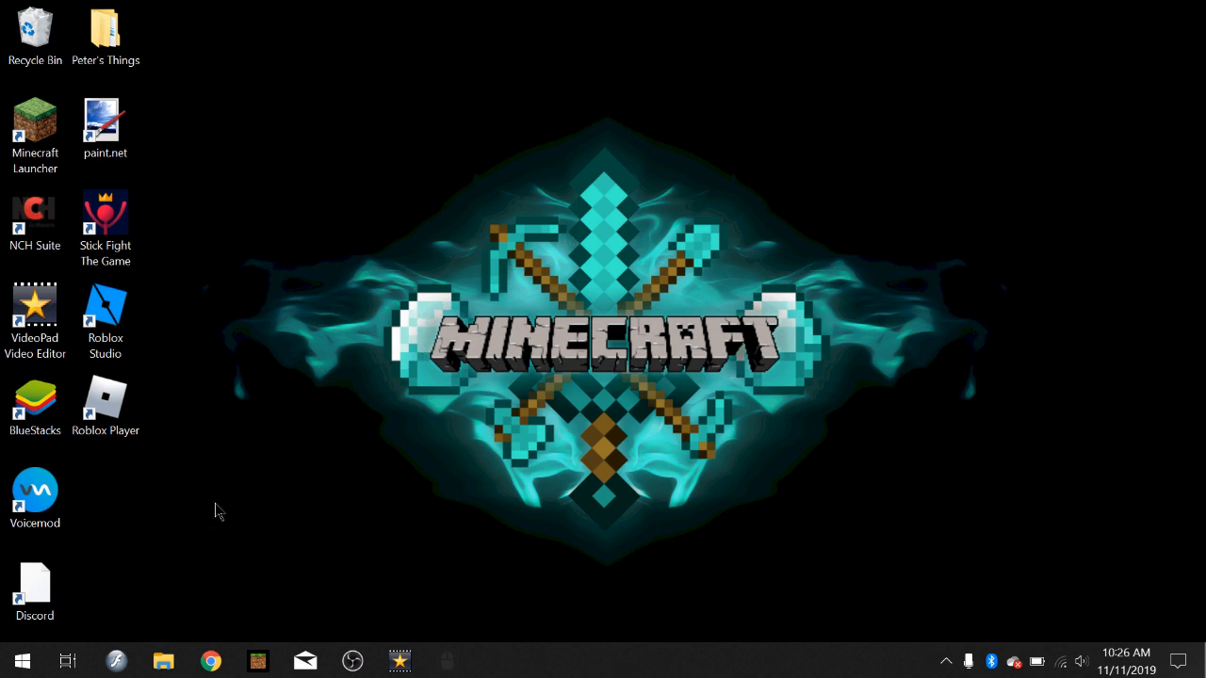
mouse_move(431, 328)
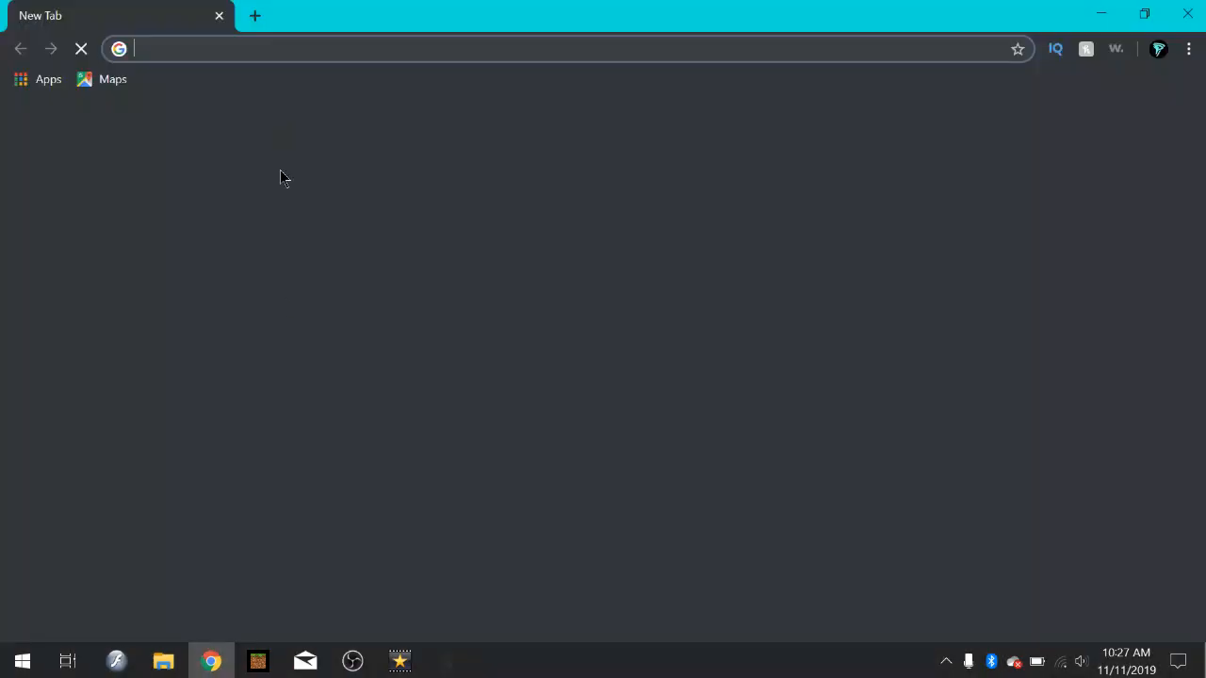
Search the web for the MCPE original textures pack in Chrome.
type("paint.net")
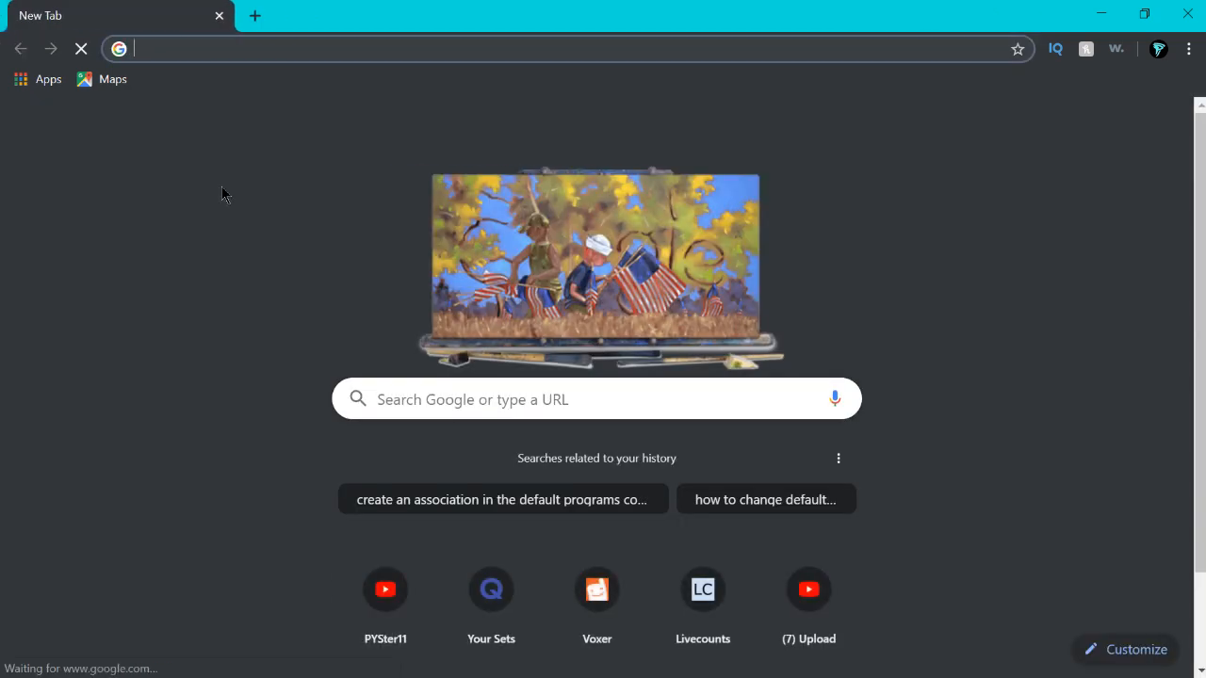
type("m")
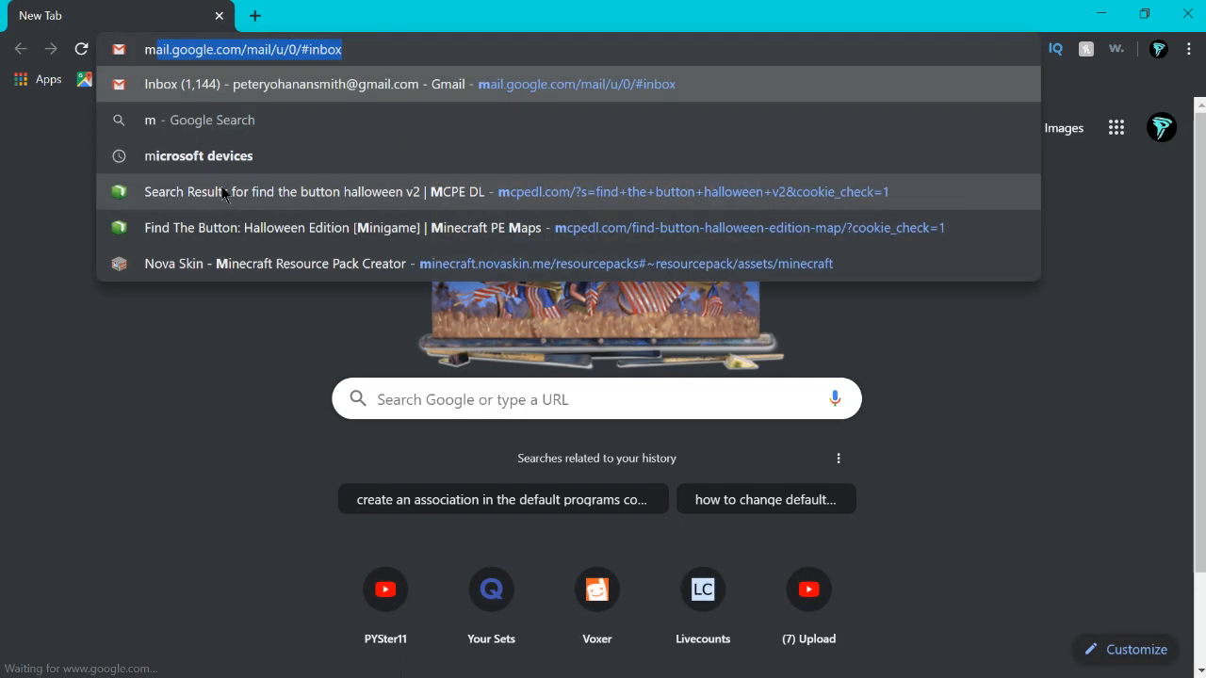
type("mcpe")
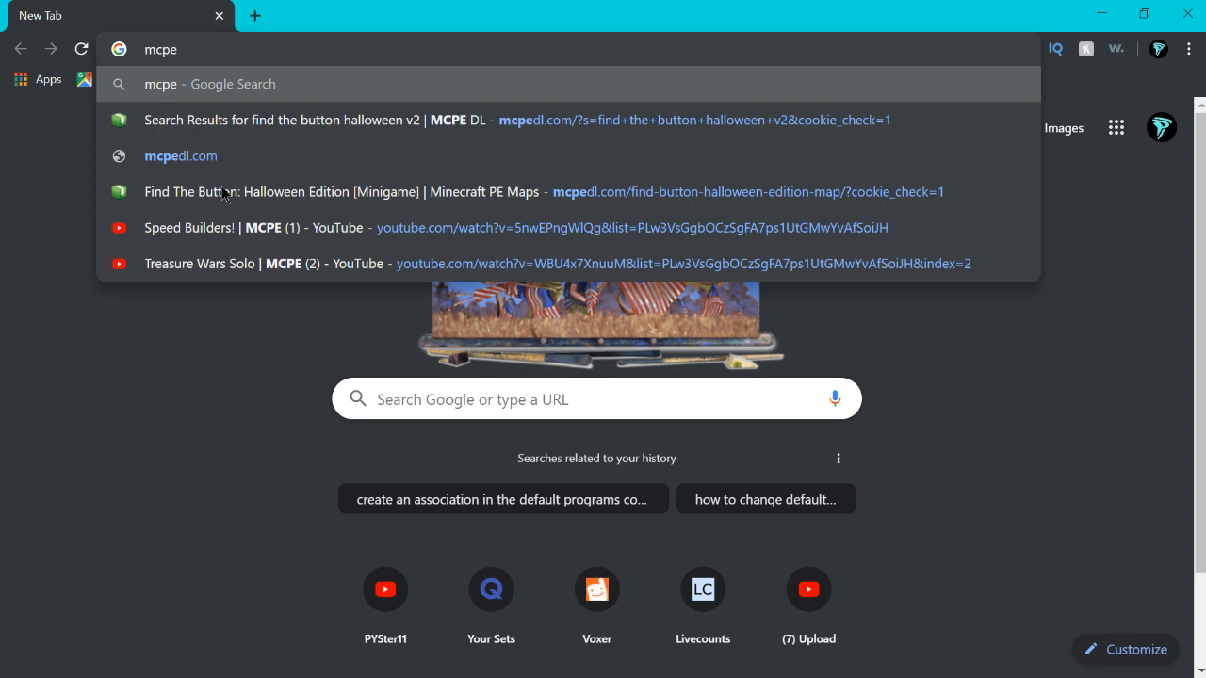
type("orignial t")
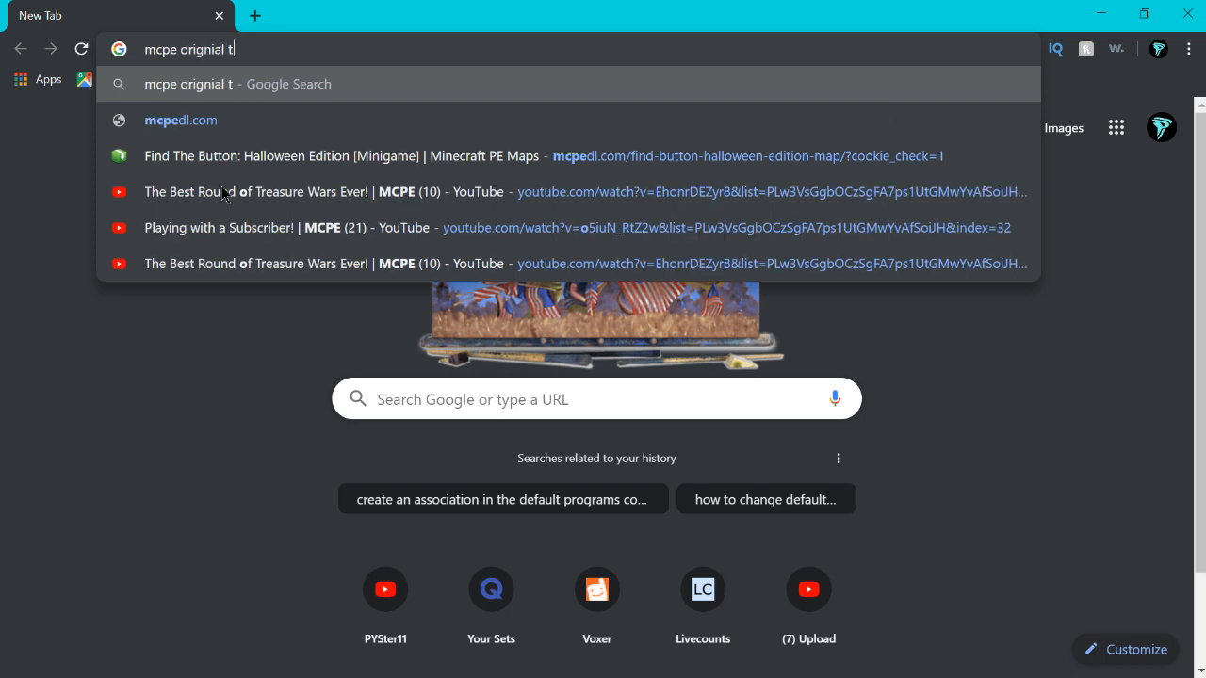
type("extures")
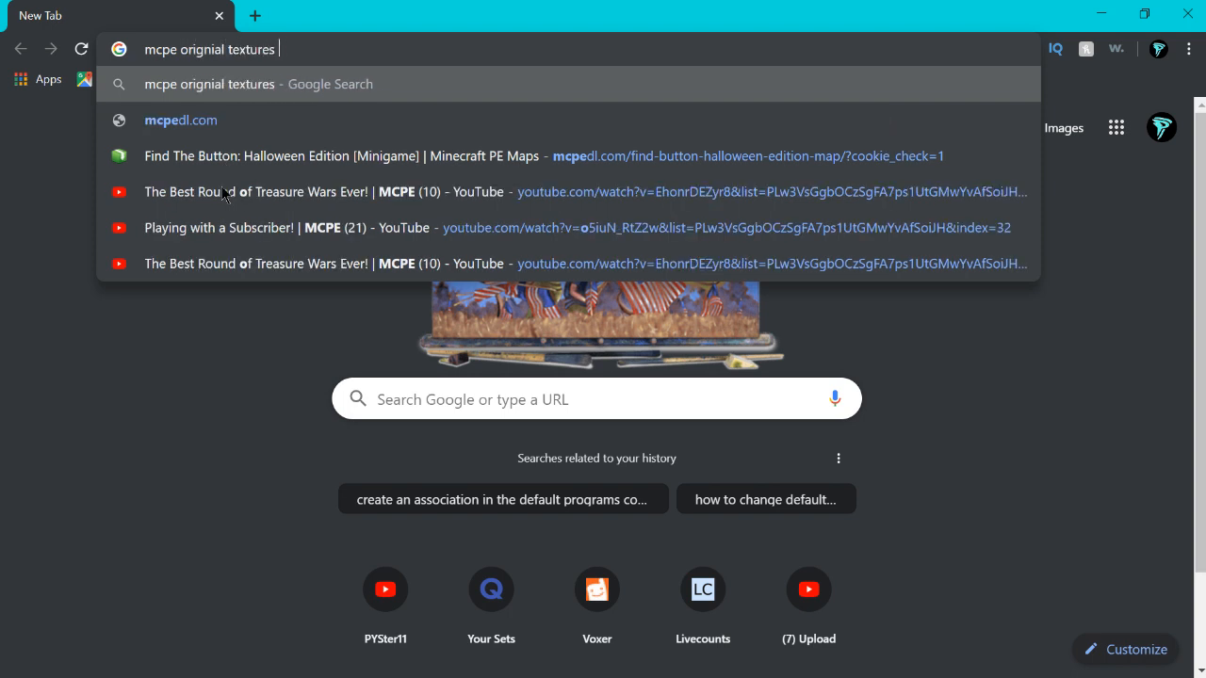
type("texture pca")
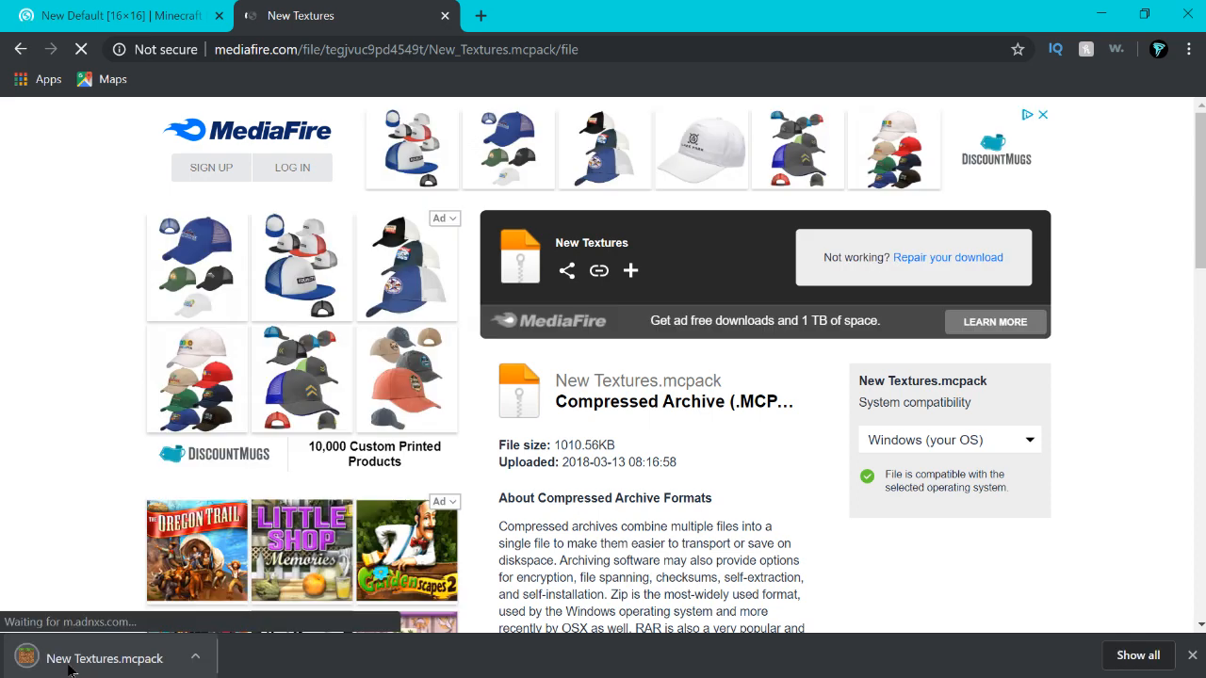
Open the downloaded New Textures.mcpack so it imports into Minecraft.
left_click(104, 659)
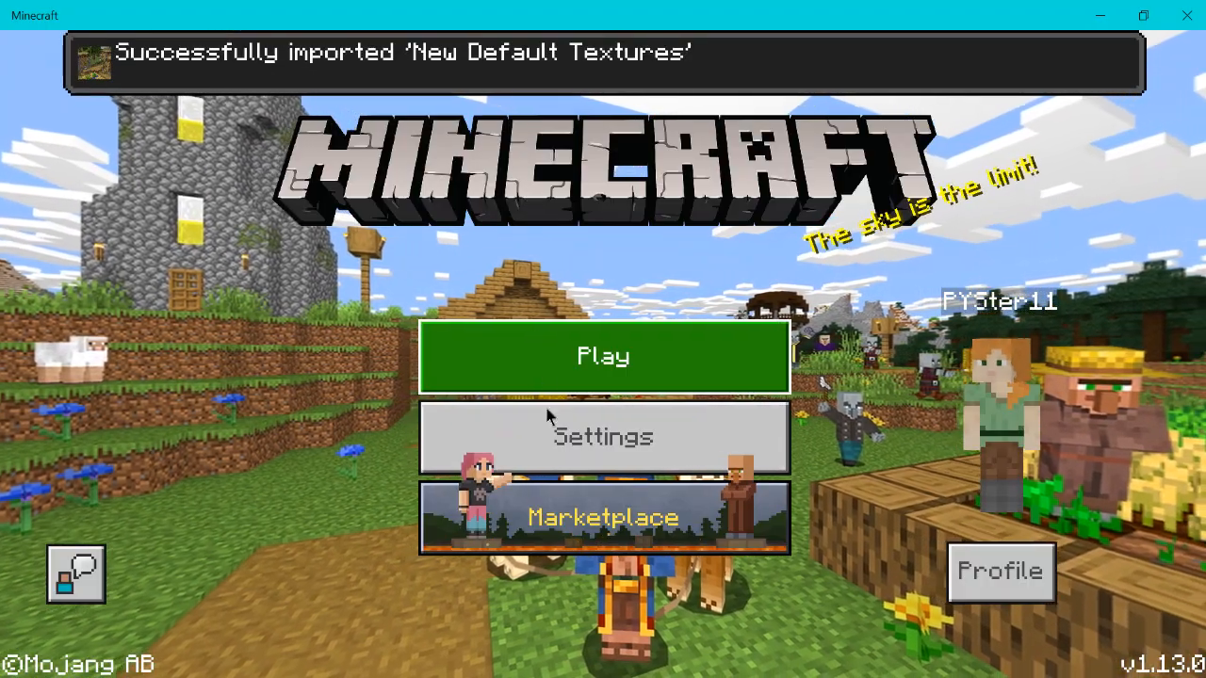
In Minecraft Settings, show Global Resources and expand the Active packs list.
left_click(603, 437)
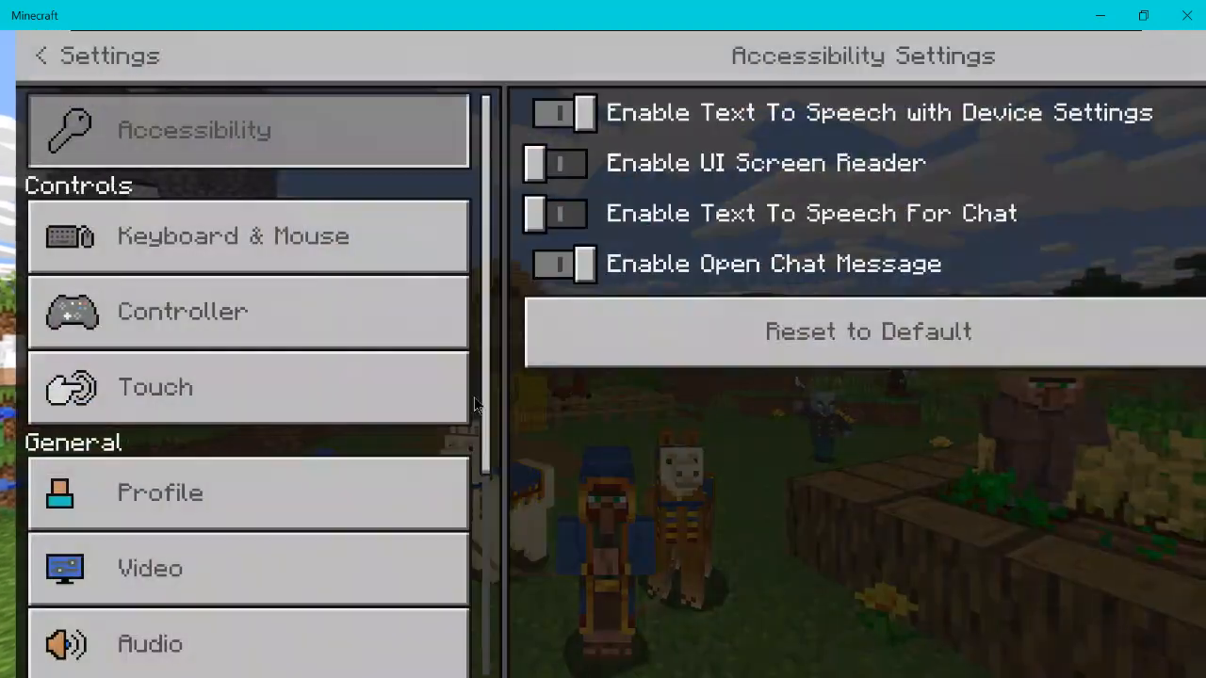
left_click(230, 467)
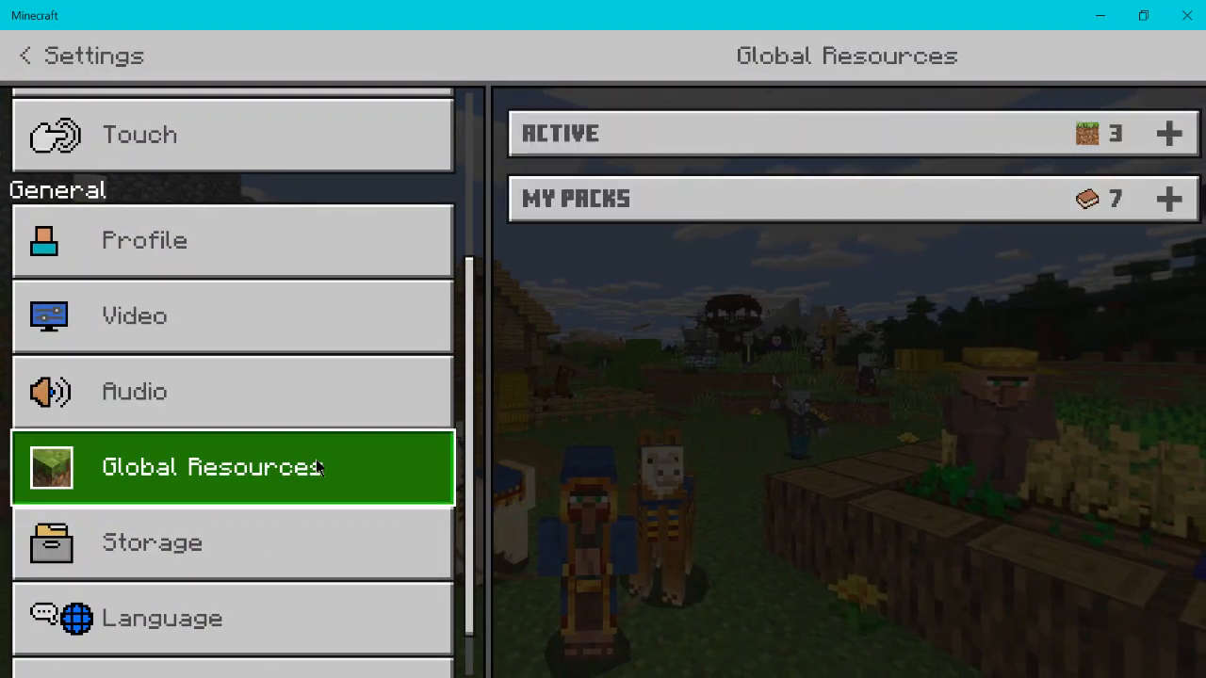
left_click(854, 132)
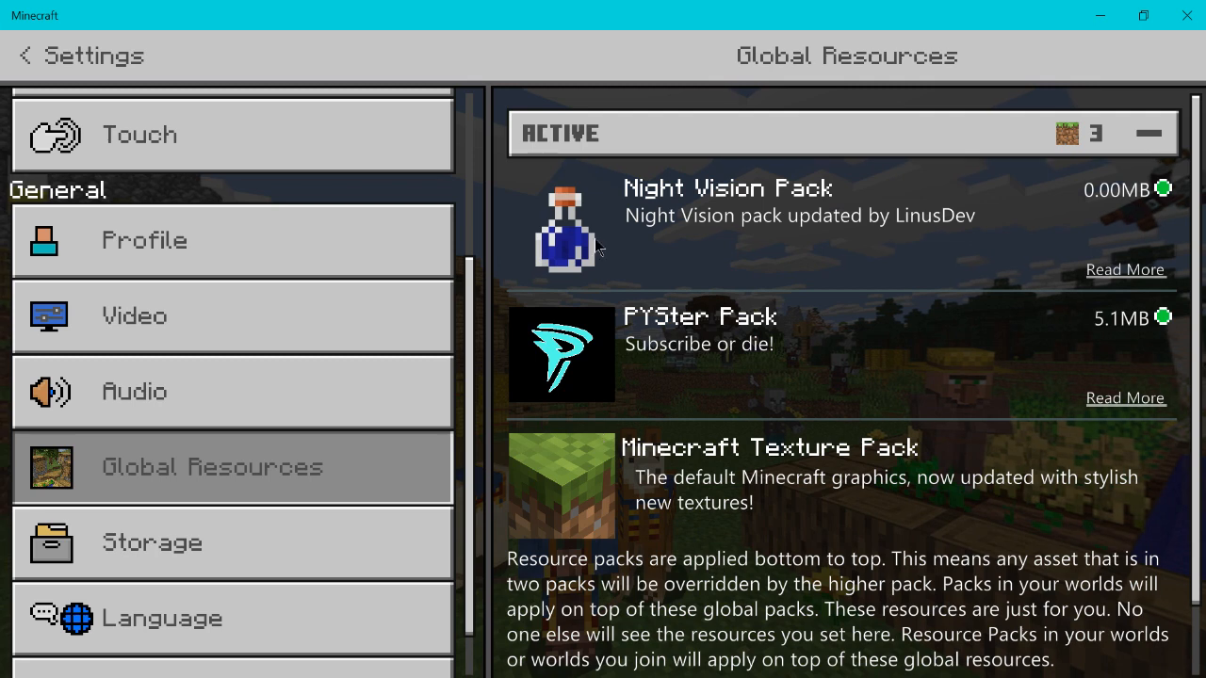
left_click(1149, 132)
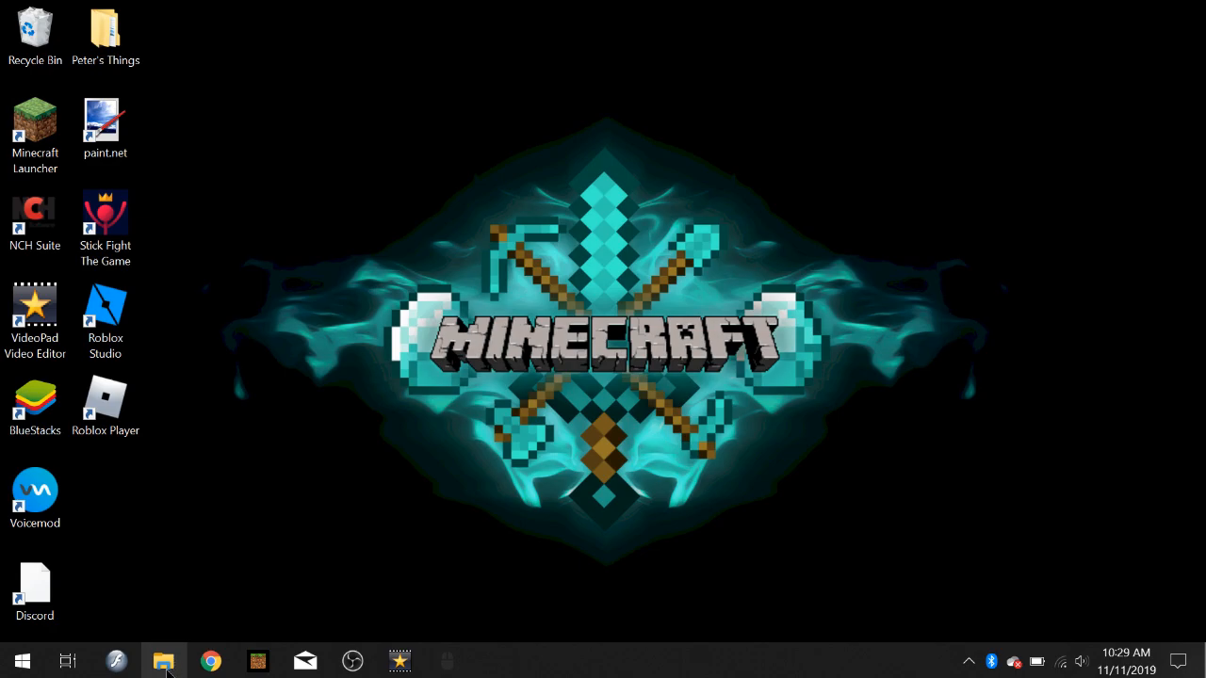
Open File Explorer and navigate to the %appdata% Roaming folder.
left_click(162, 659)
type("%")
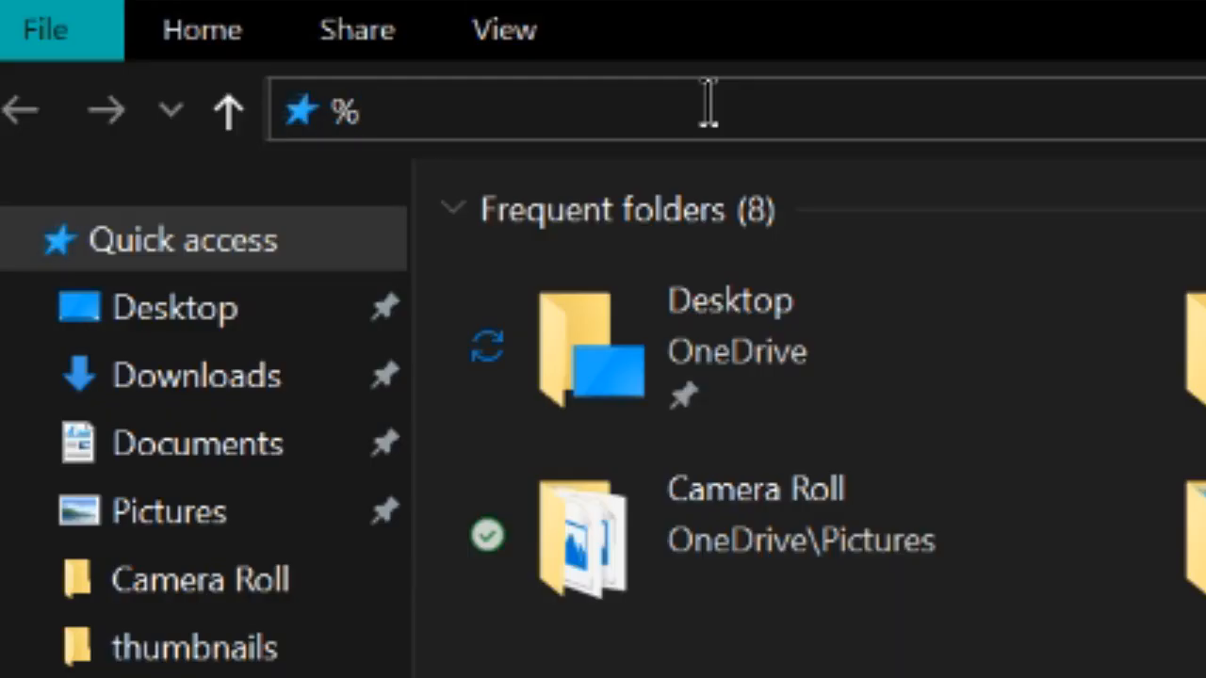
type("appdata")
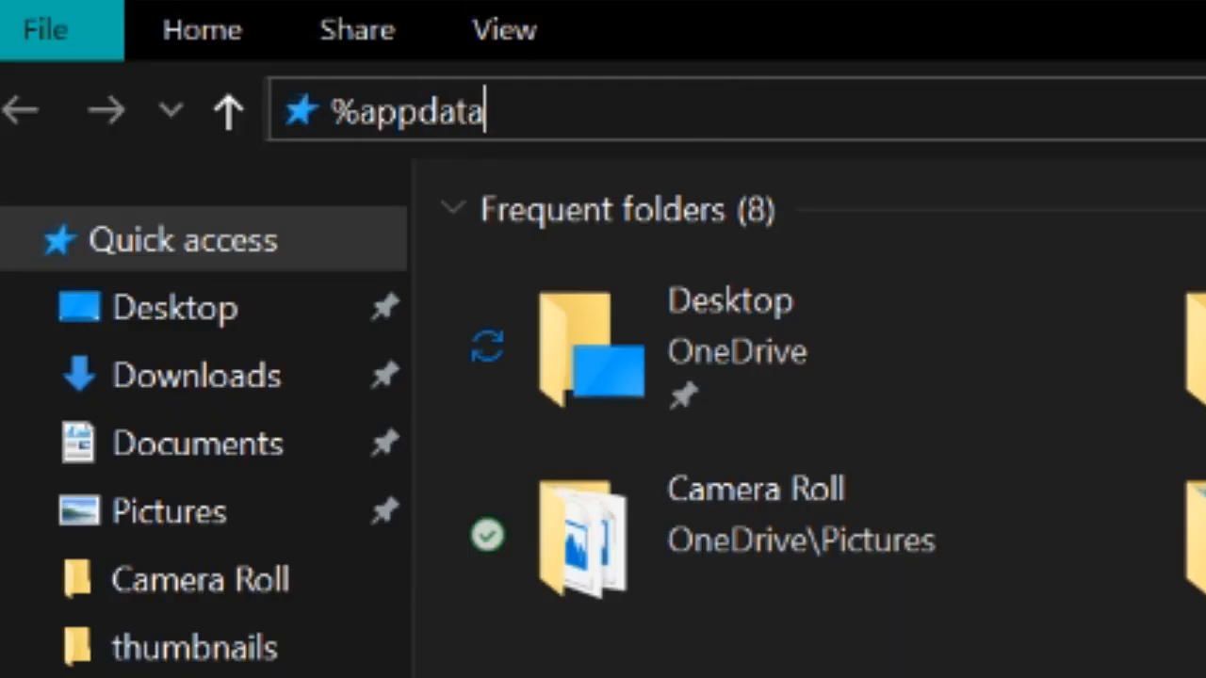
type("%")
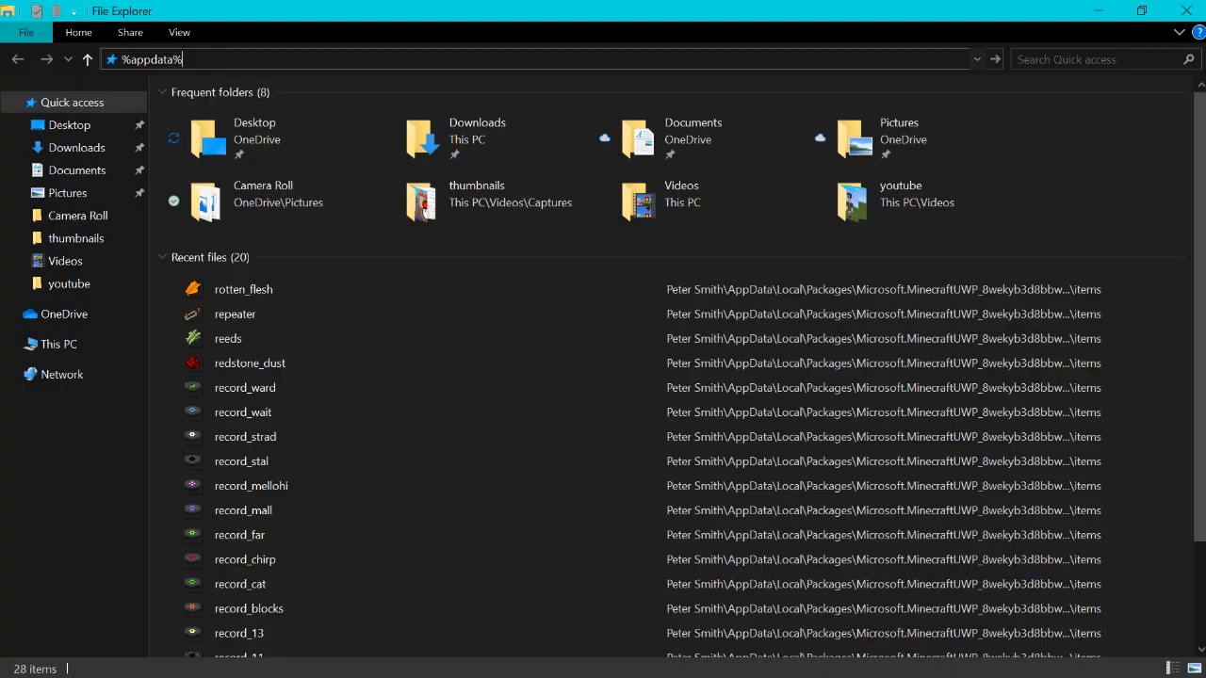
key("Return")
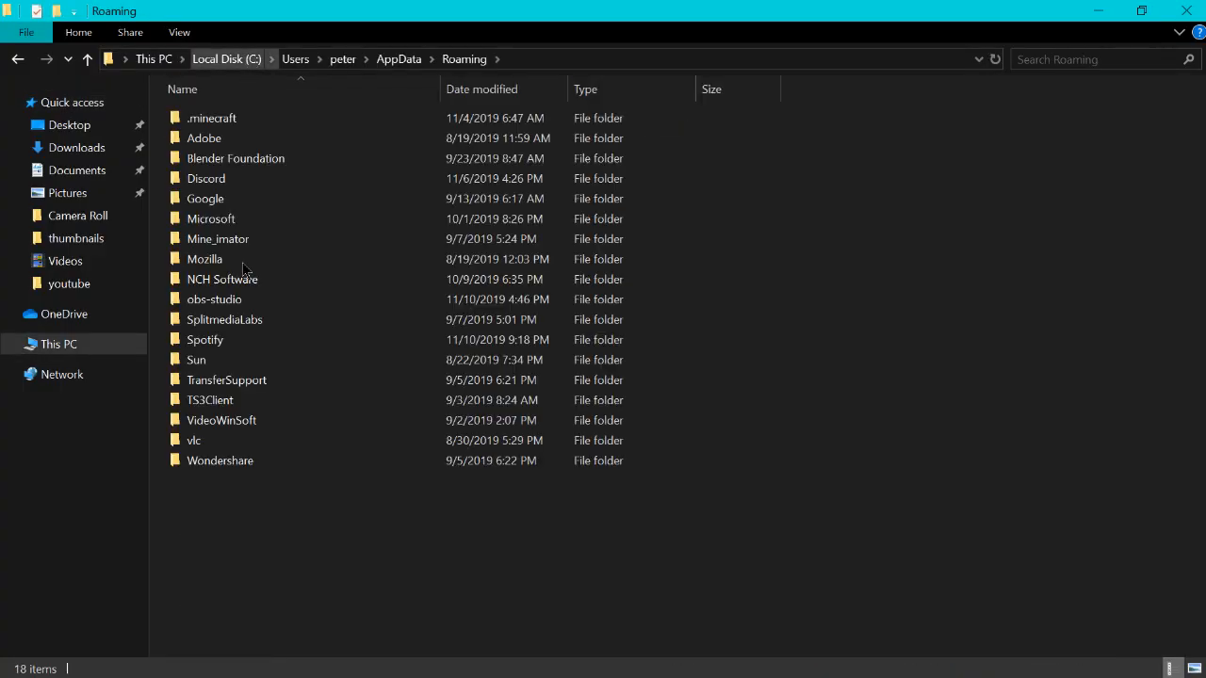
left_click(196, 360)
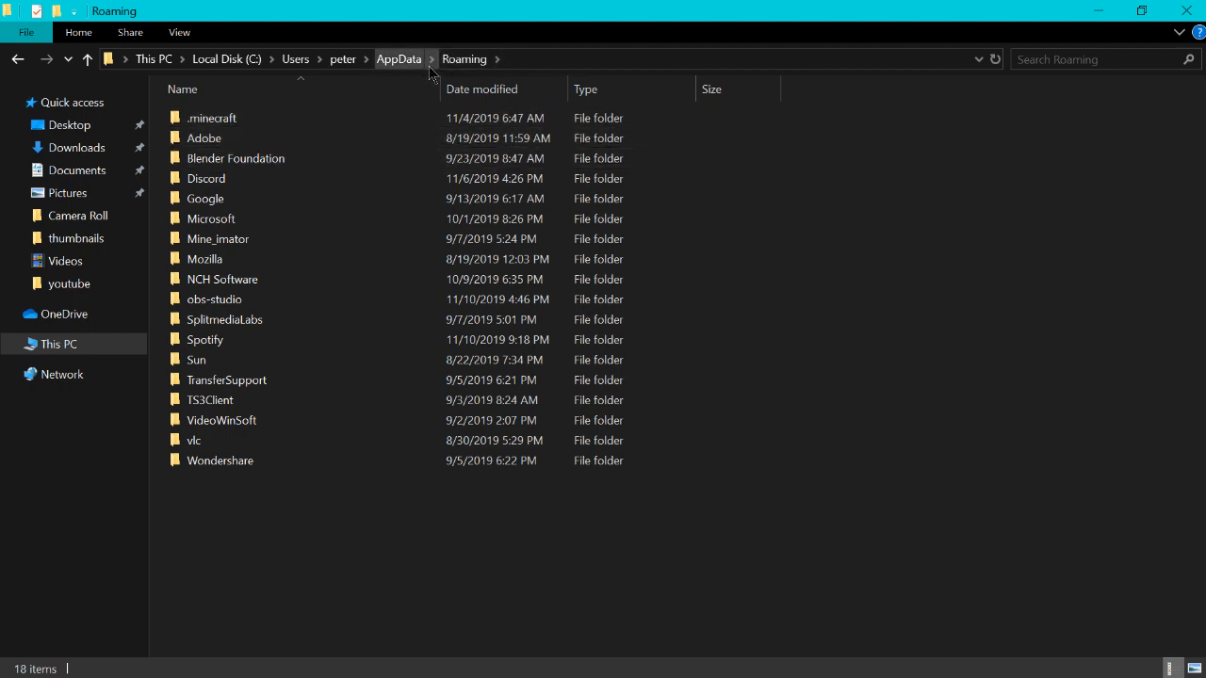
mouse_move(388, 72)
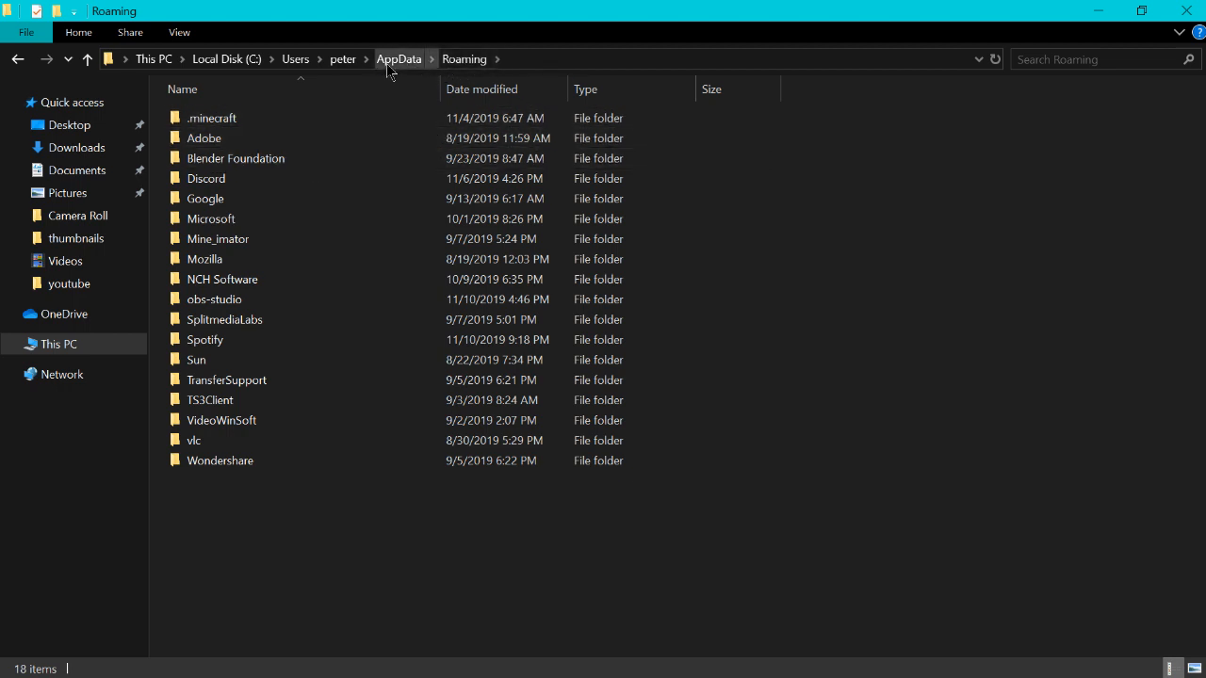
Navigate from AppData into Local > Packages > Microsoft.MinecraftUWP.
left_click(399, 59)
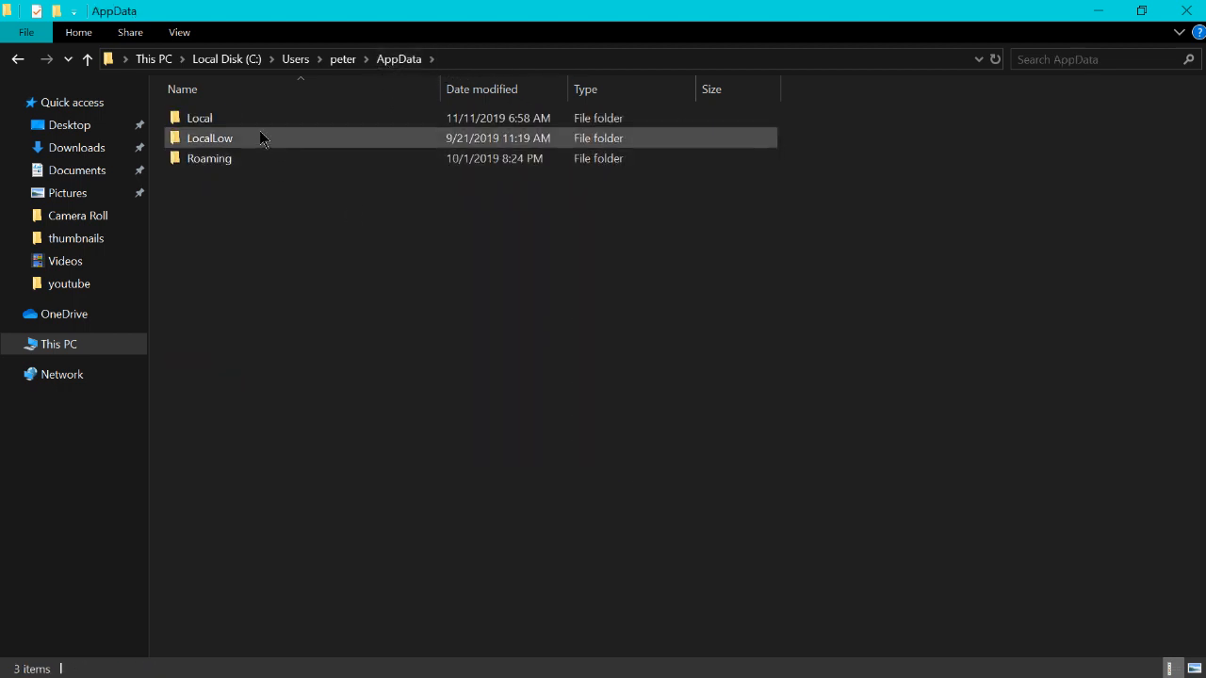
double_click(200, 117)
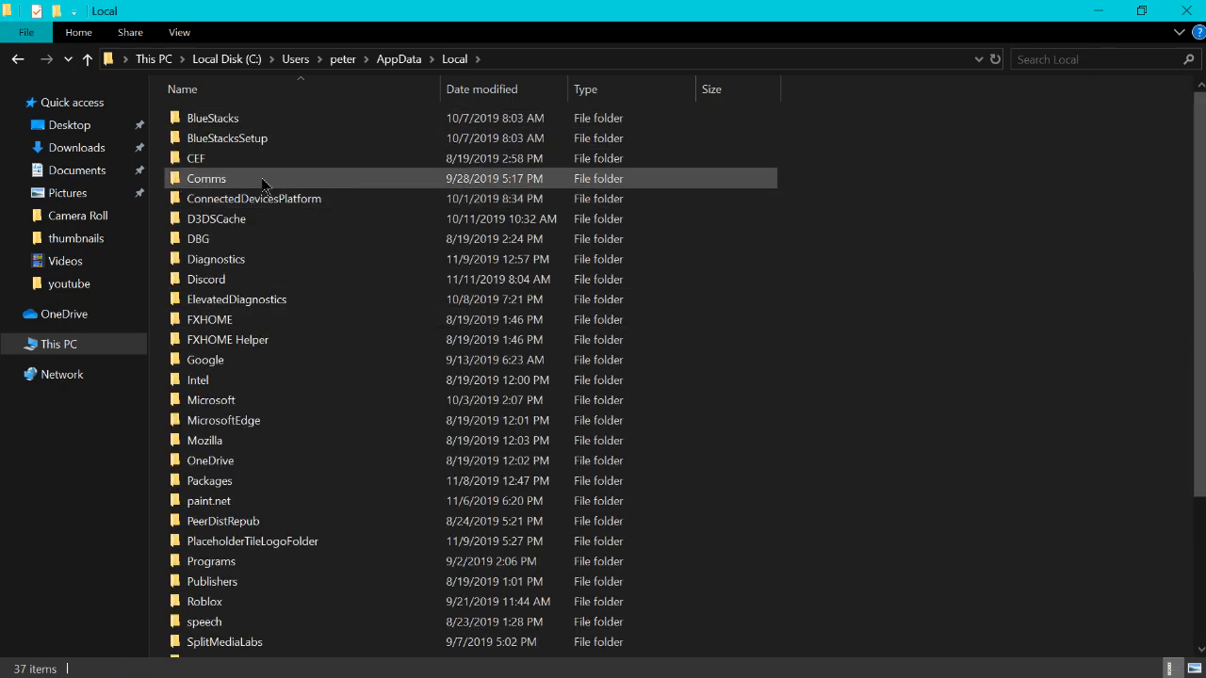
scroll("down", 3)
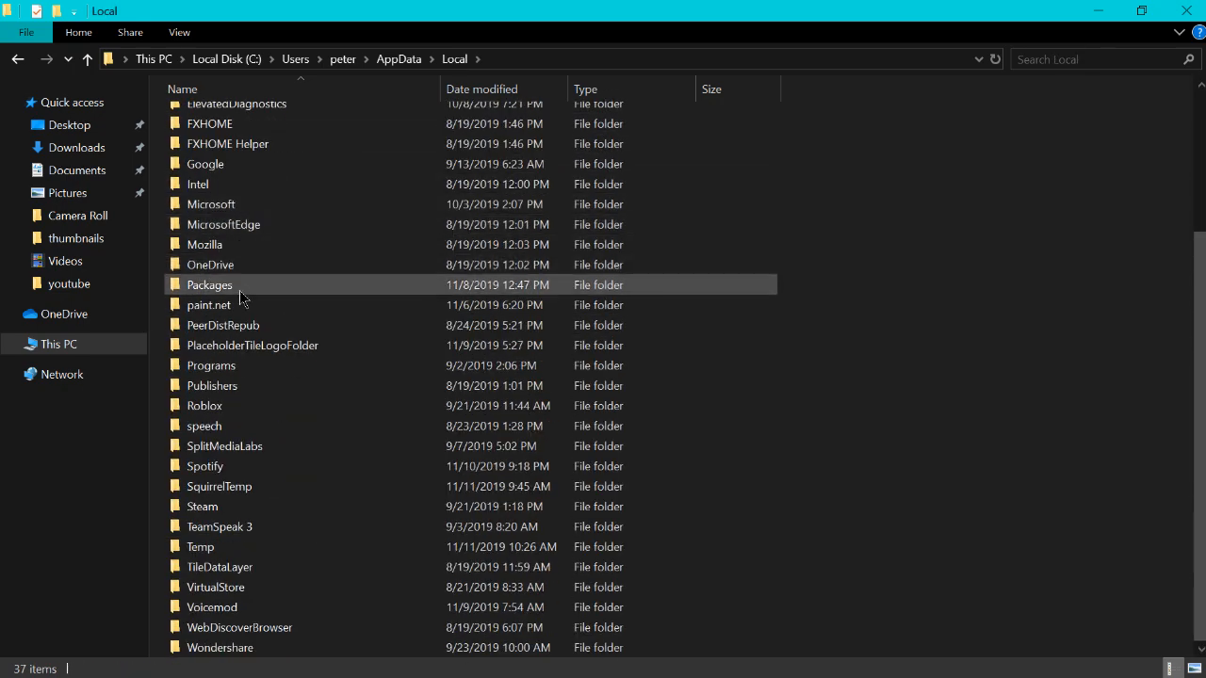
double_click(209, 284)
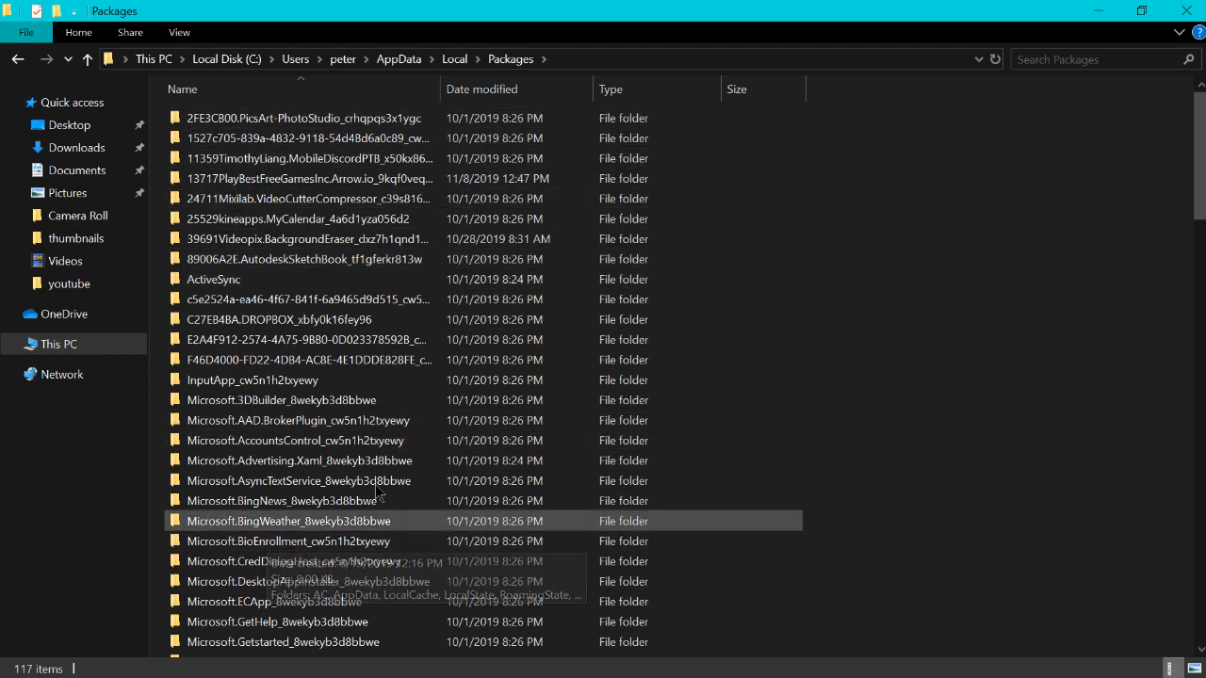
scroll("down", 3)
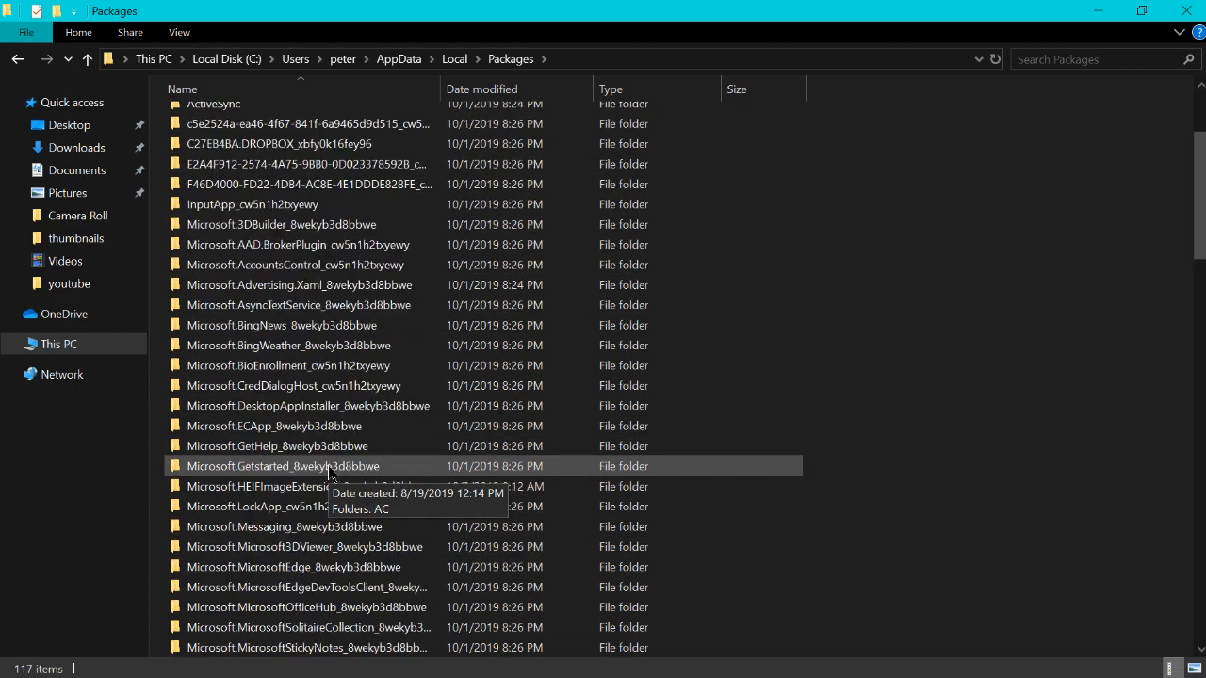
scroll("down", 3)
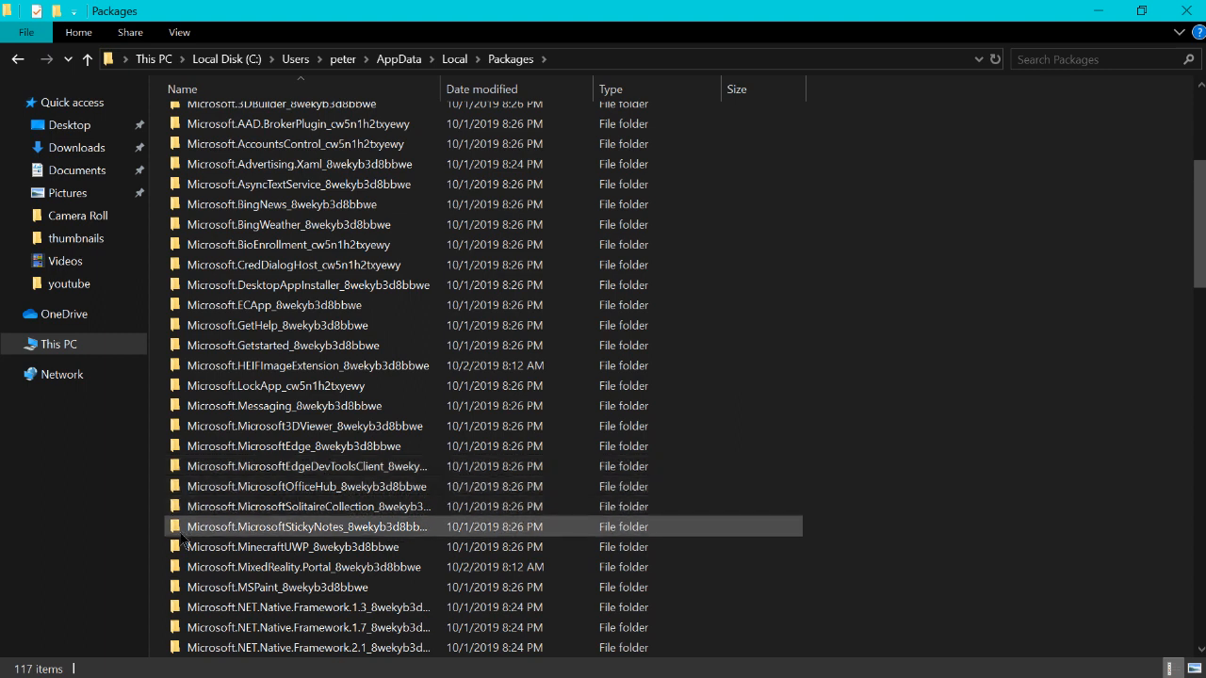
left_click(301, 565)
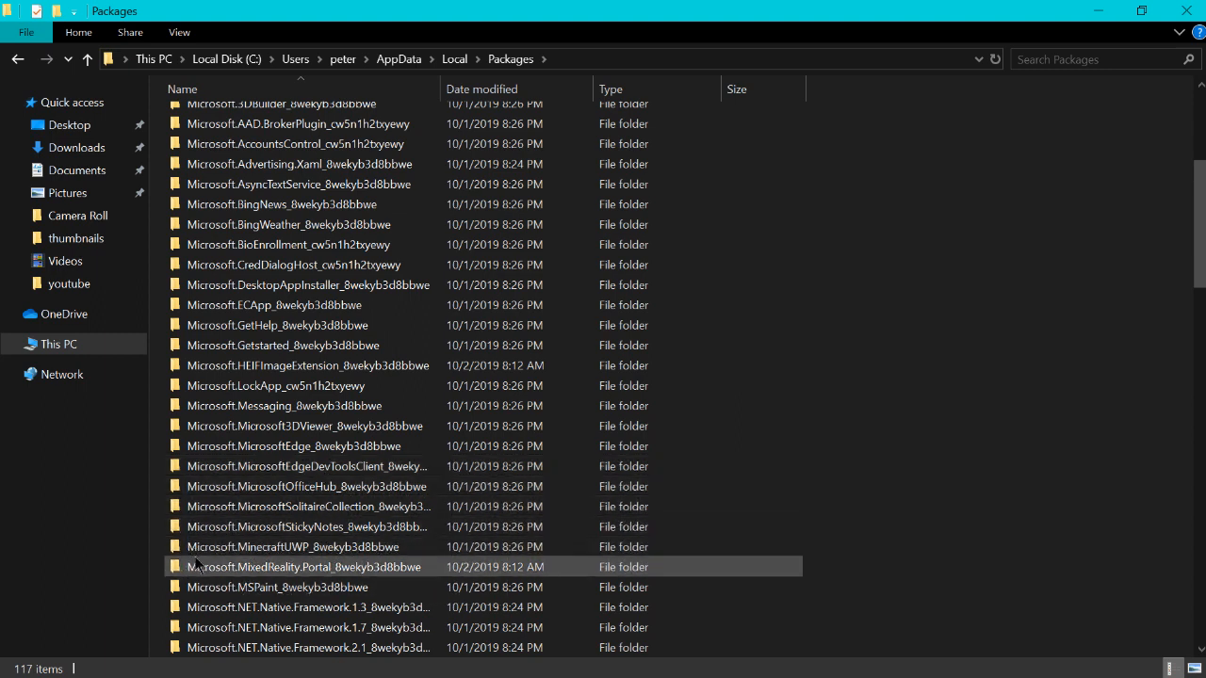
left_click(301, 546)
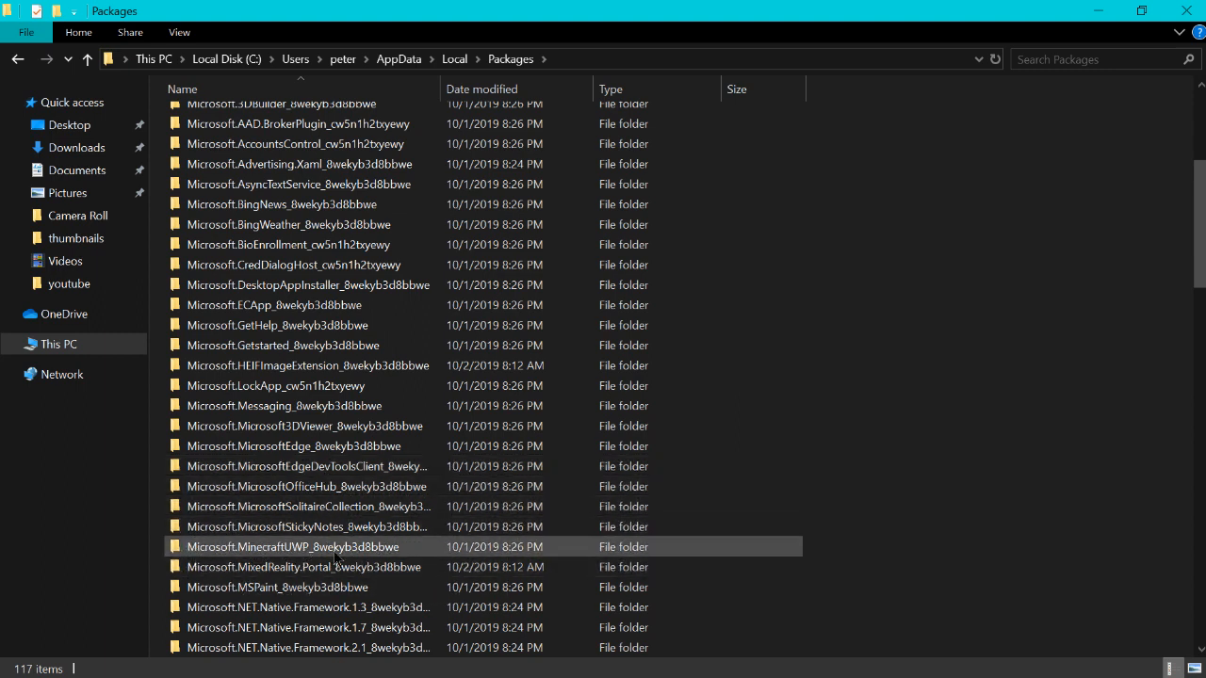
double_click(290, 546)
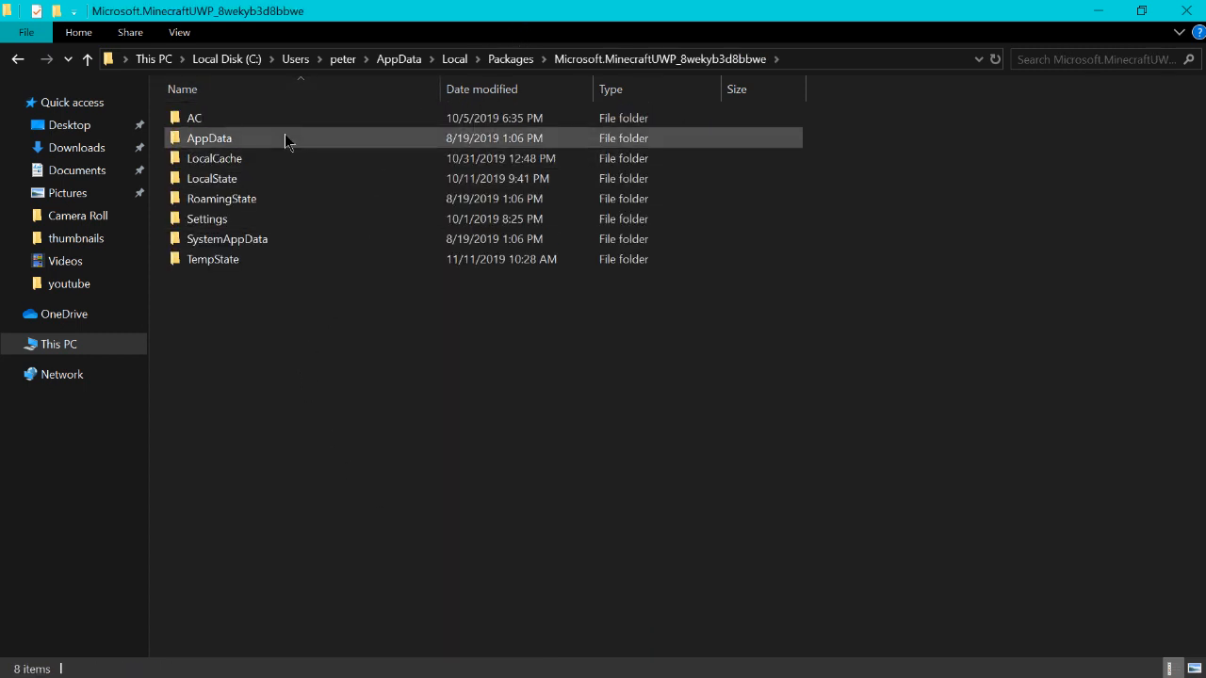
mouse_move(279, 151)
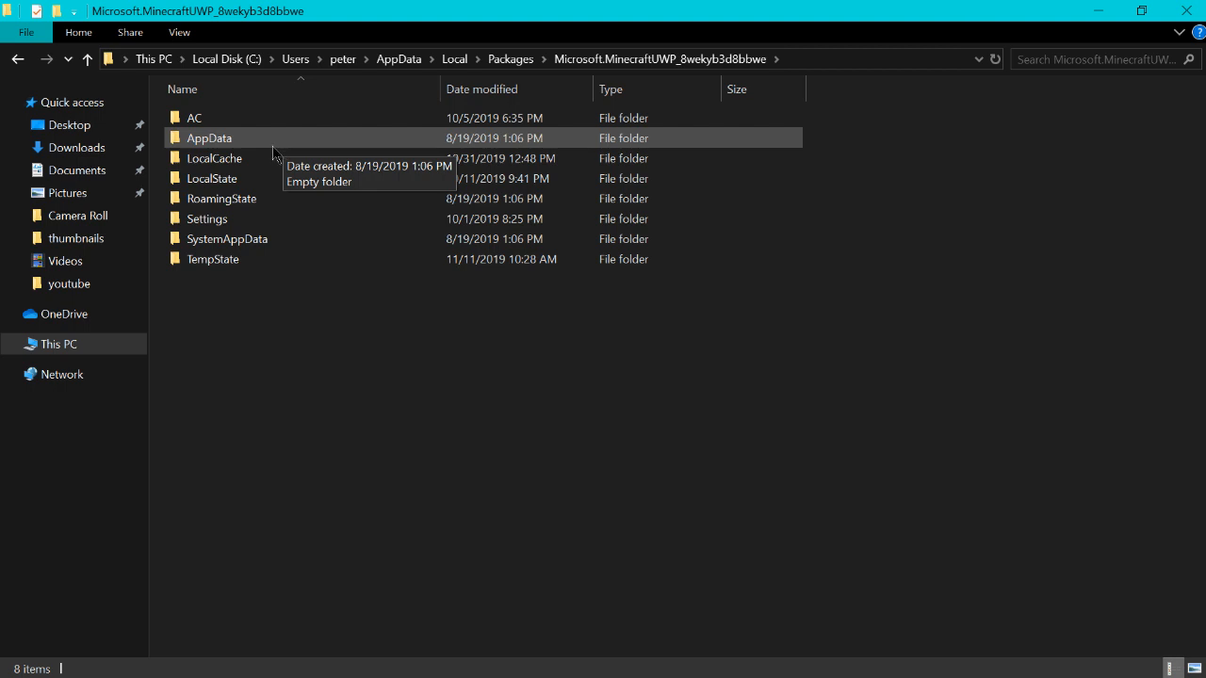
Continue into LocalState > games > com.mojang > resource_packs > NewDefault.
double_click(211, 177)
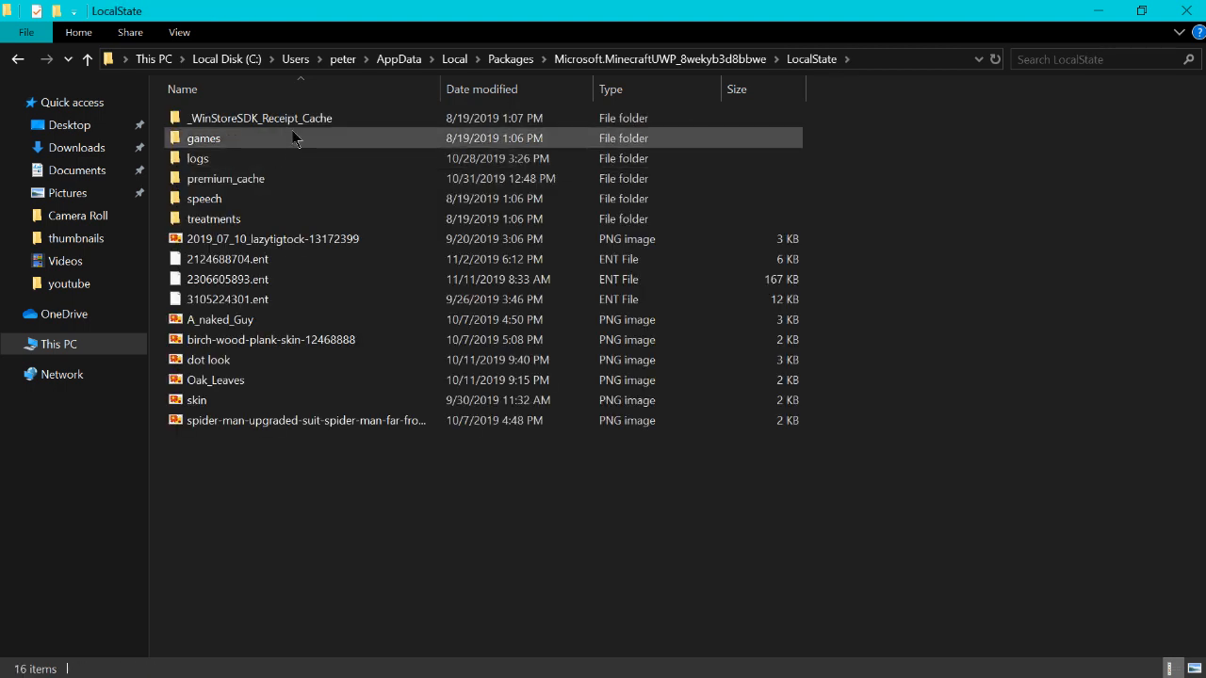
mouse_move(243, 147)
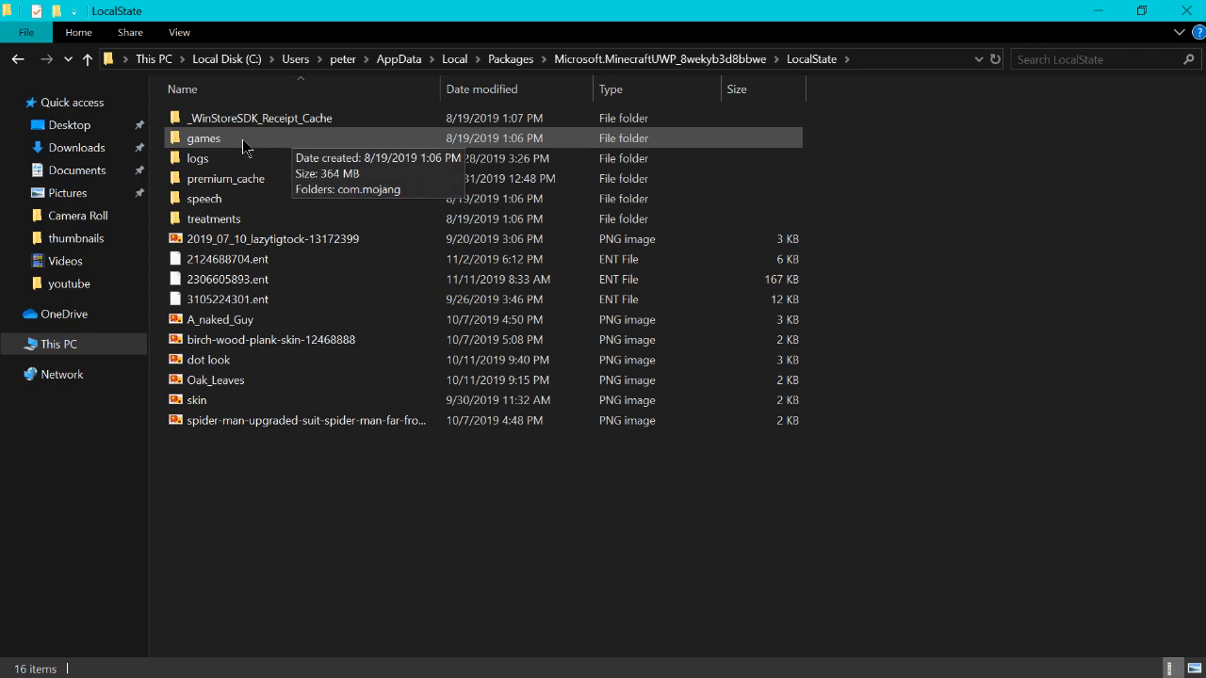
double_click(204, 138)
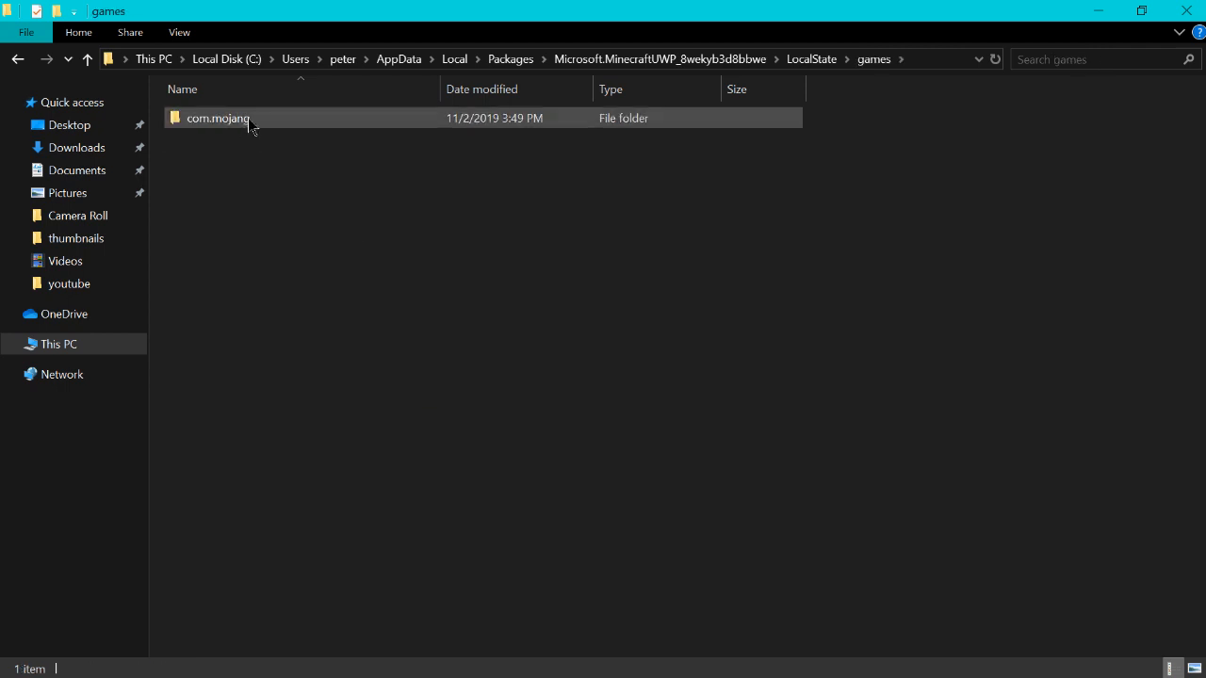
double_click(218, 117)
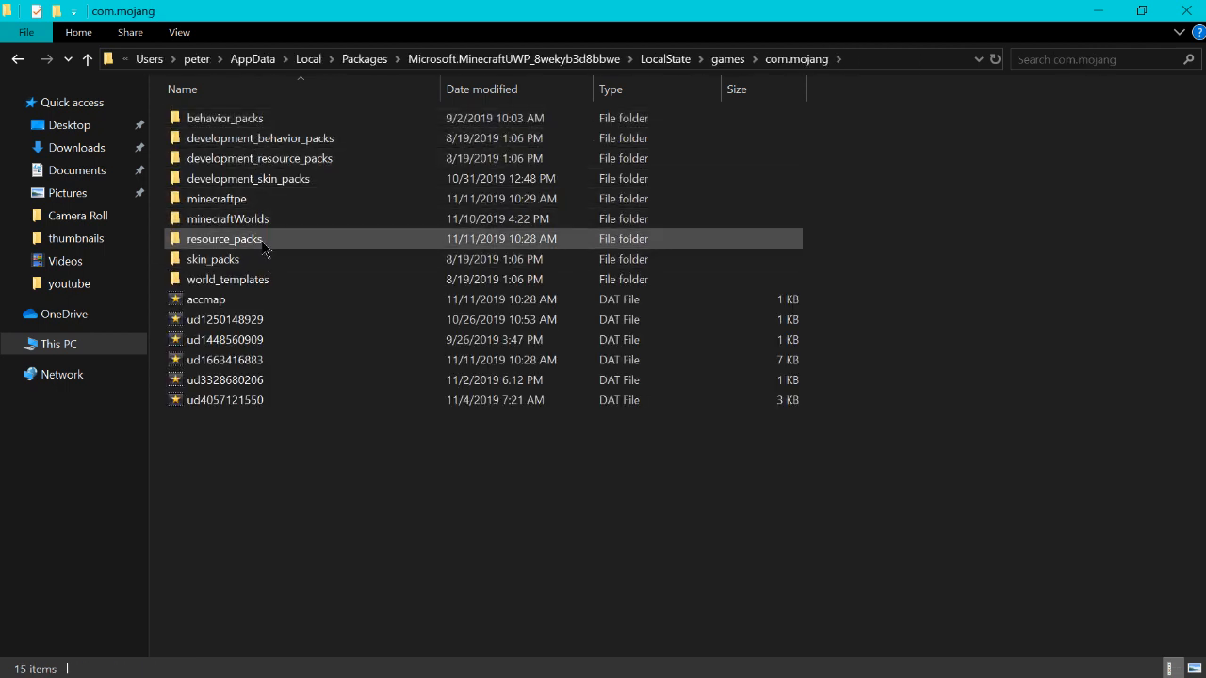
double_click(224, 237)
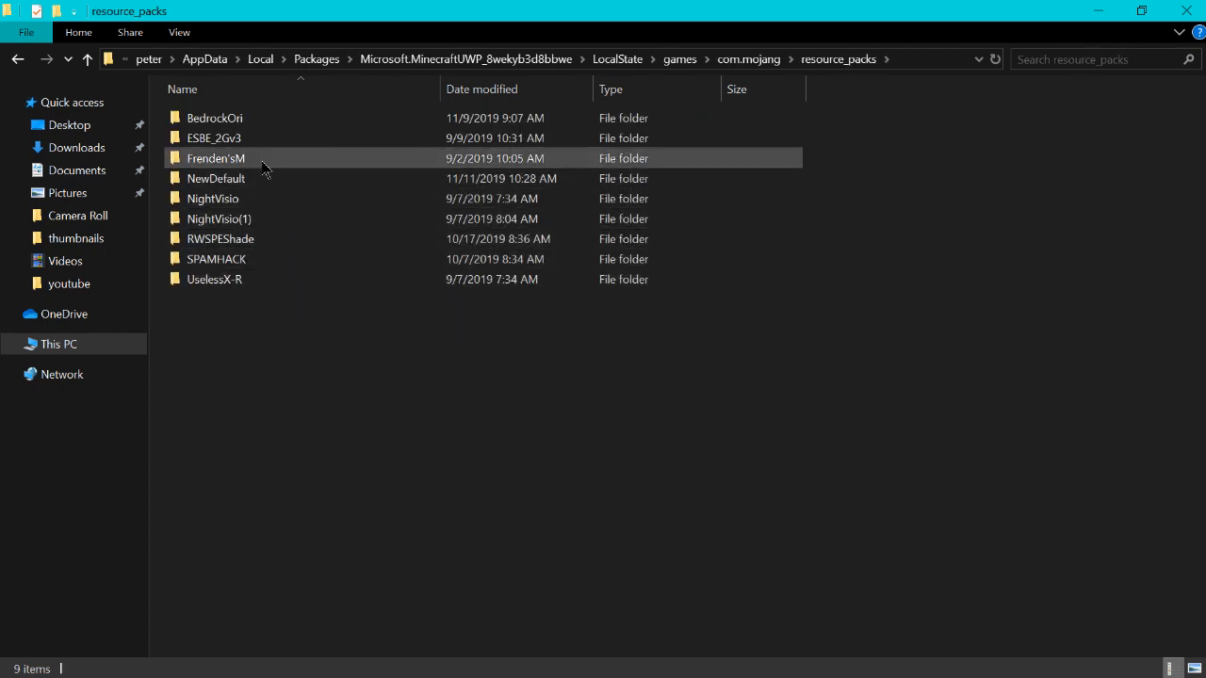
mouse_move(283, 317)
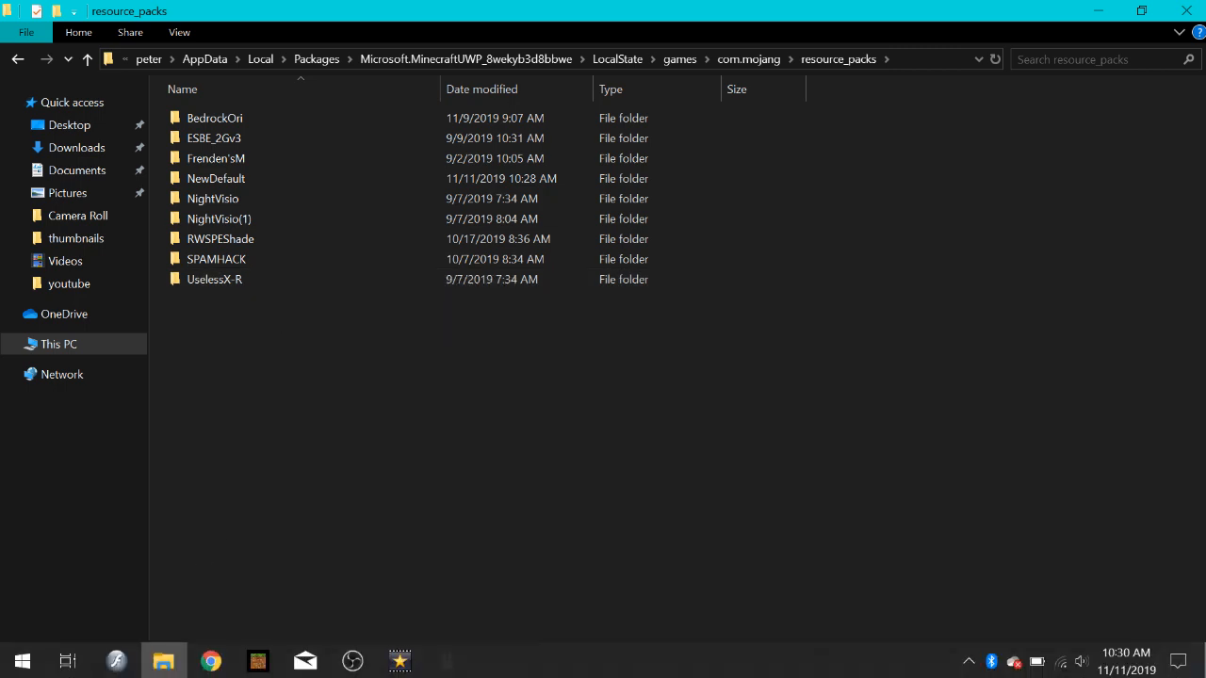
left_click(215, 137)
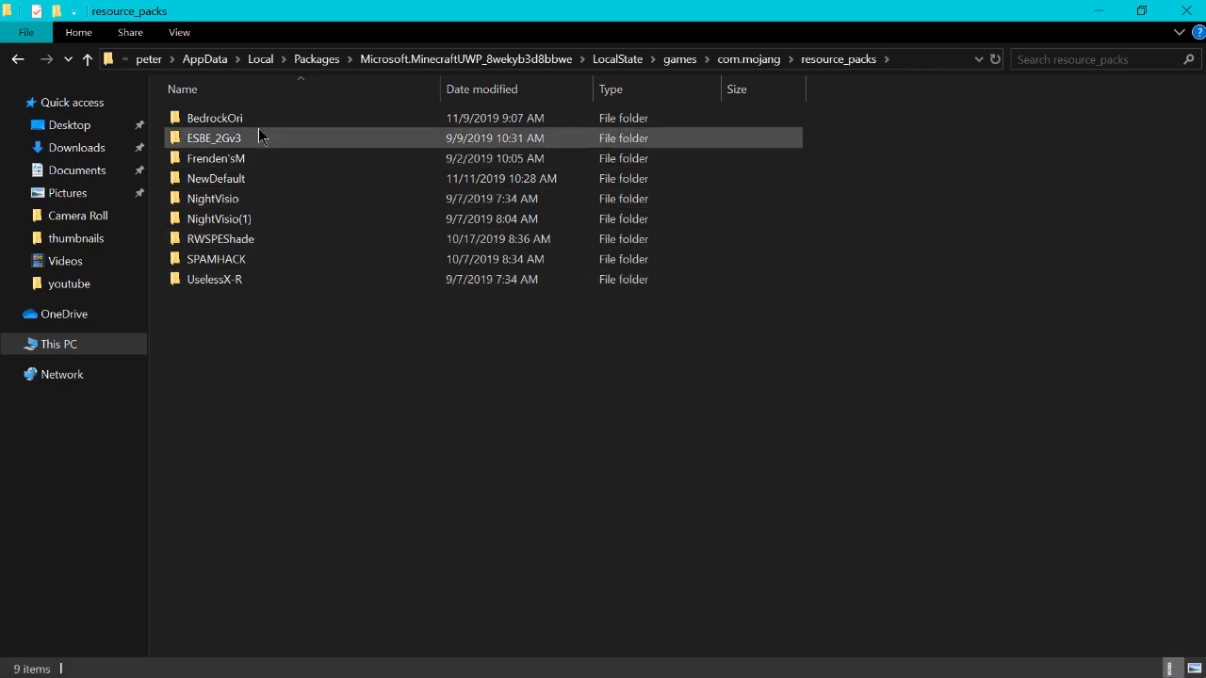
mouse_move(275, 177)
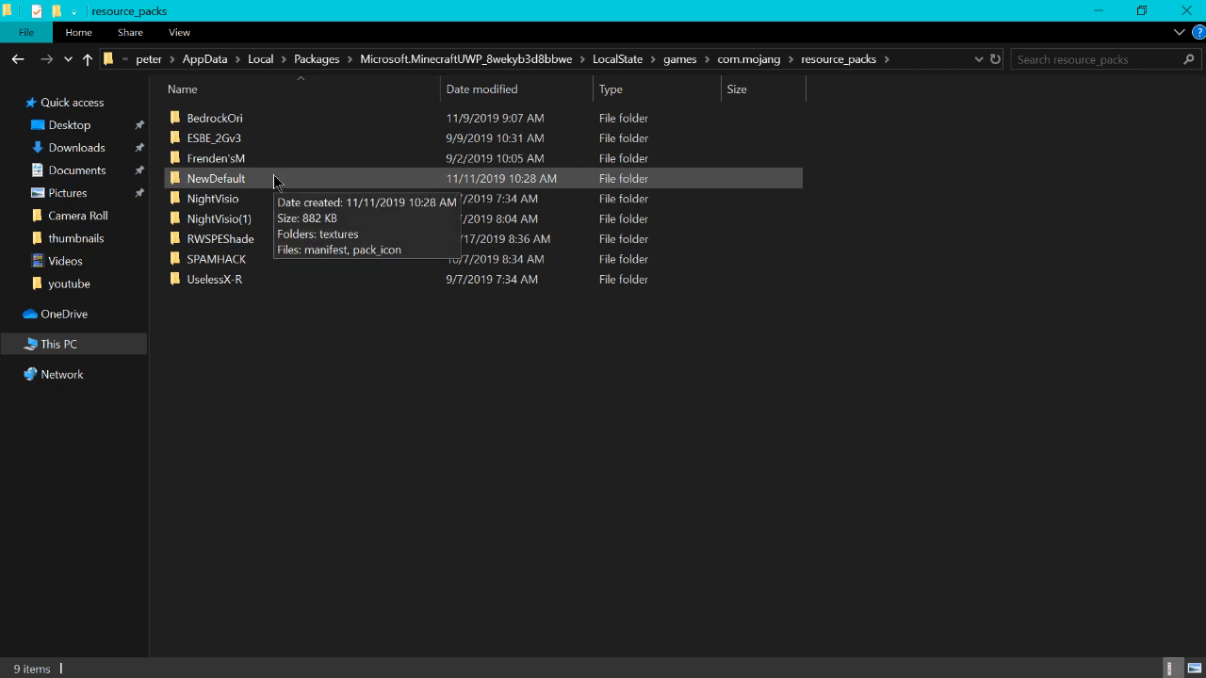
double_click(215, 177)
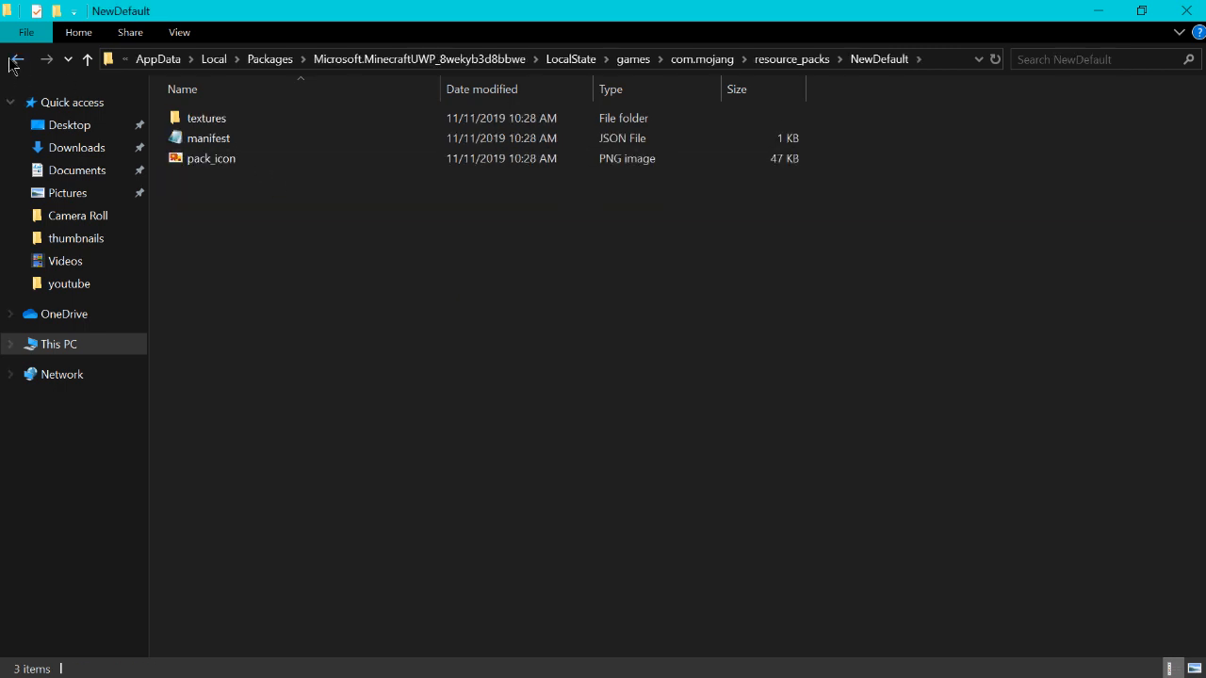
mouse_move(252, 192)
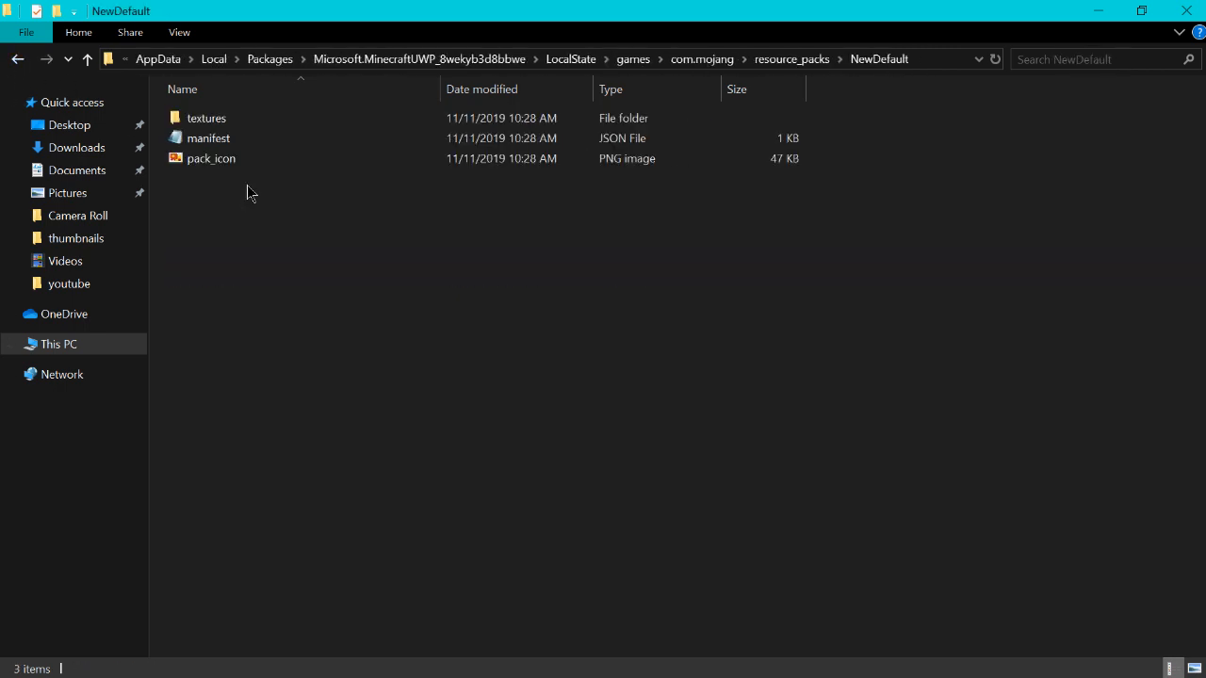
mouse_move(222, 101)
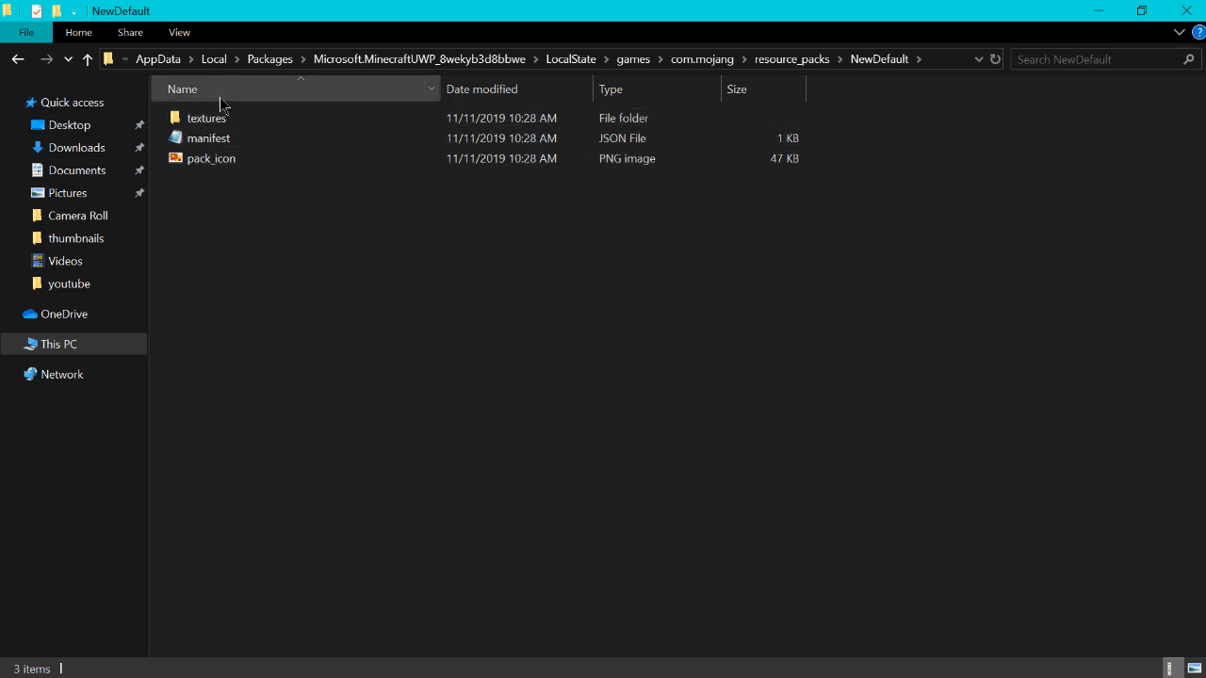
left_click(211, 158)
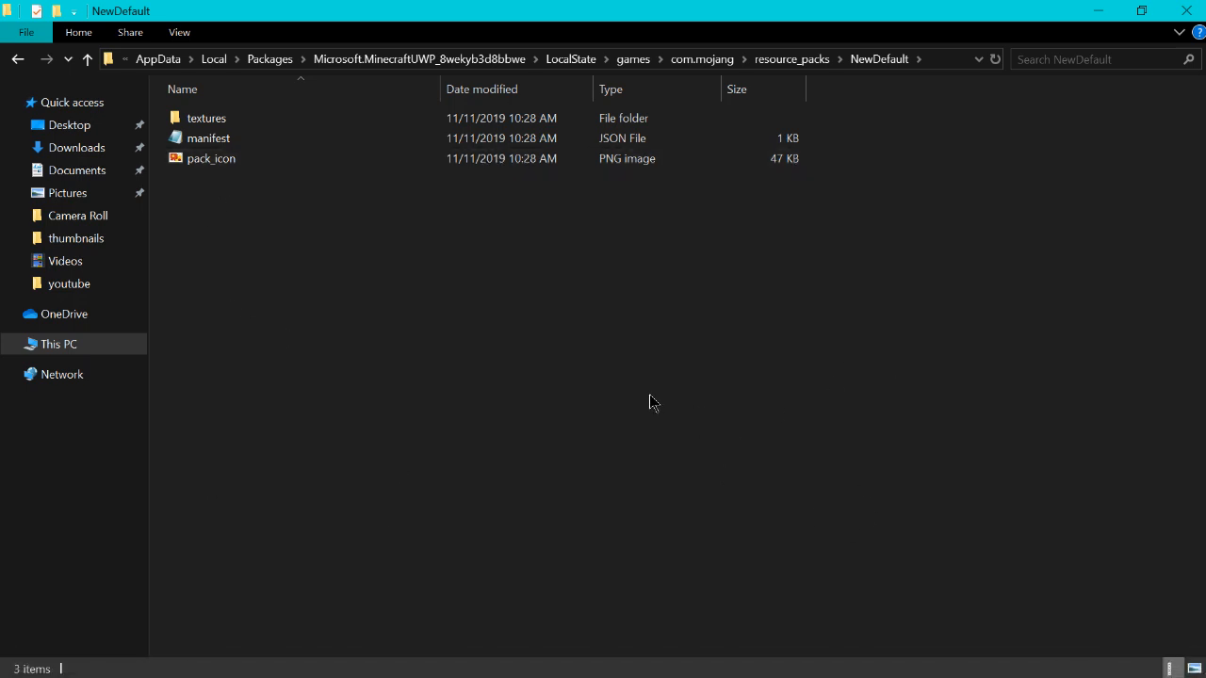
Replace the old pack_icon with the tw image from Pictures, renamed pack_icon.
left_click(211, 158)
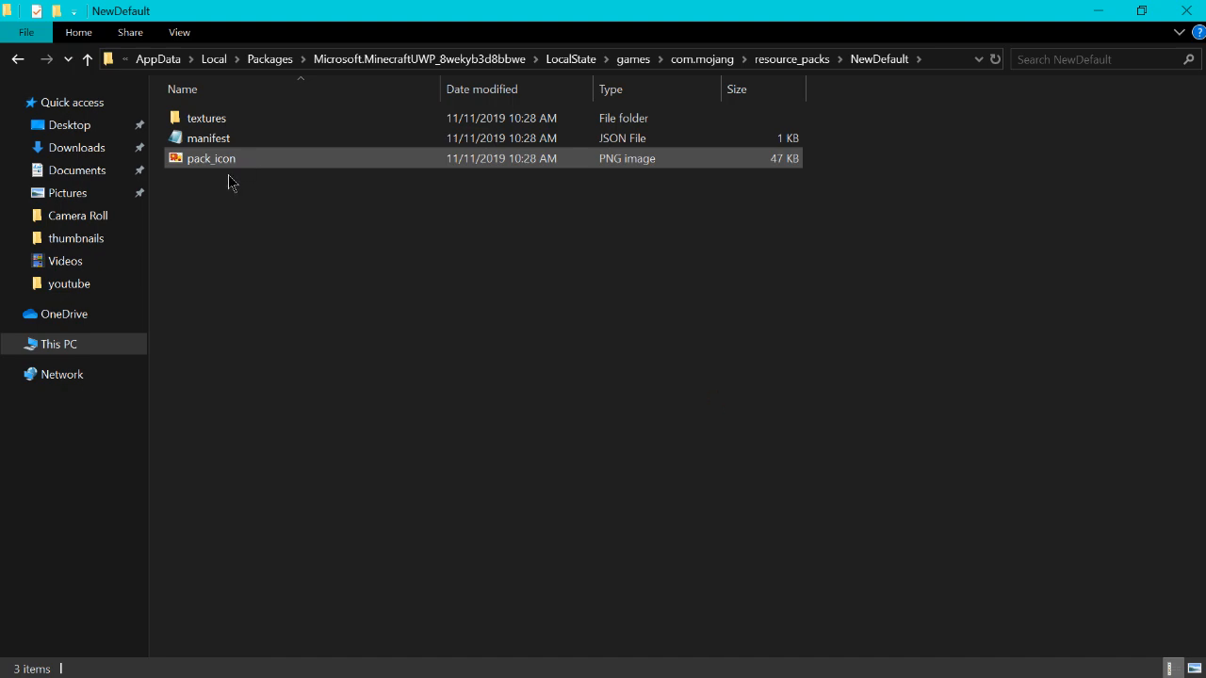
left_click(68, 192)
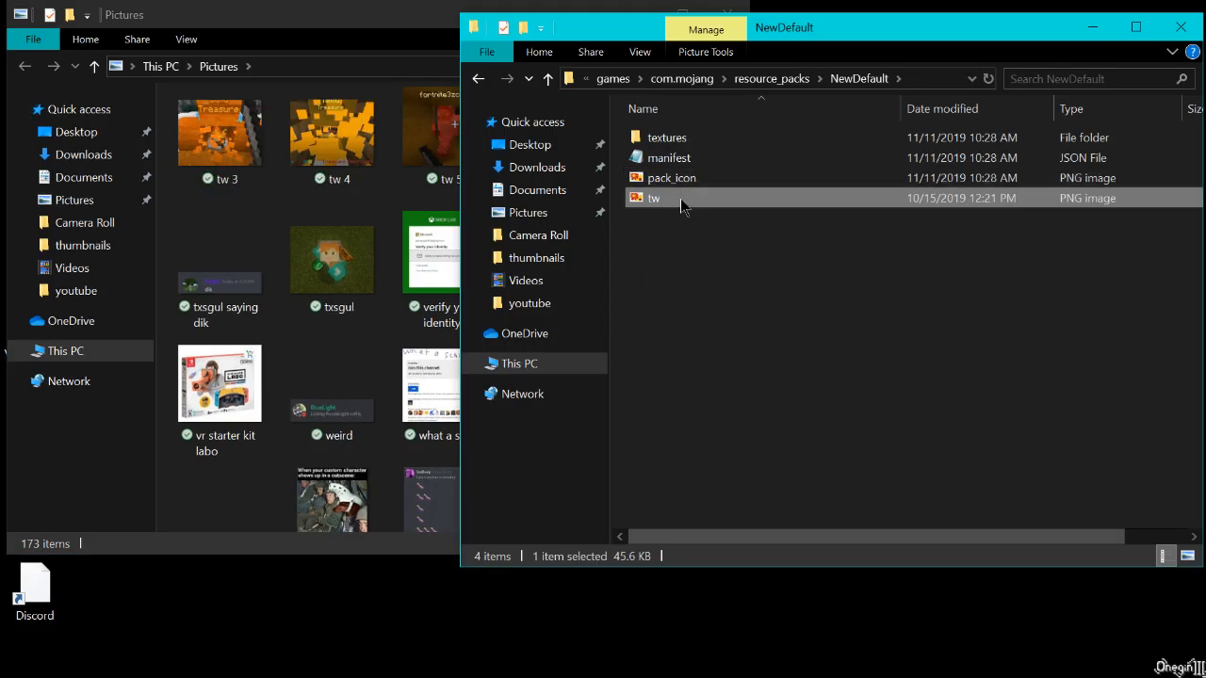
left_click(671, 177)
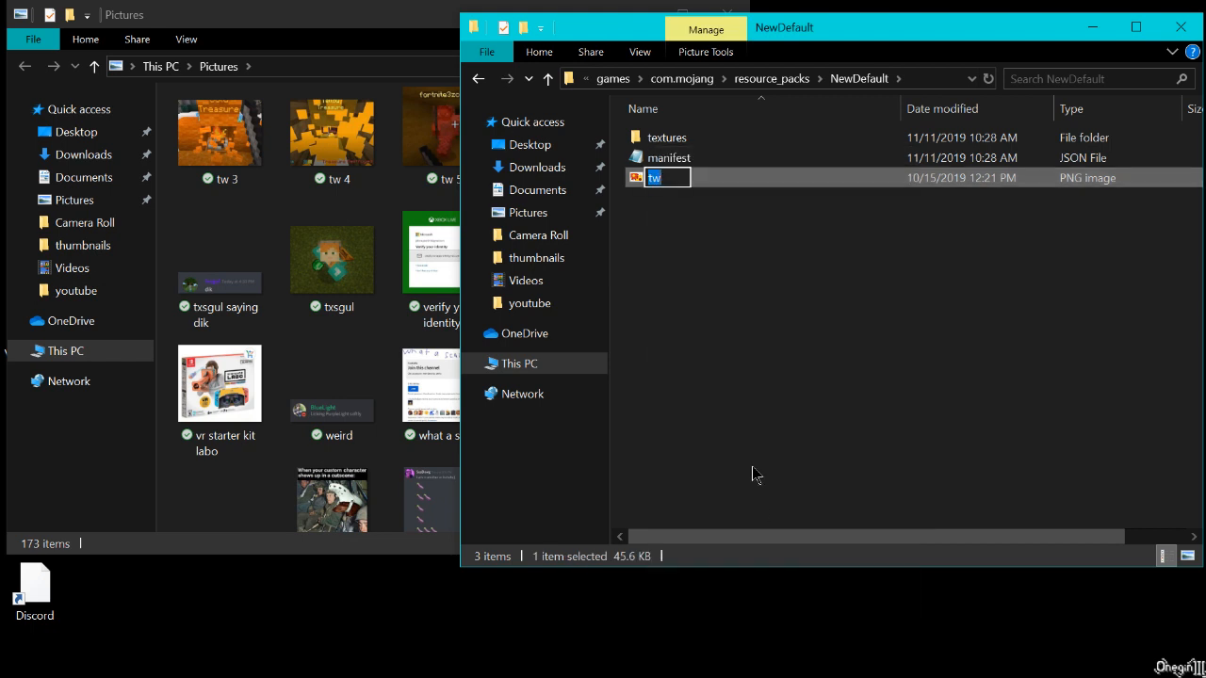
type("pack.")
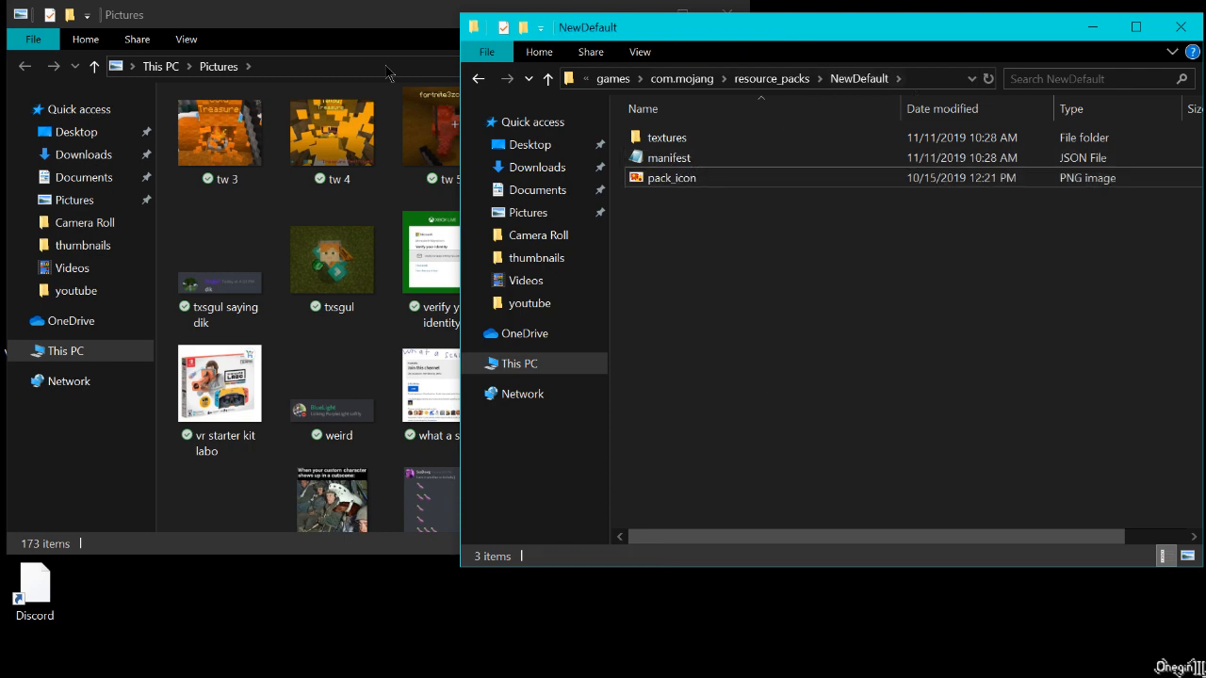
Open the manifest in Notepad and rename the pack to 'Test Pack'.
left_click(1136, 26)
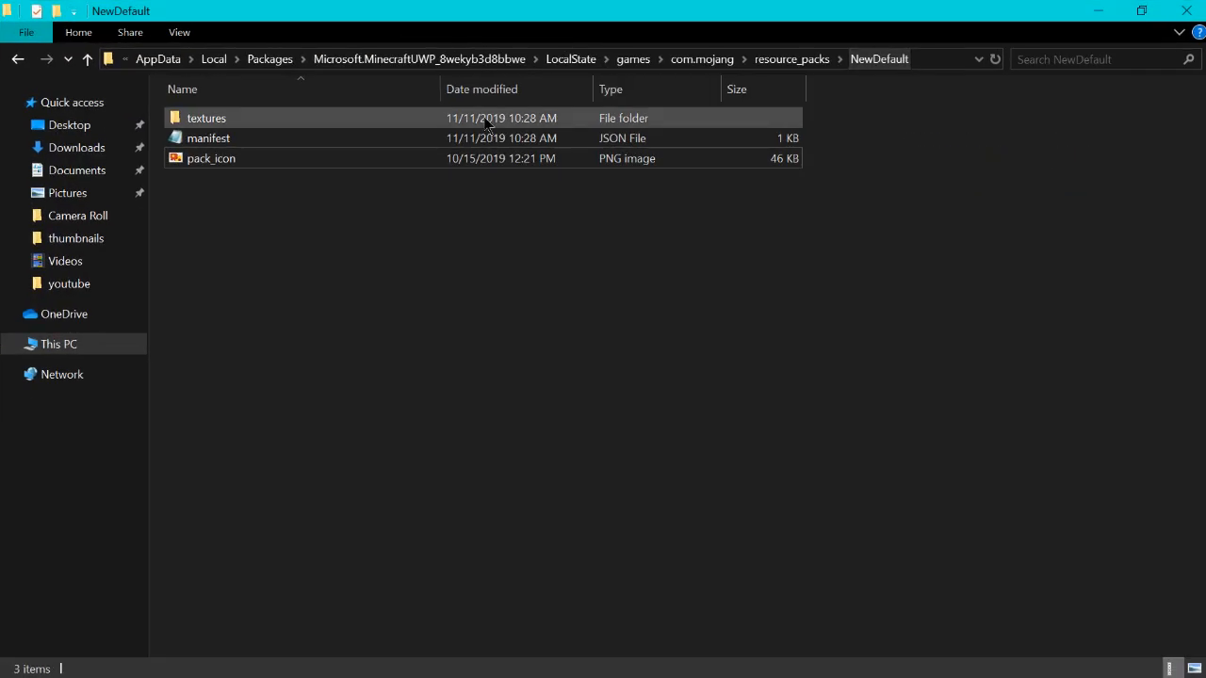
right_click(207, 138)
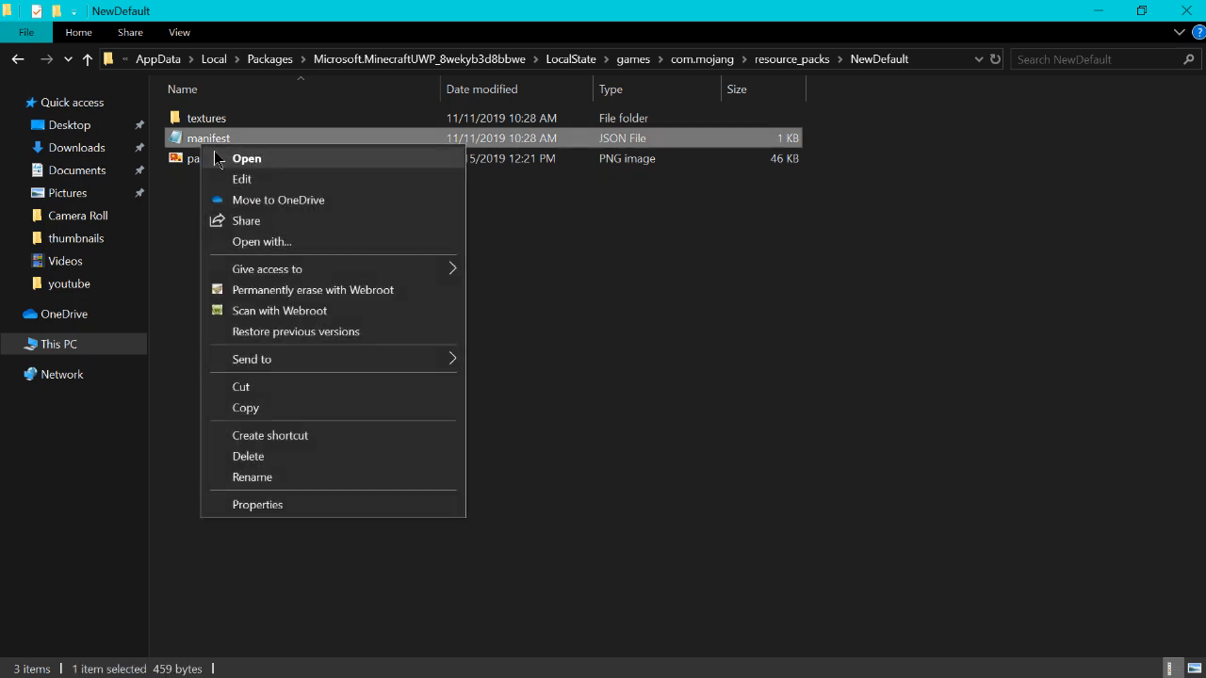
left_click(245, 158)
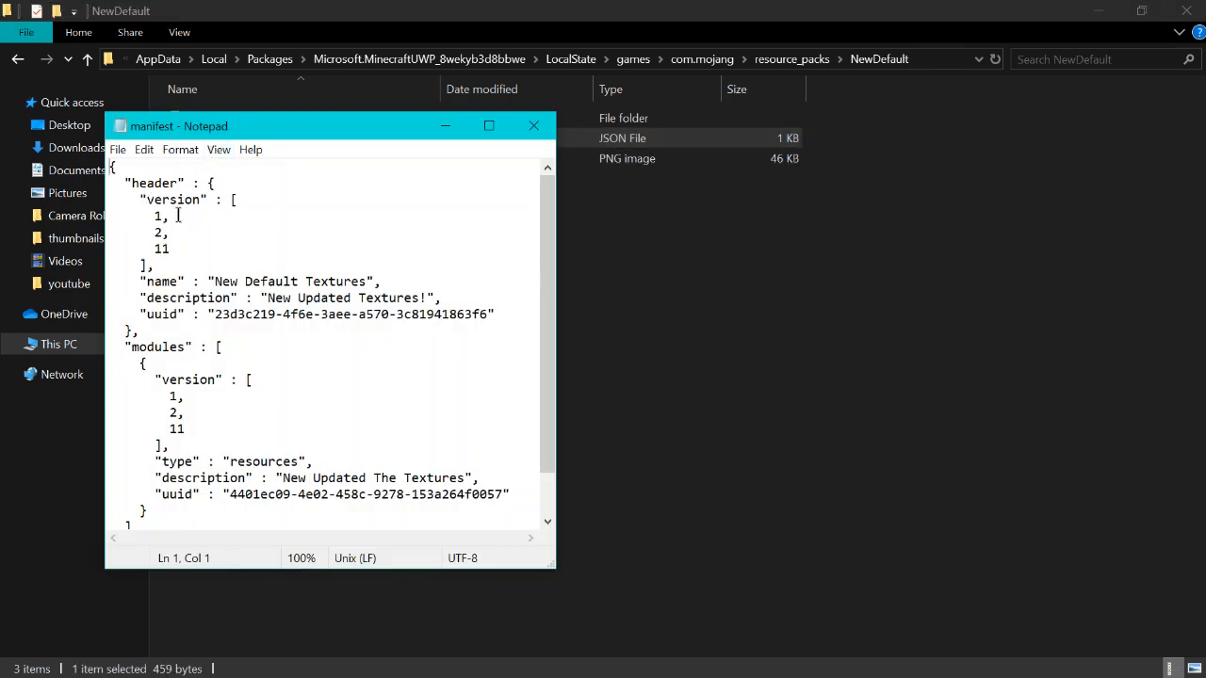
scroll("down", 3)
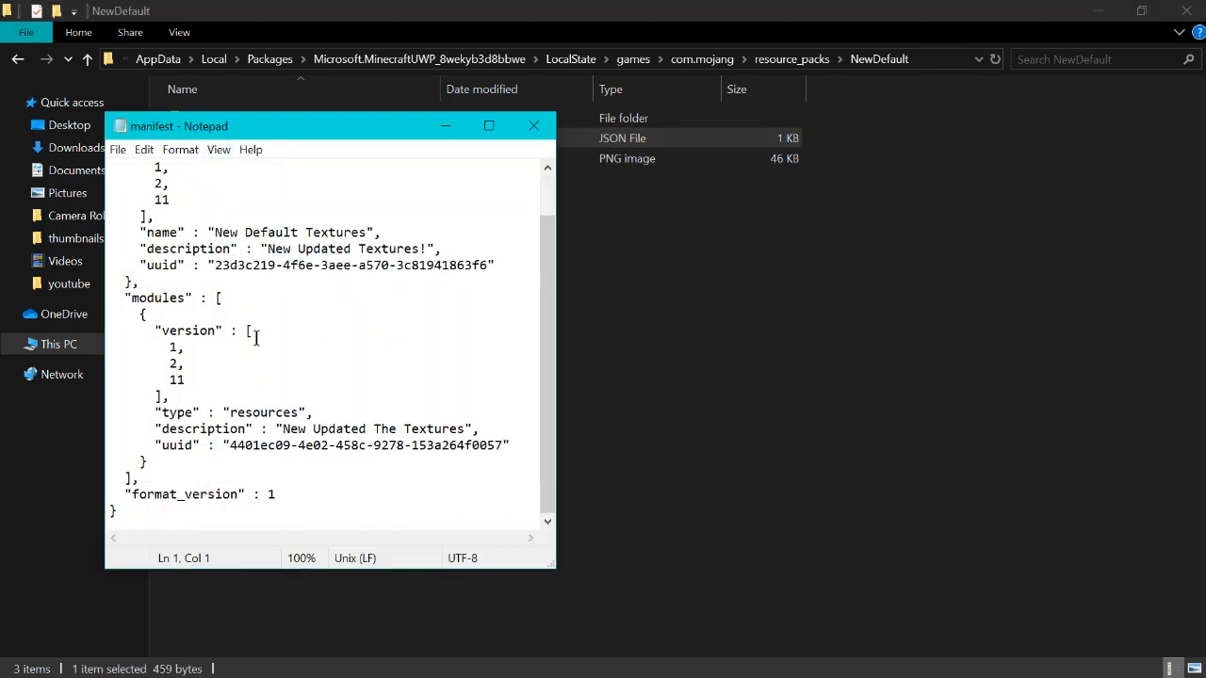
scroll("up", 3)
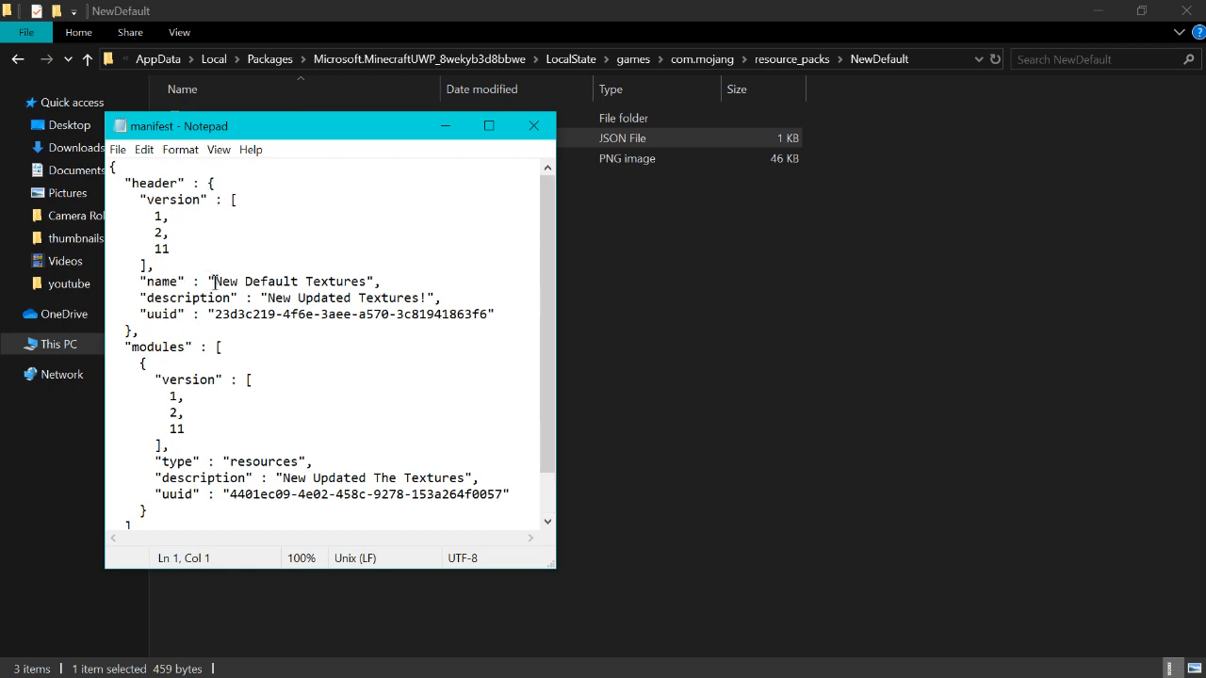
double_click(290, 281)
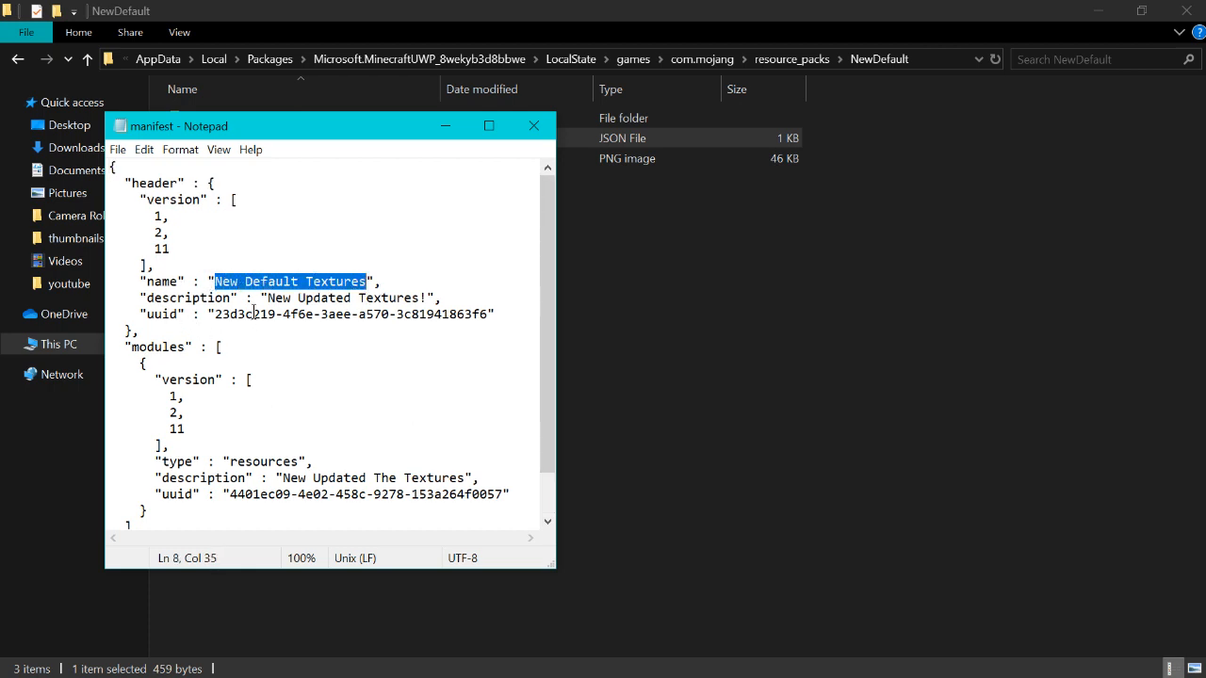
mouse_move(396, 386)
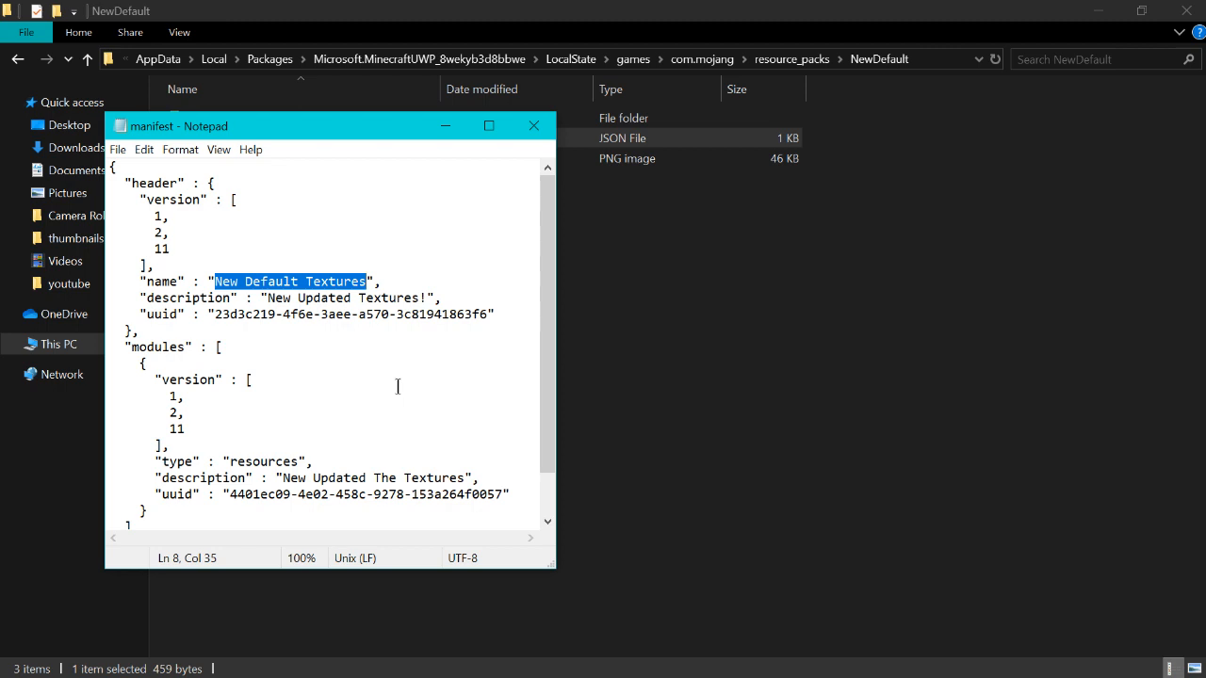
type("Test\",")
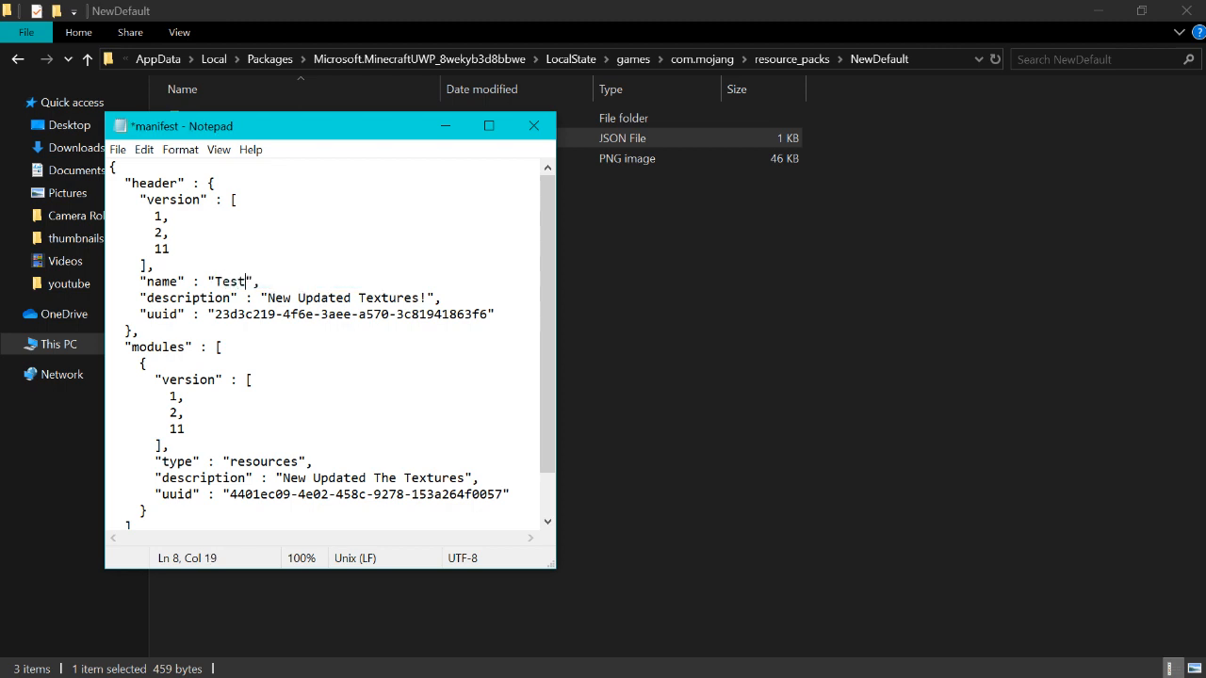
type("Pack")
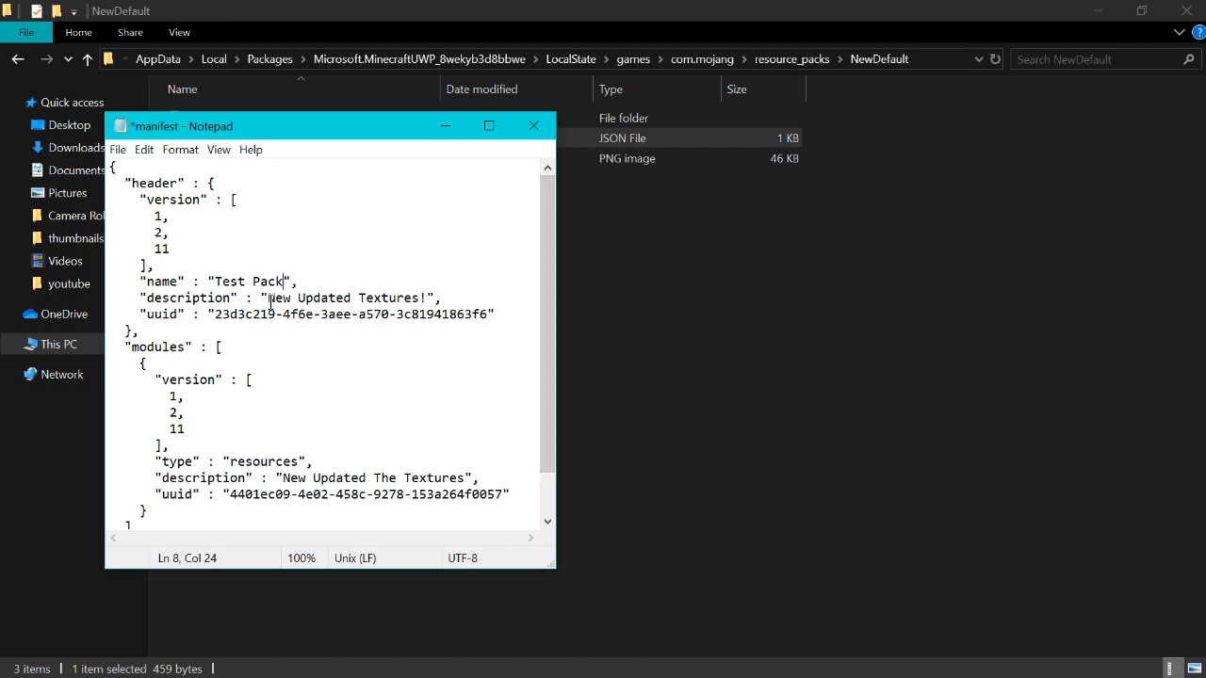
Replace the header description with 'Just testing for a vido'.
left_click_drag(268, 297, 426, 298)
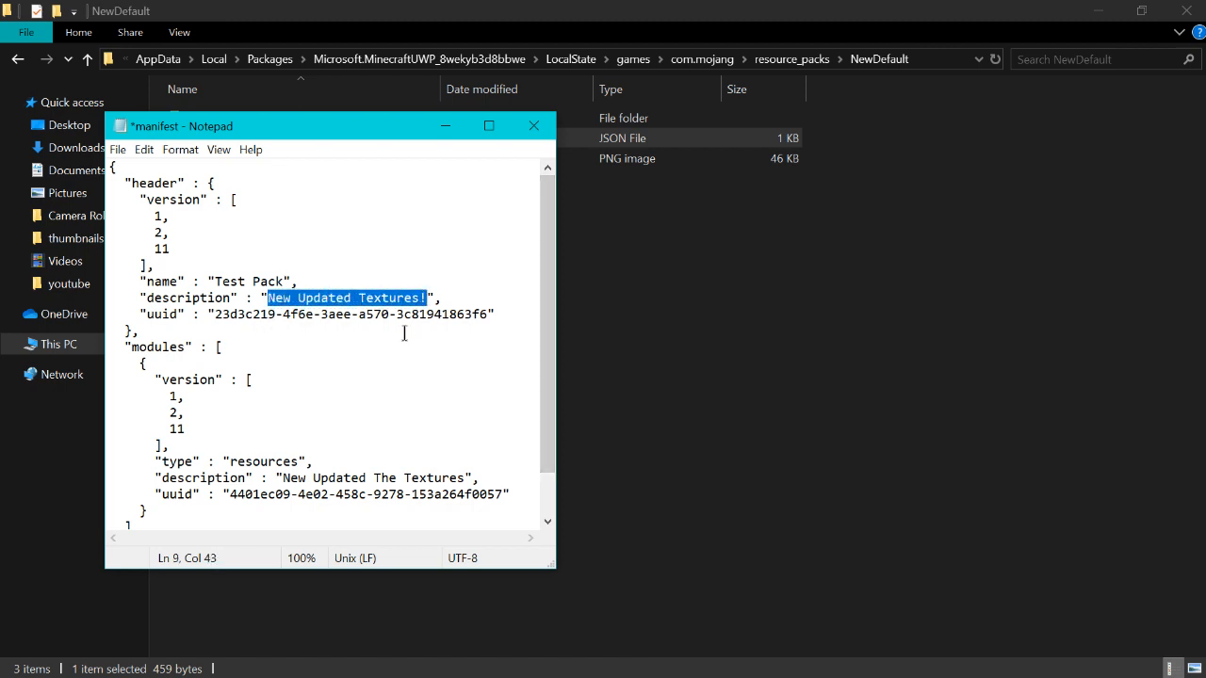
type("Just testing")
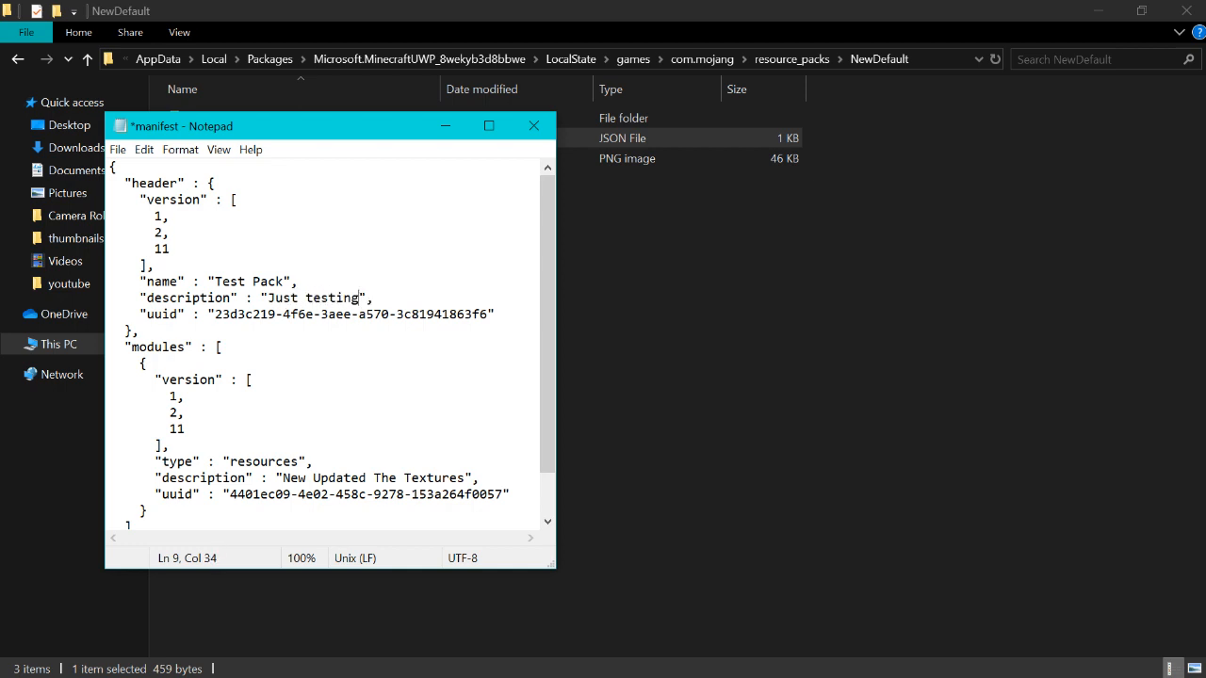
type("for a vido")
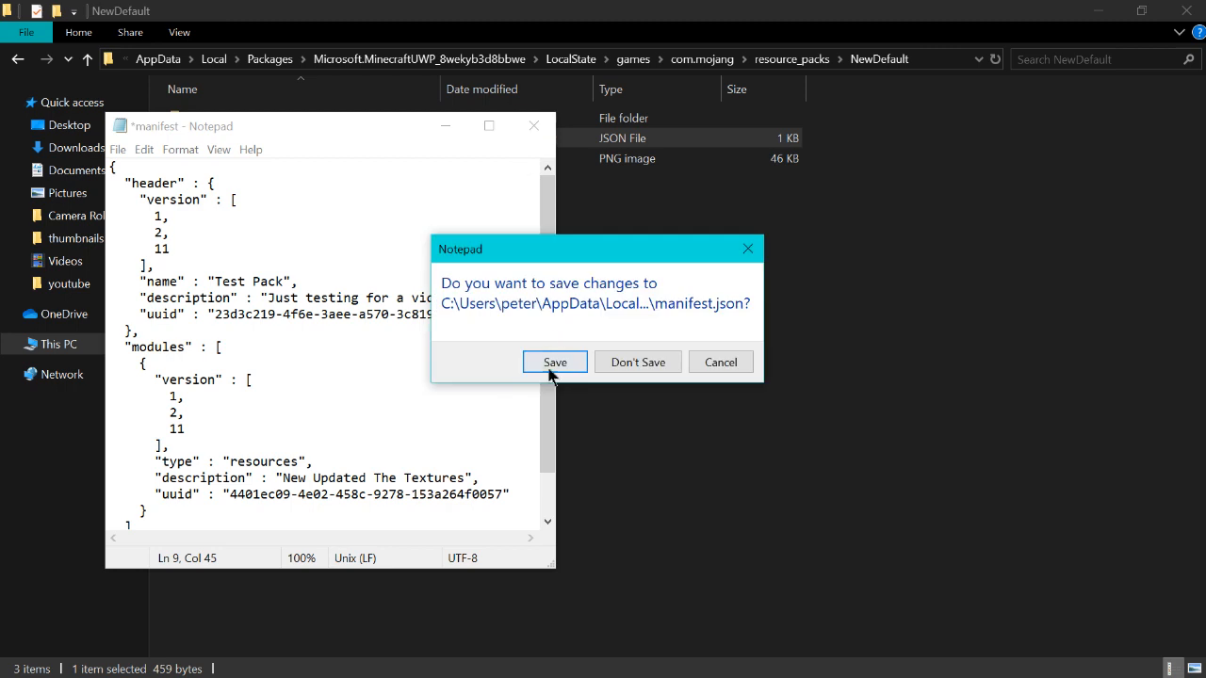
Save the manifest changes and navigate into the pack's textures > items folder.
left_click(554, 361)
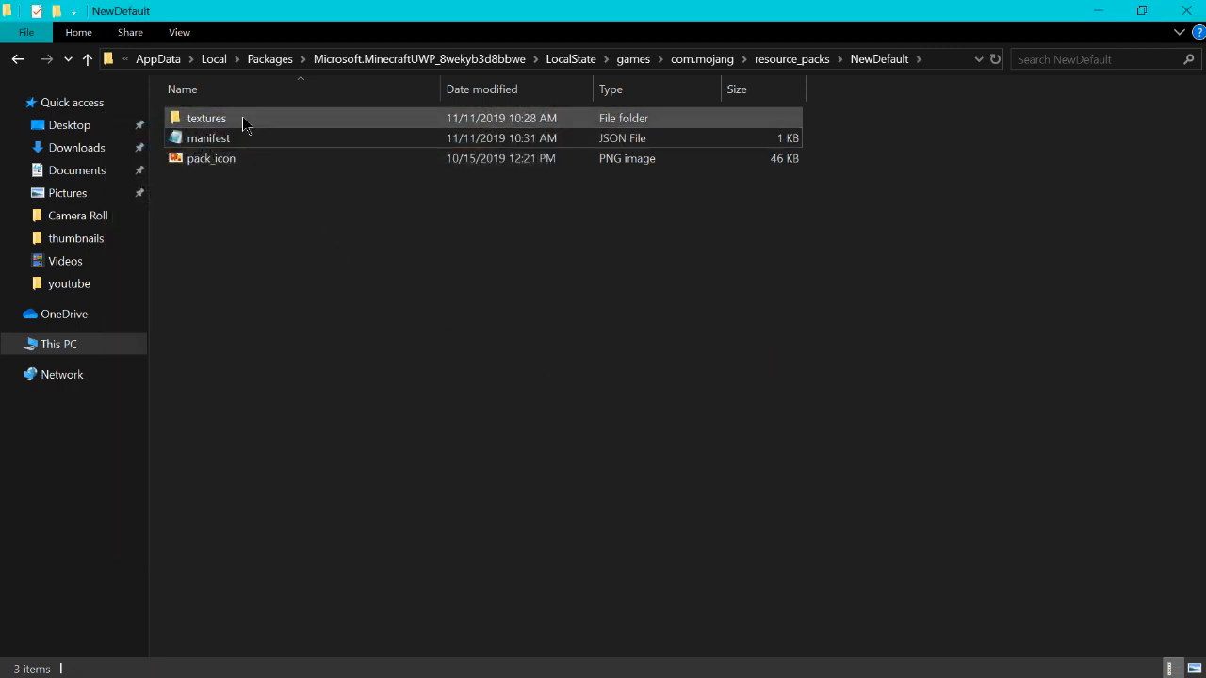
mouse_move(229, 122)
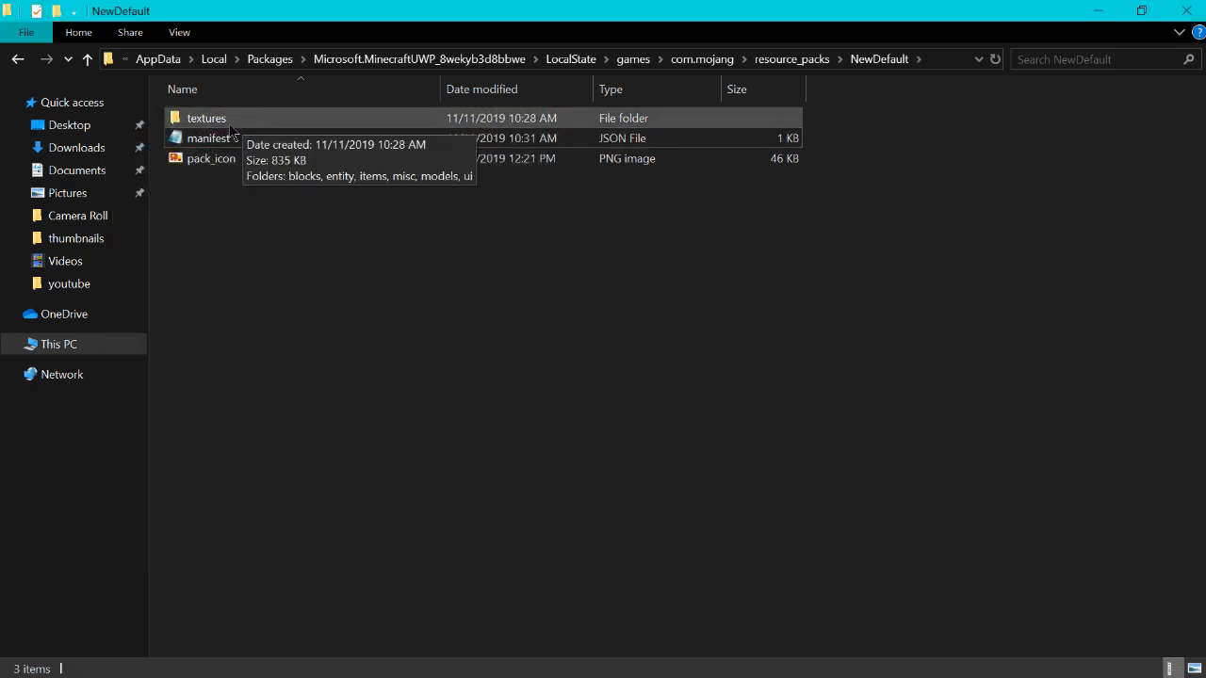
double_click(205, 117)
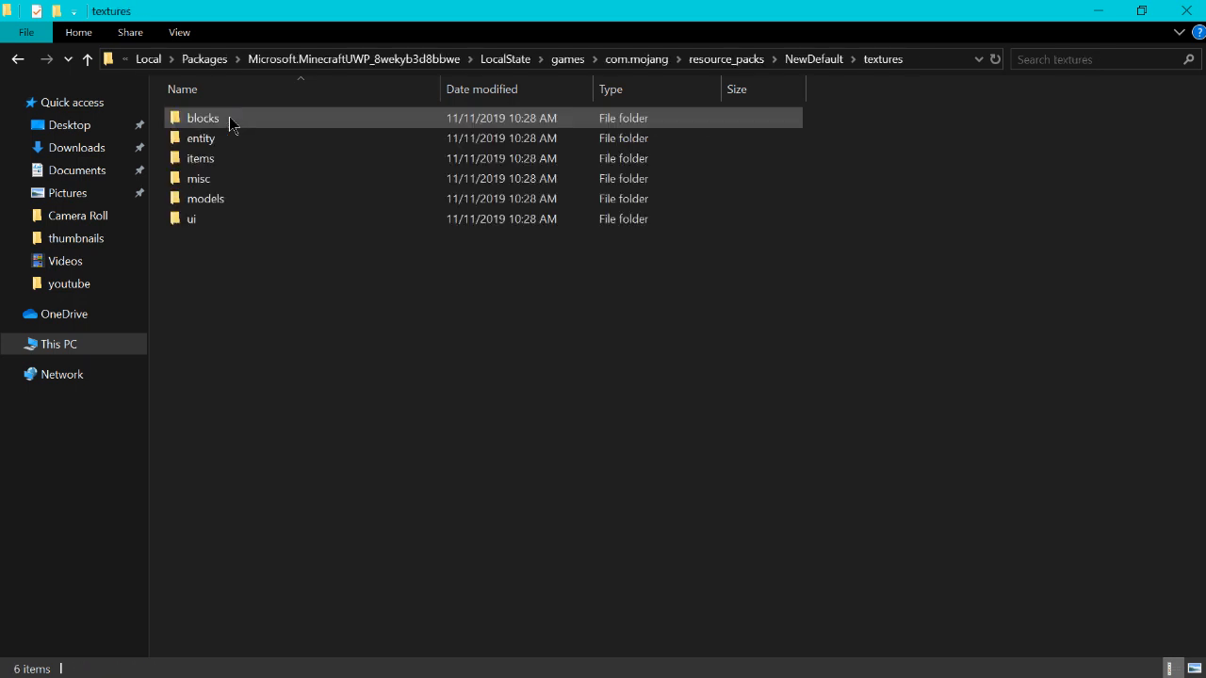
left_click(236, 158)
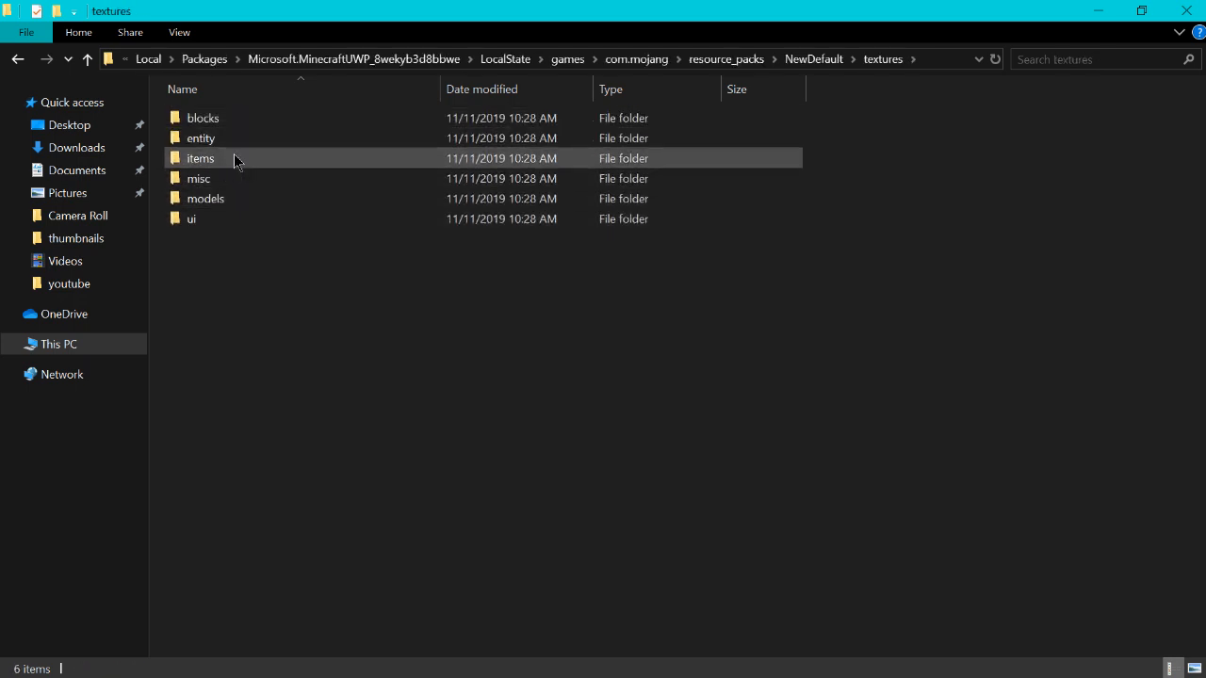
mouse_move(235, 200)
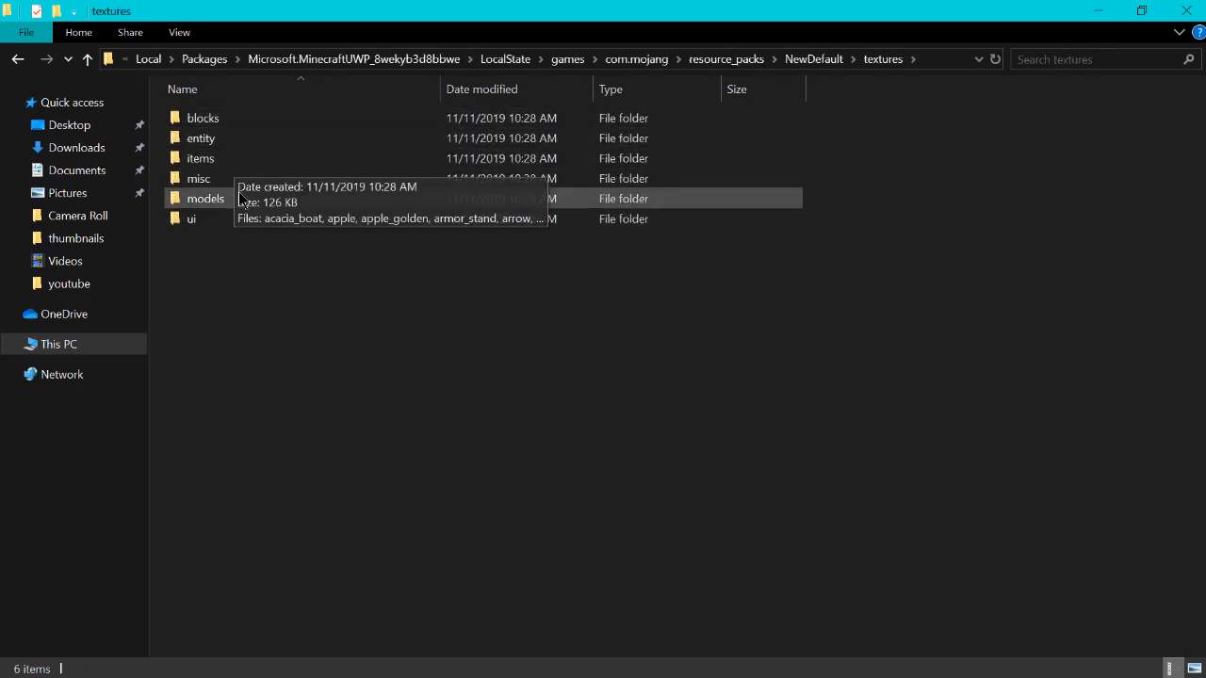
double_click(199, 177)
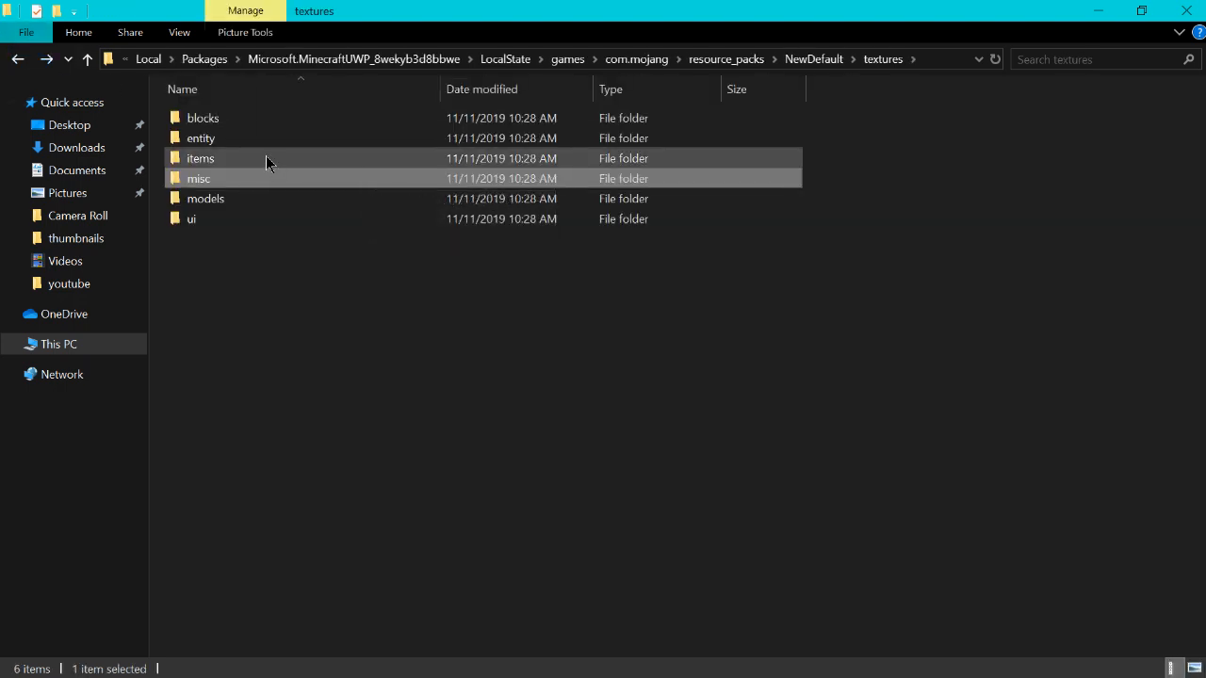
double_click(199, 158)
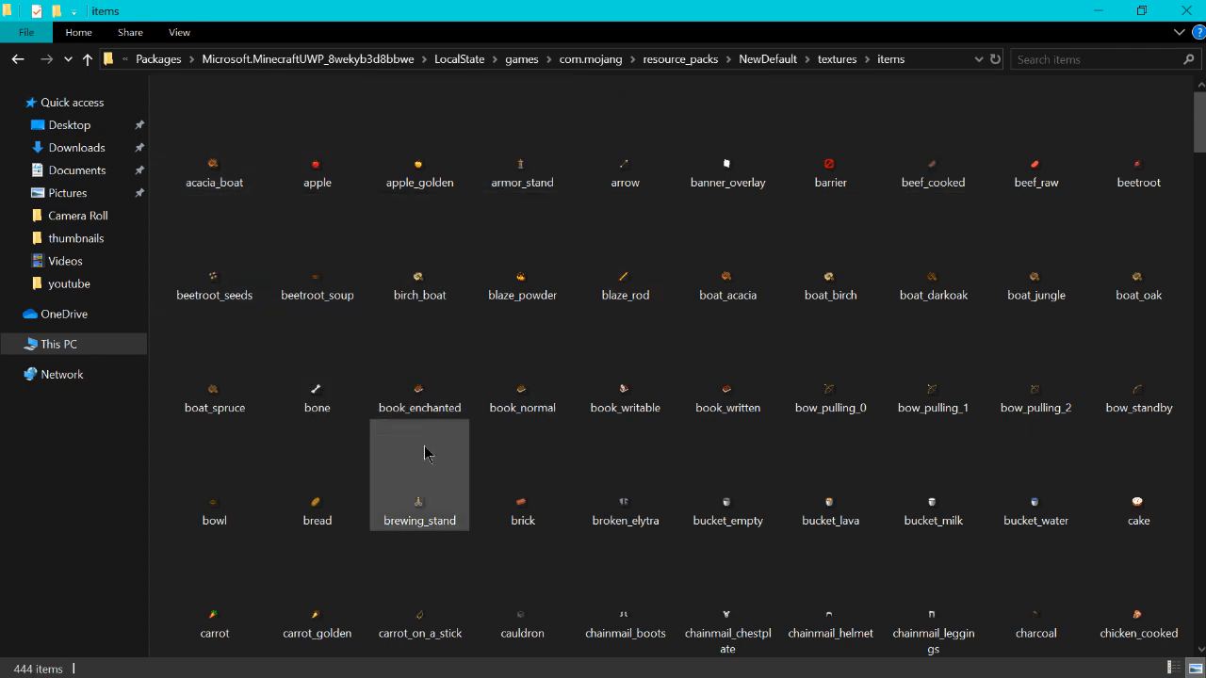
Open the armor_stand texture with paint.net.
scroll("down", 3)
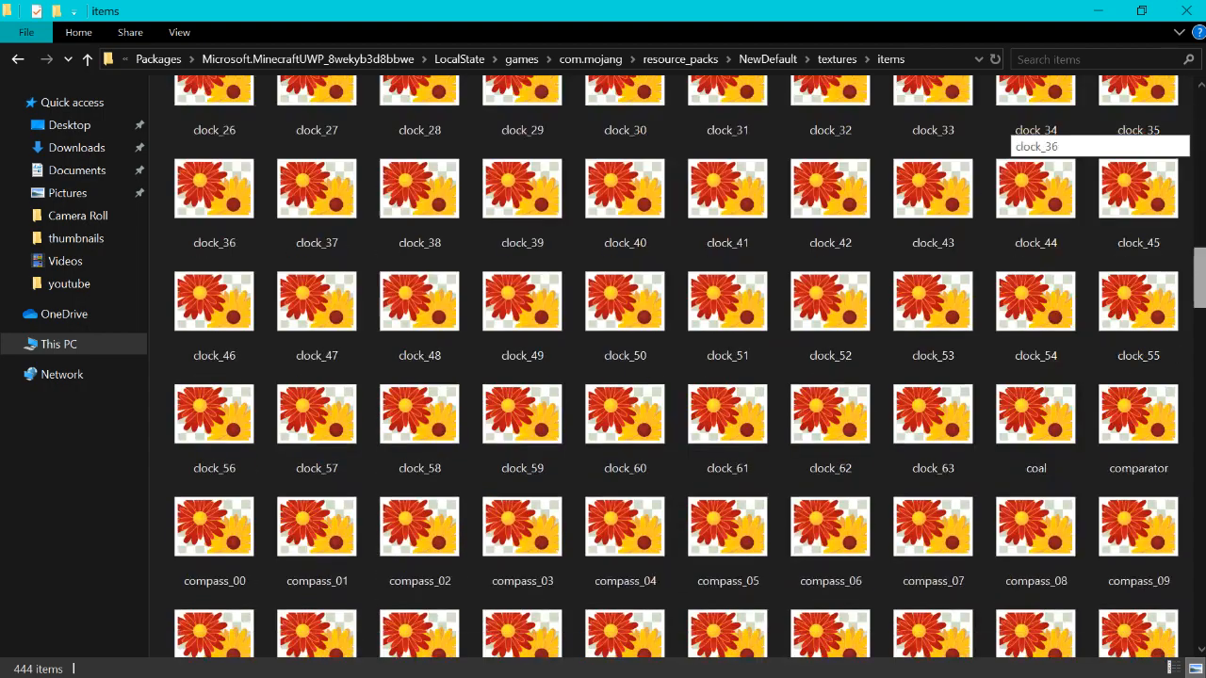
scroll("down", 3)
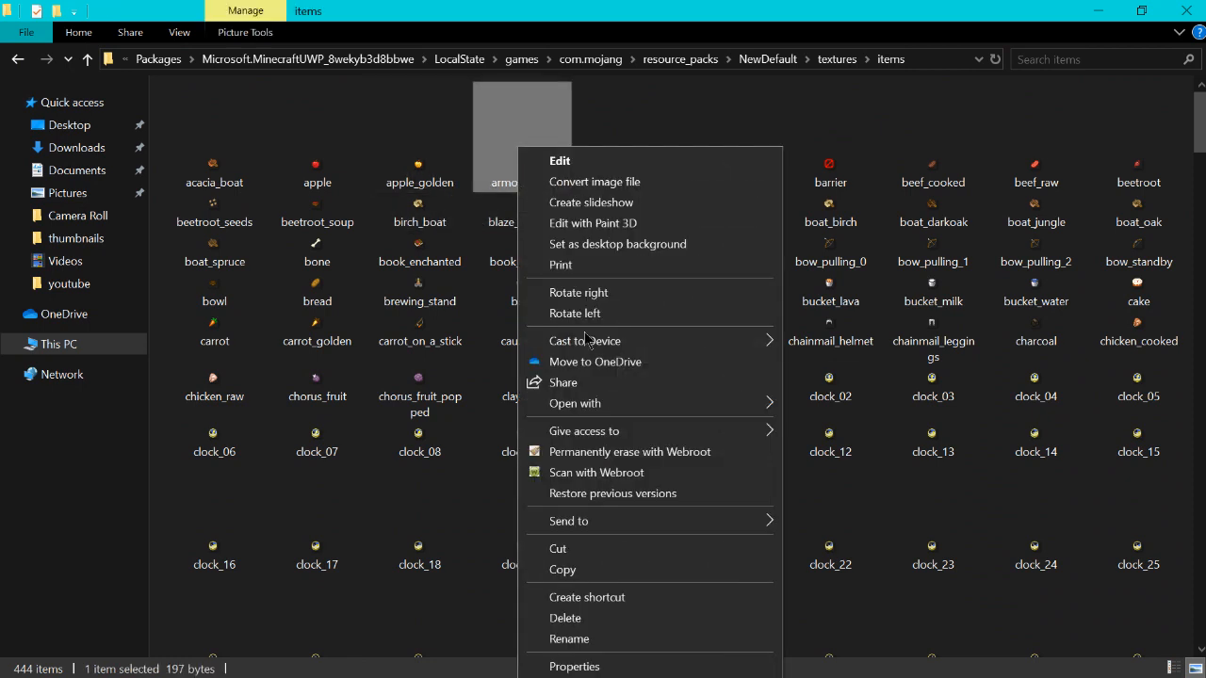
left_click(574, 403)
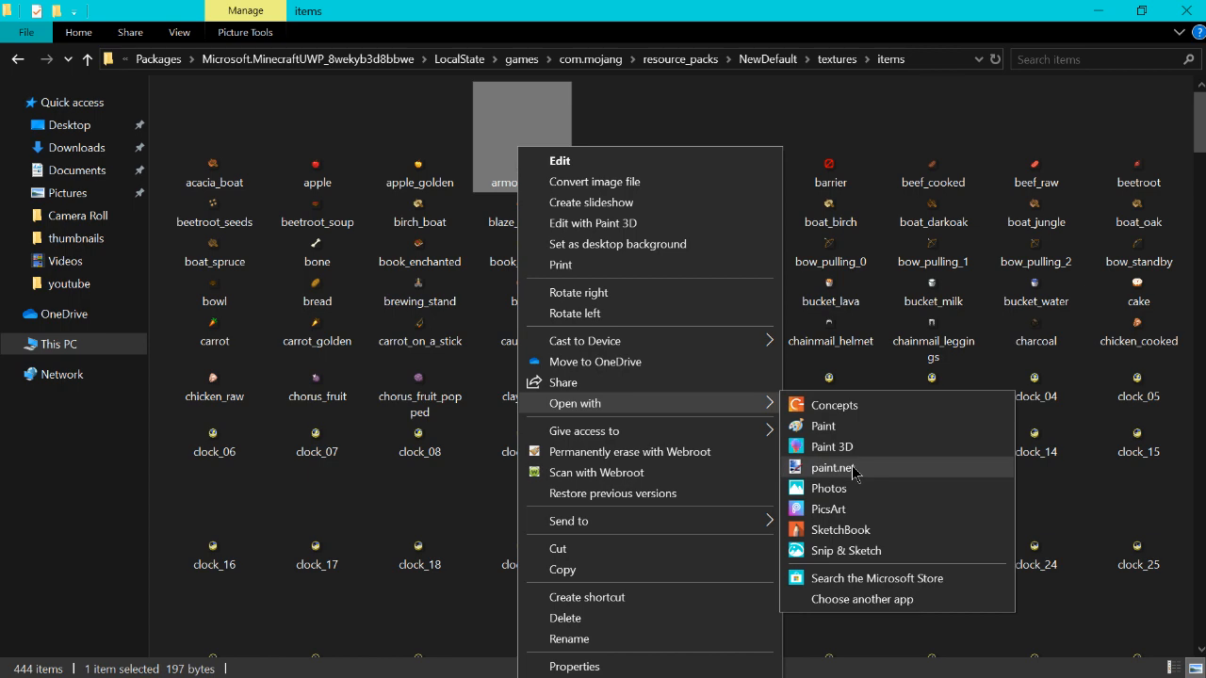
mouse_move(844, 474)
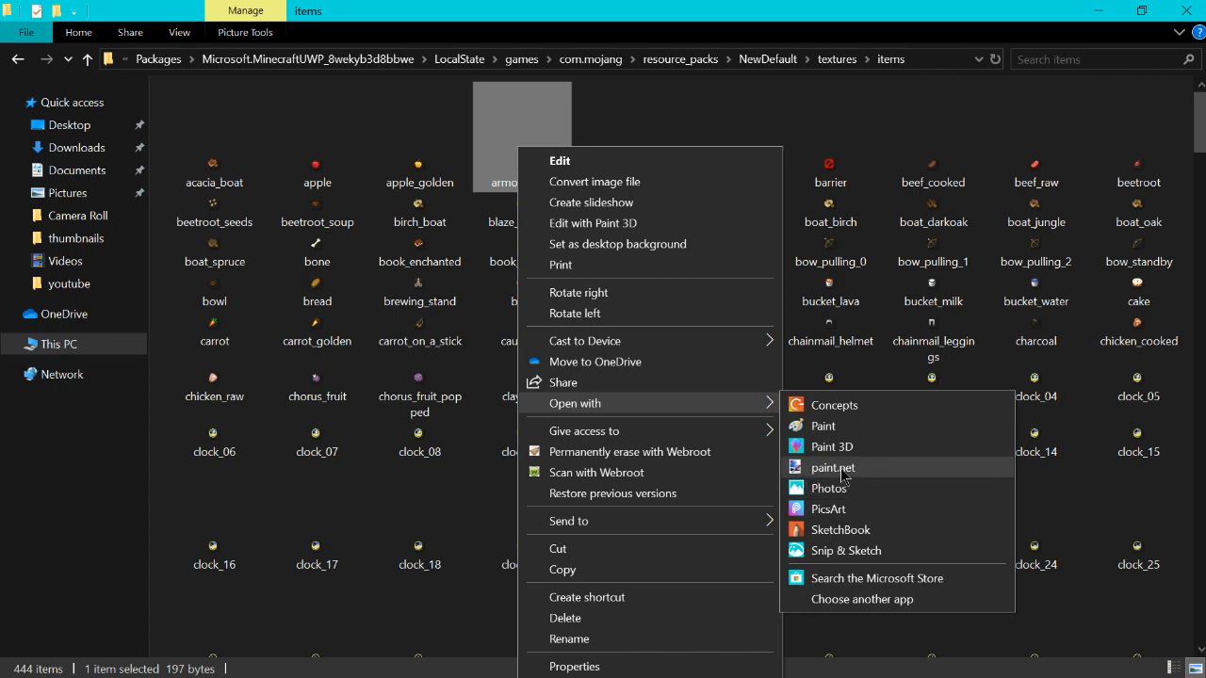
left_click(833, 468)
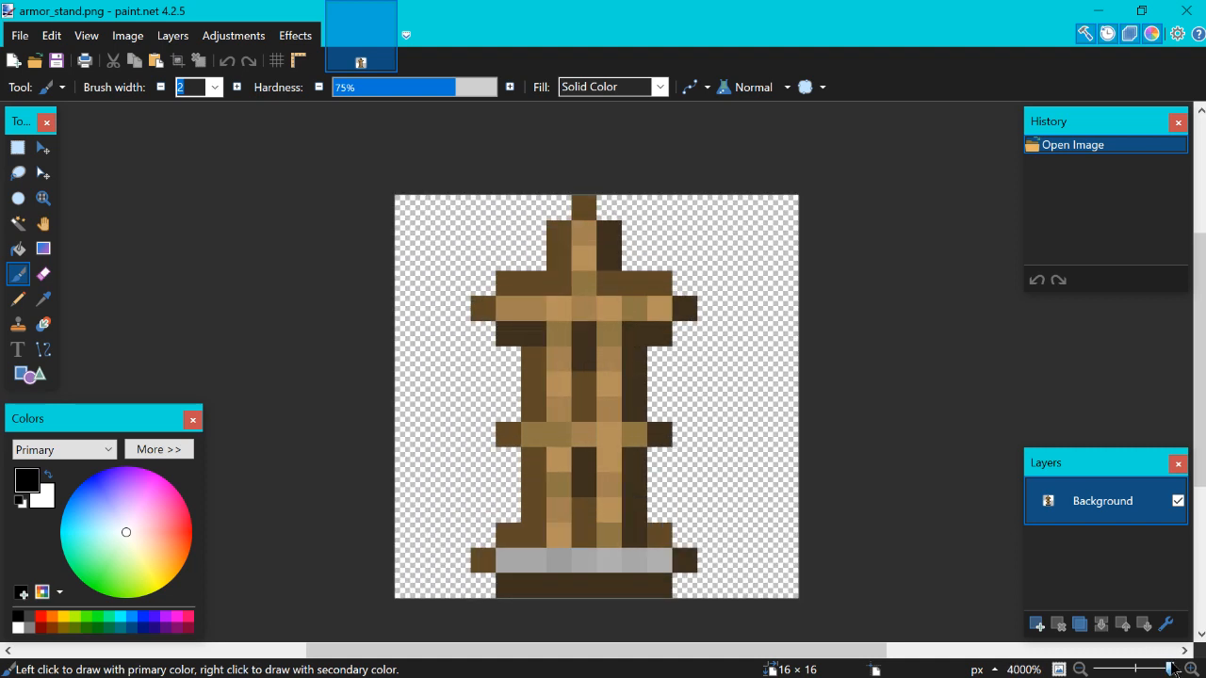
Repaint armor stand pixels with sampled flat dark and light brown using the Pencil.
left_click(175, 541)
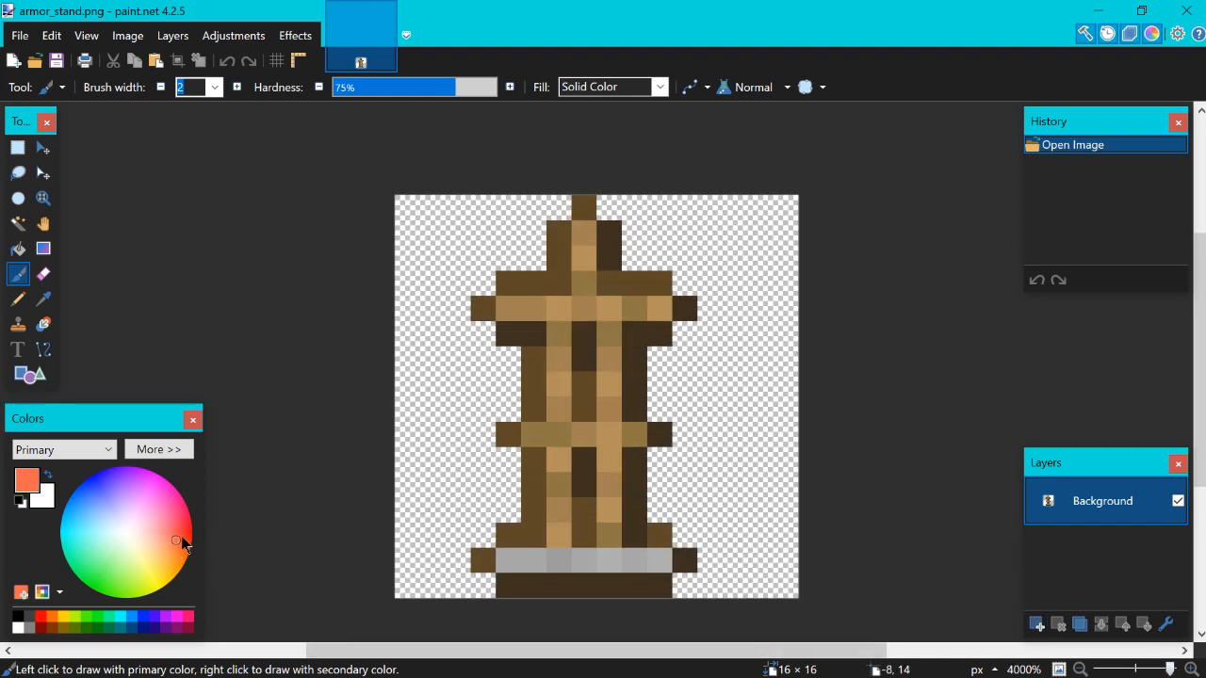
left_click(17, 297)
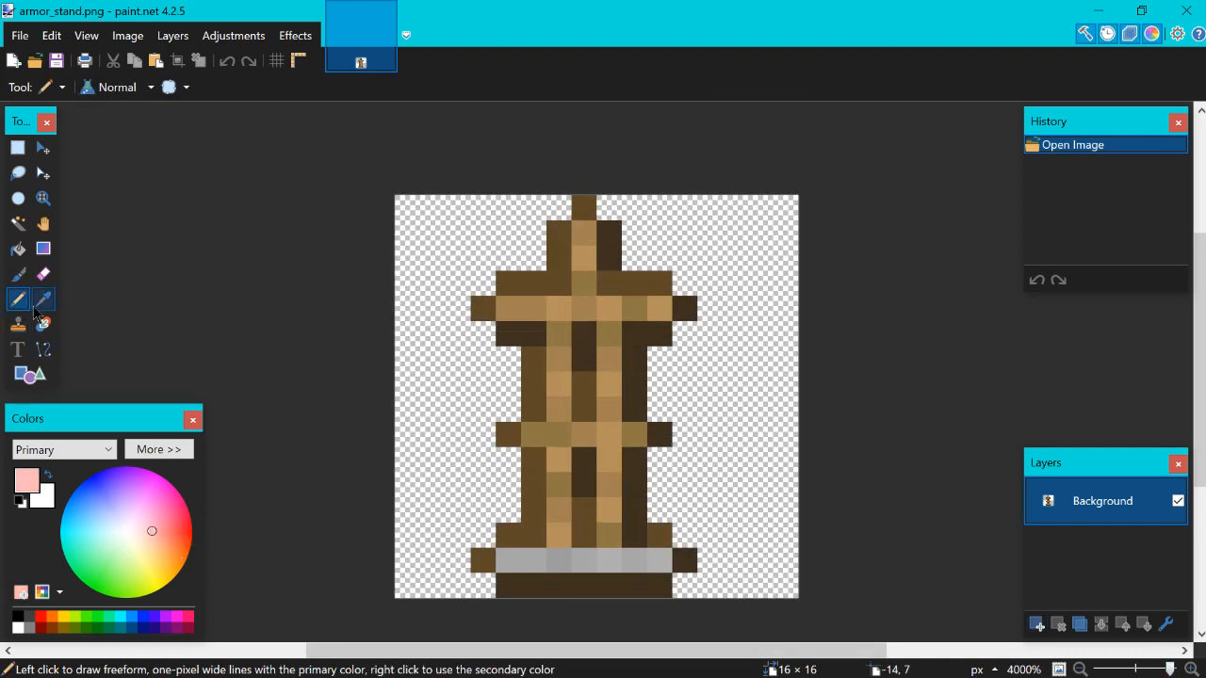
mouse_move(41, 300)
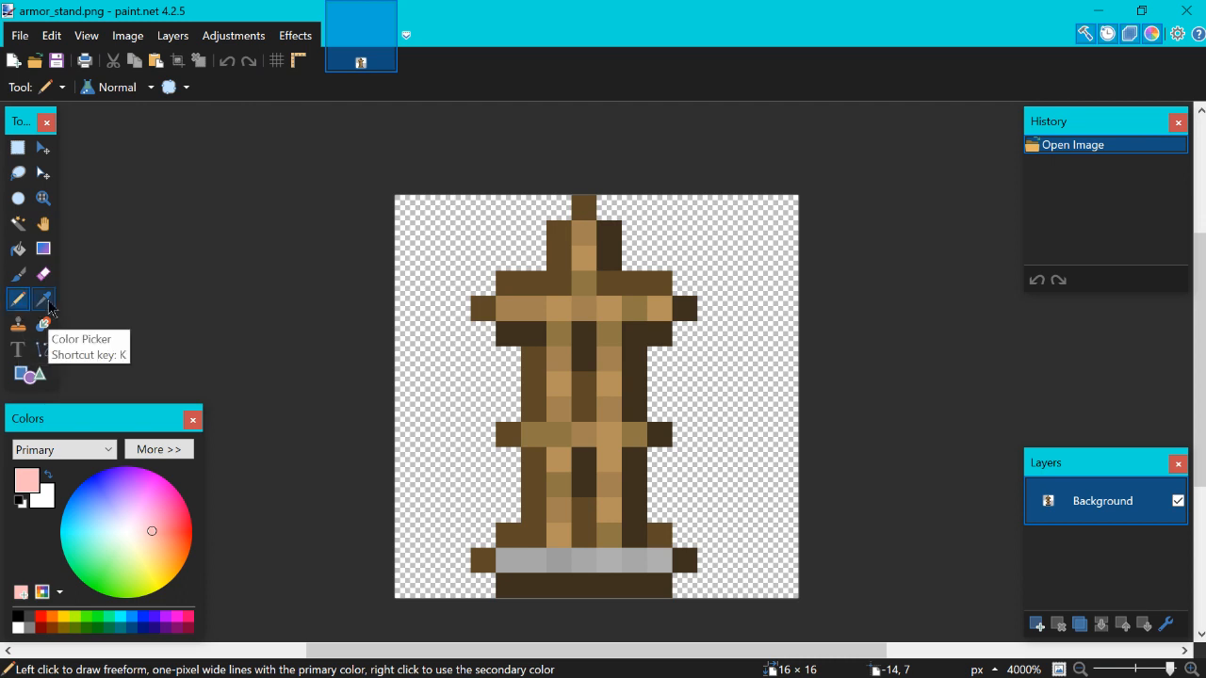
mouse_move(44, 299)
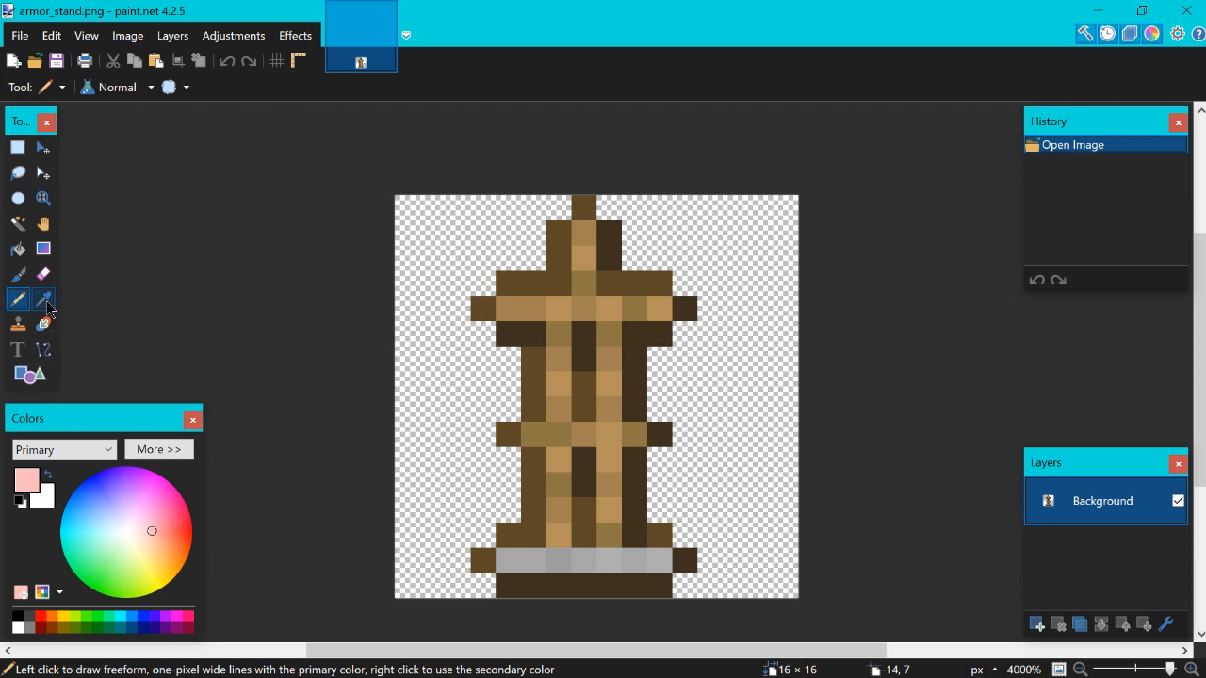
left_click(41, 299)
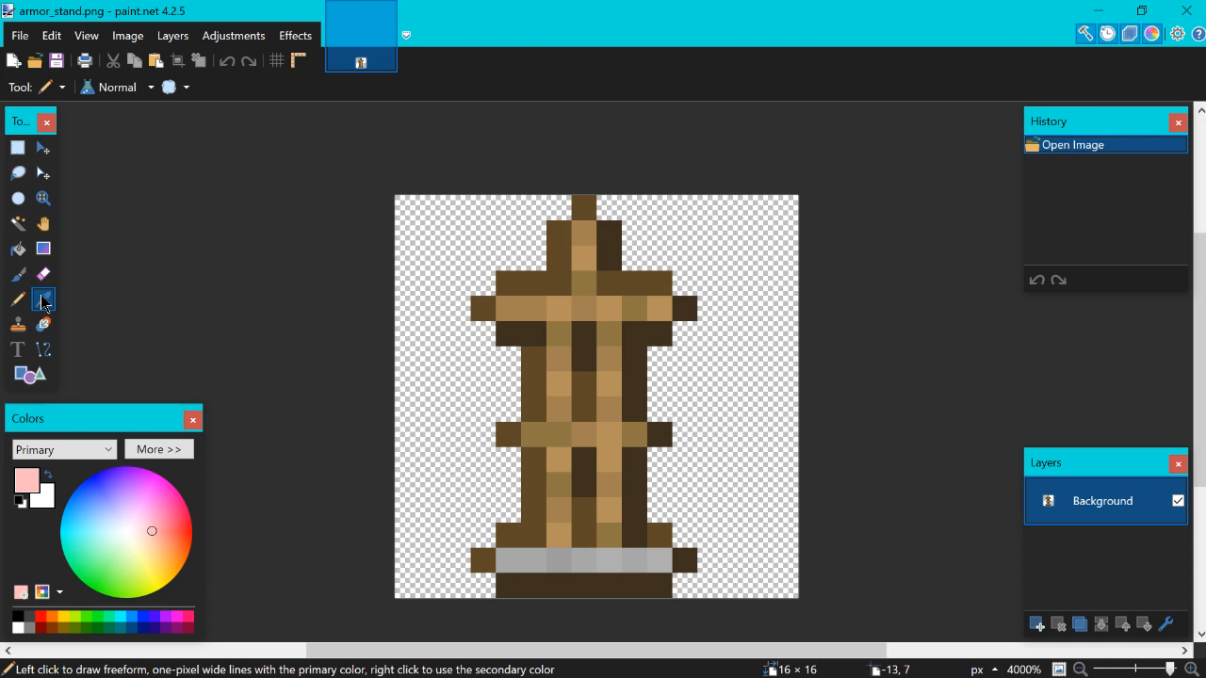
left_click(42, 299)
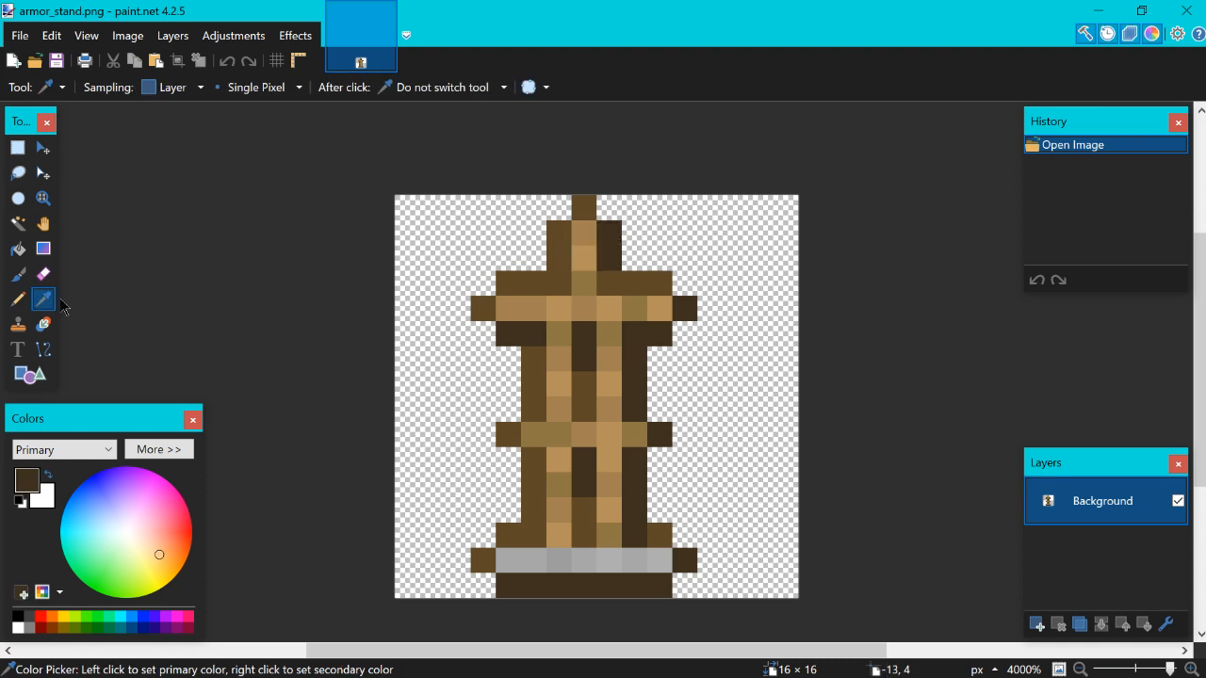
left_click(17, 297)
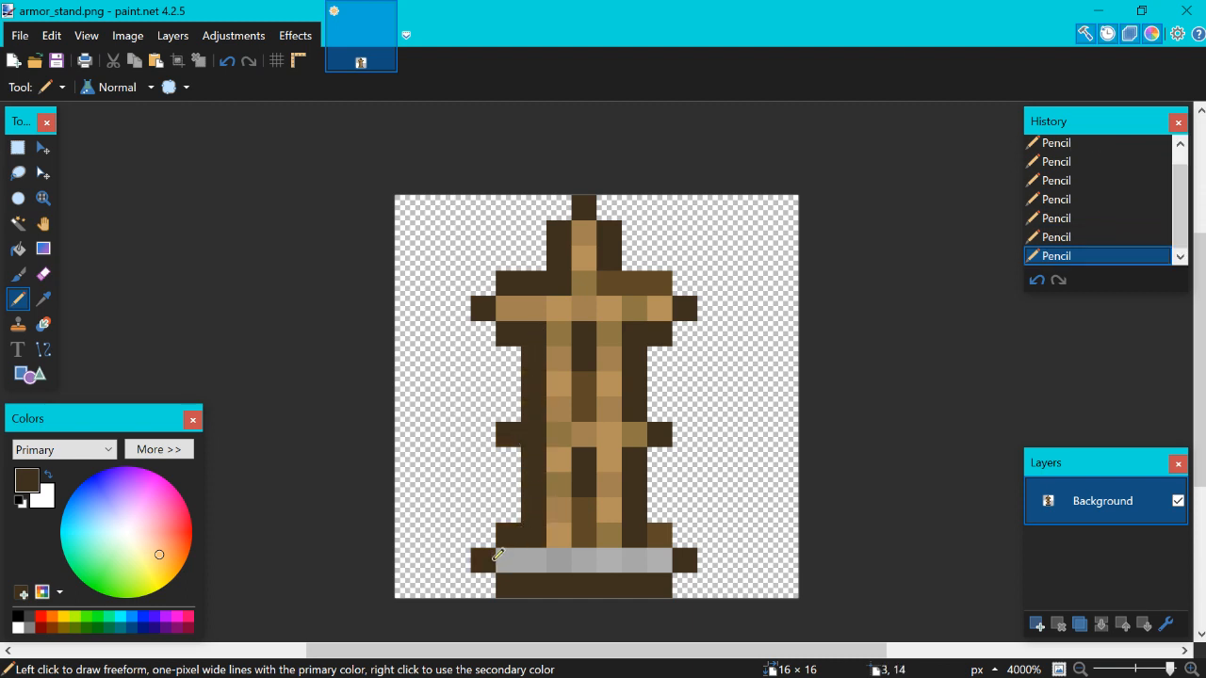
left_click(657, 535)
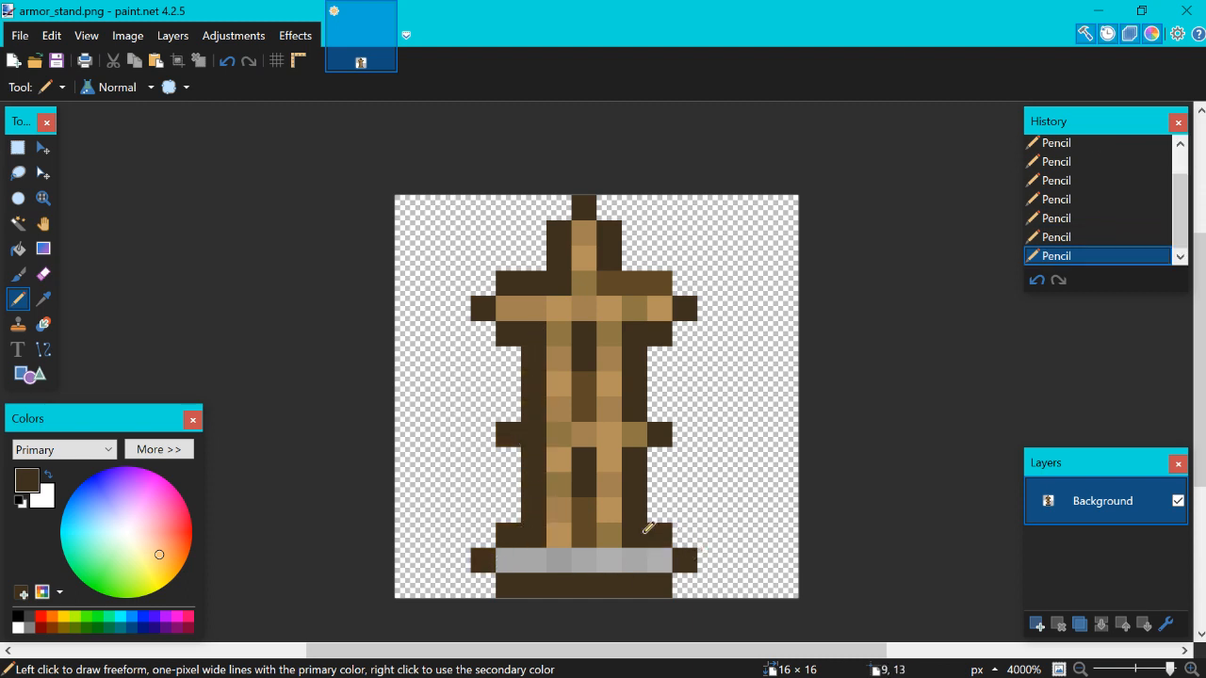
mouse_move(660, 335)
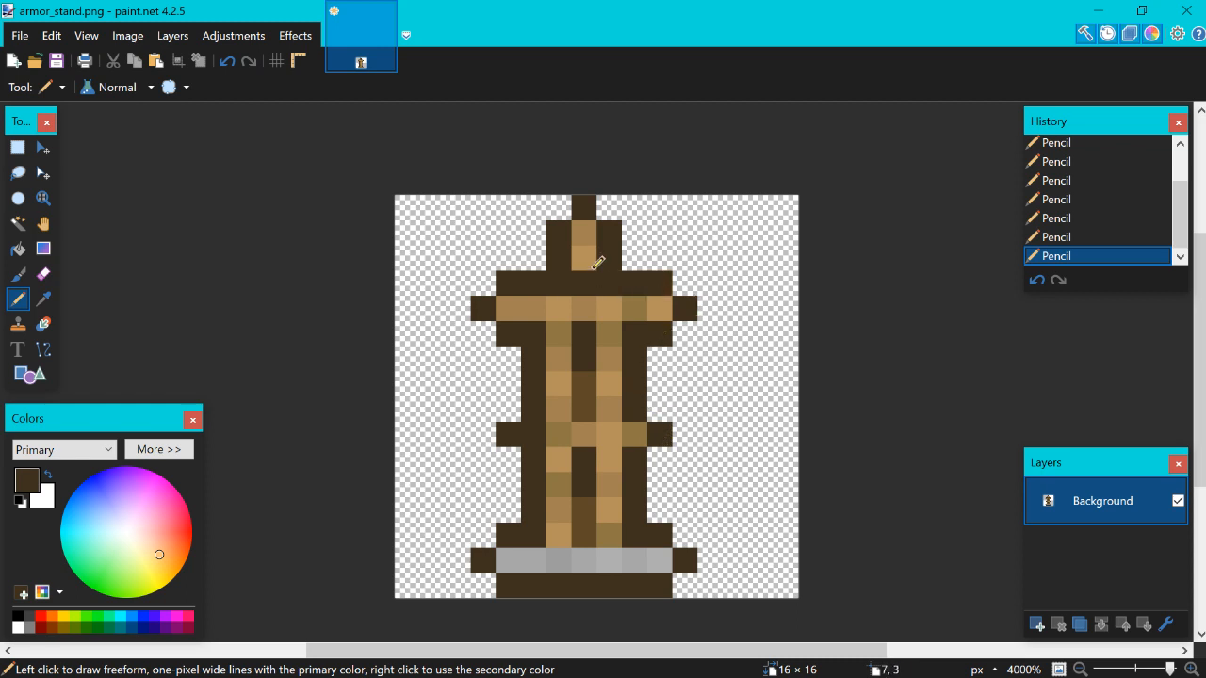
left_click(17, 298)
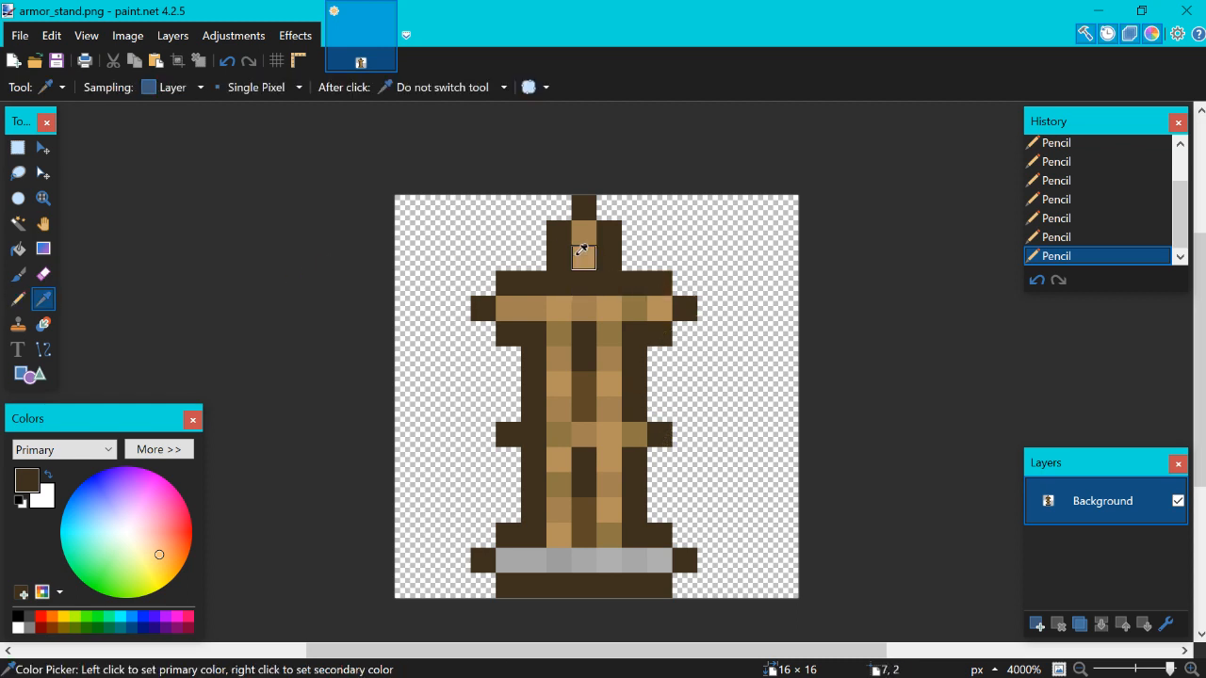
left_click(17, 297)
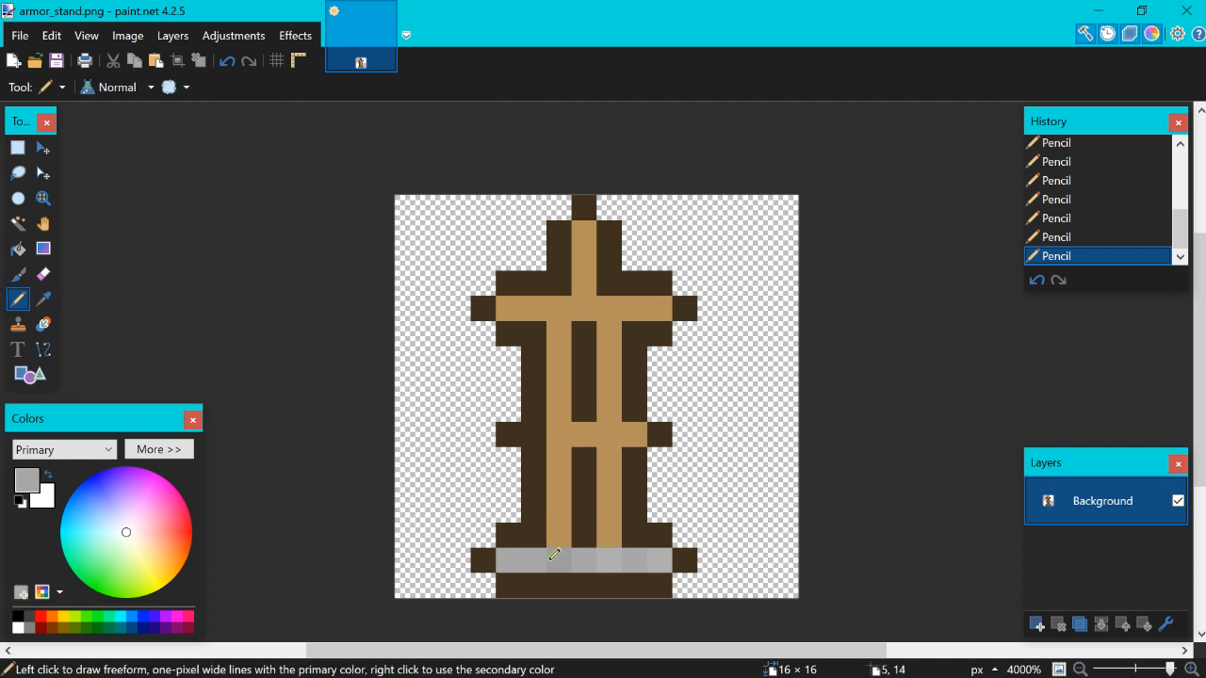
Save the edited armor_stand texture, confirming the save settings.
left_click(56, 60)
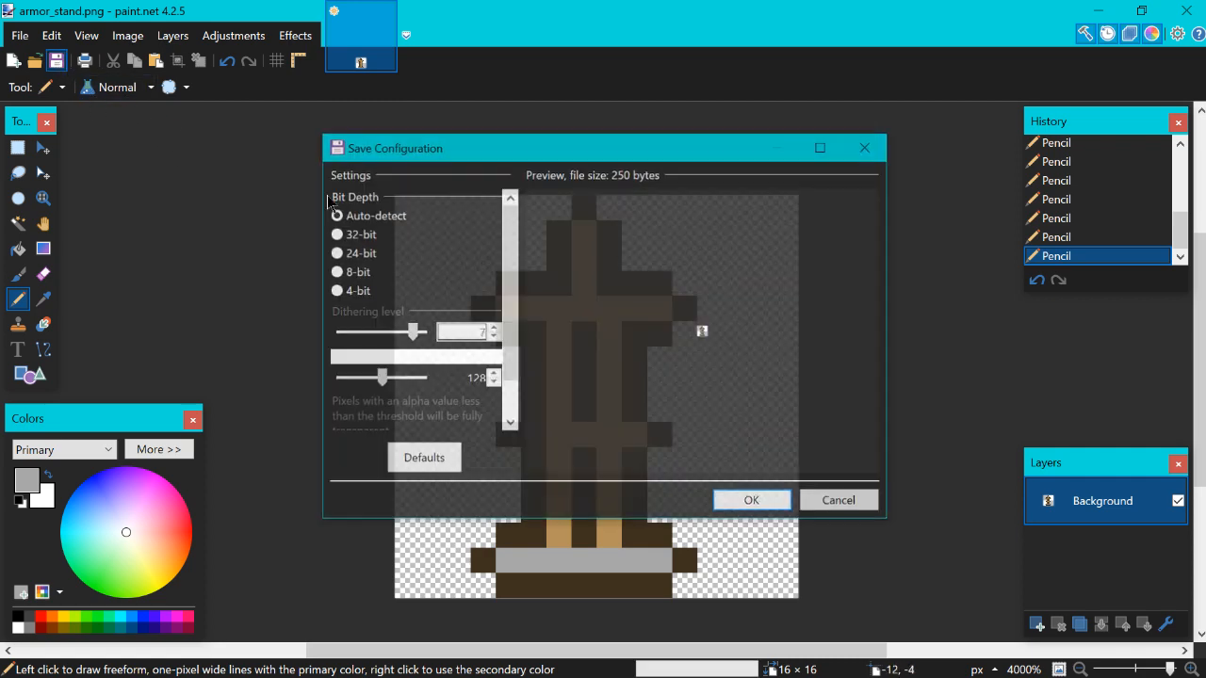
left_click(750, 499)
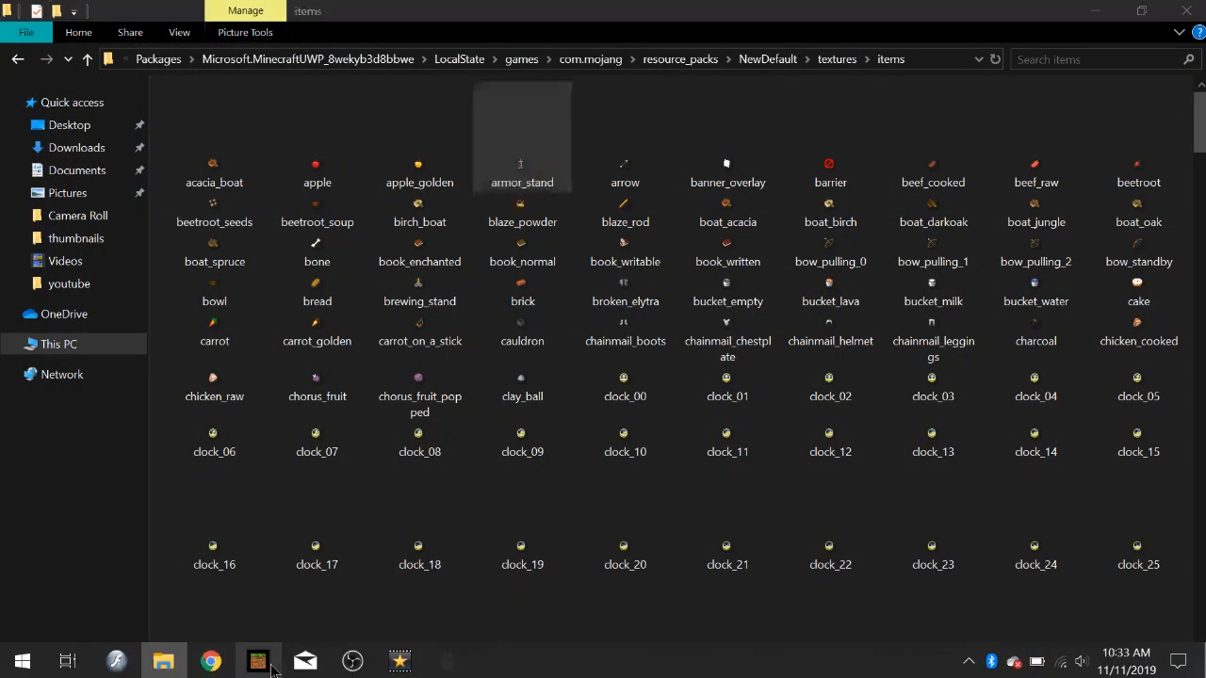
Return to Minecraft and bring up the Video settings.
left_click(256, 660)
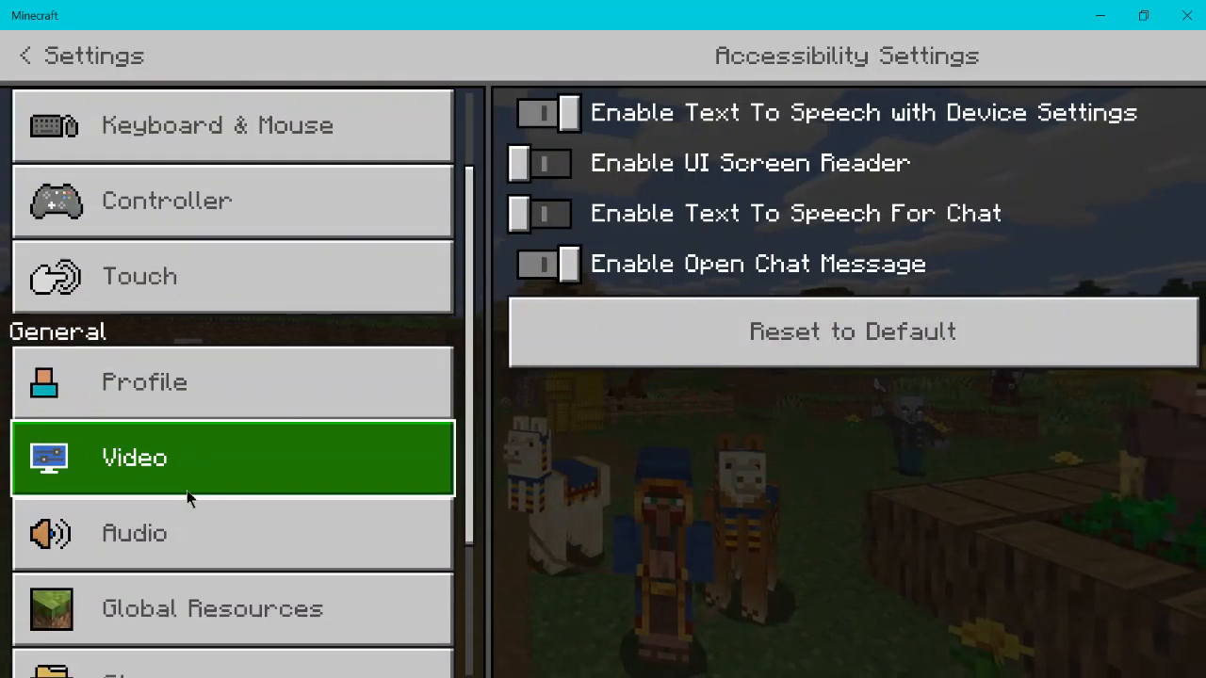
left_click(211, 607)
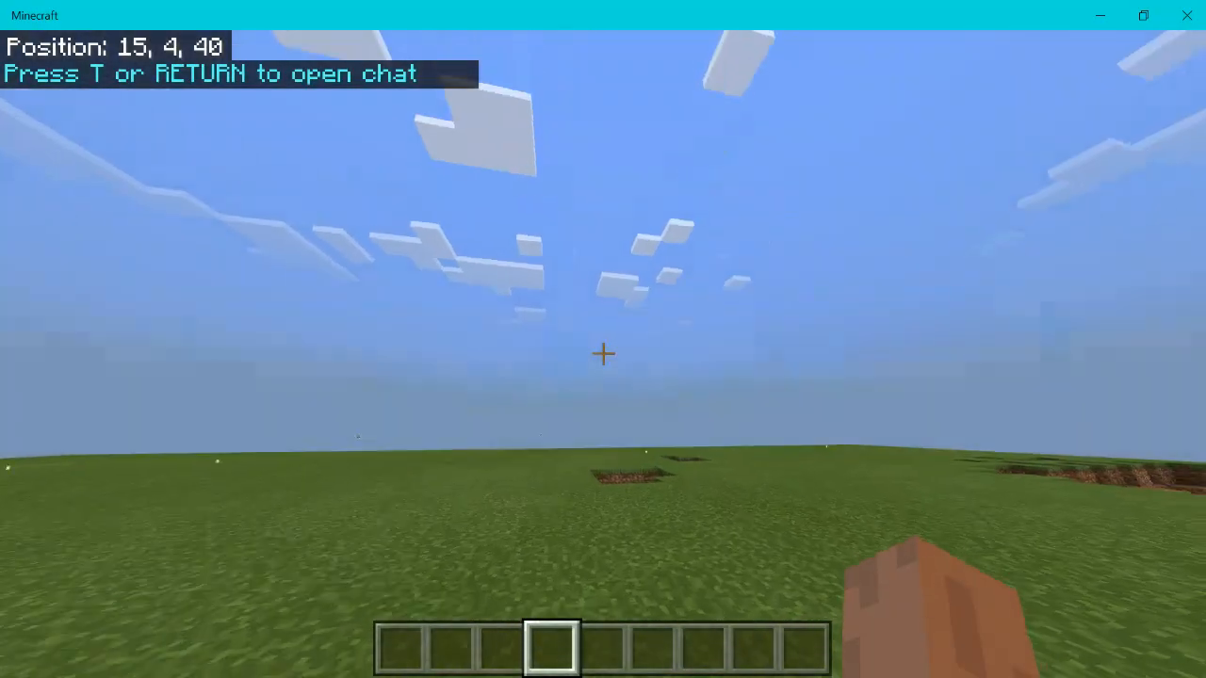
Search 'armor' in the creative inventory, take the armor stand and place it in the world.
key("e")
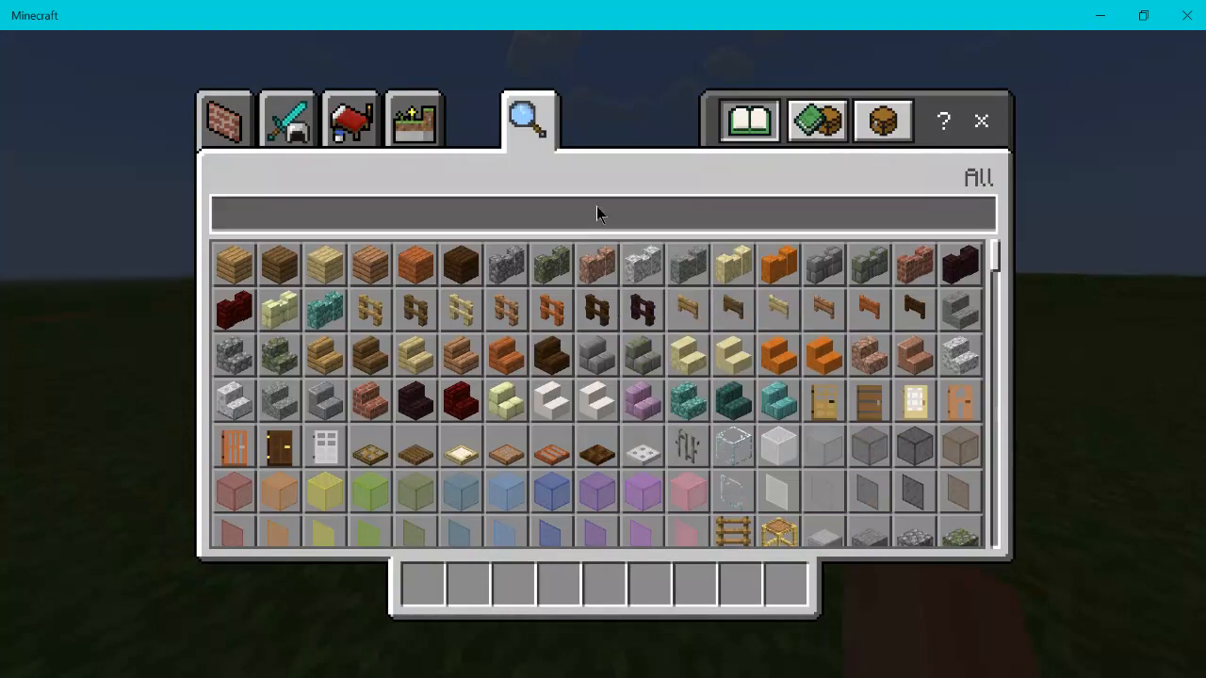
type("armor")
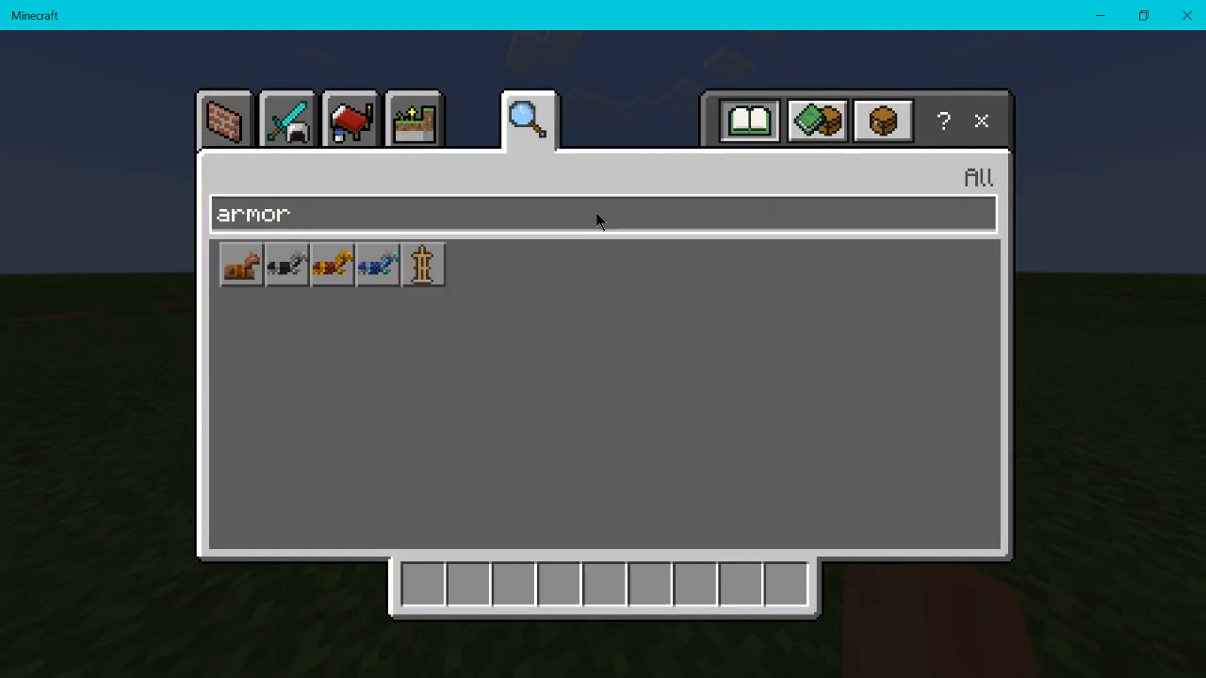
key("Escape")
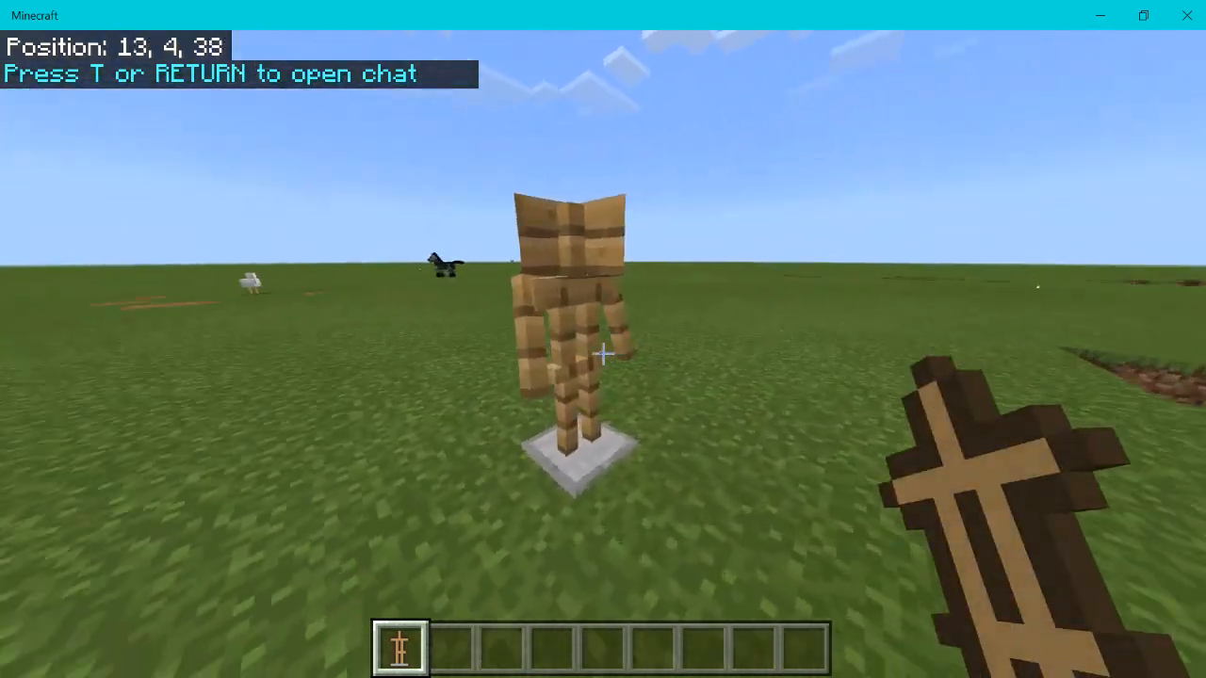
key("w")
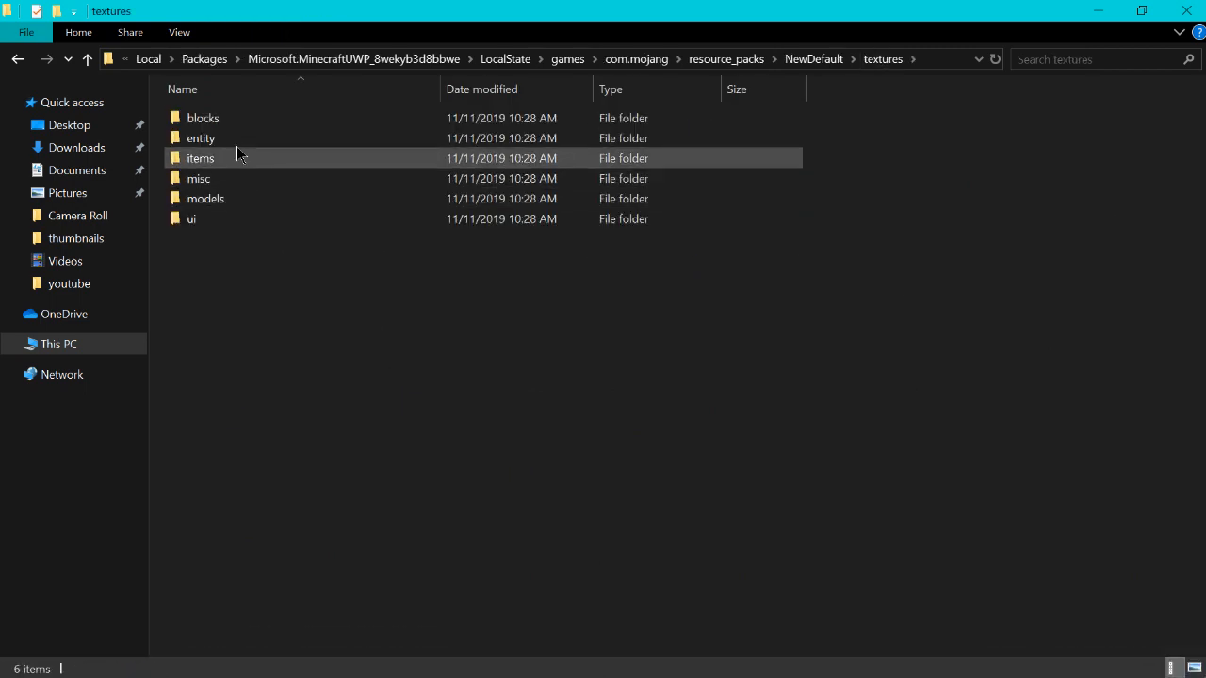
Navigate into entity > armorstand and open the wood texture with paint.net.
double_click(200, 138)
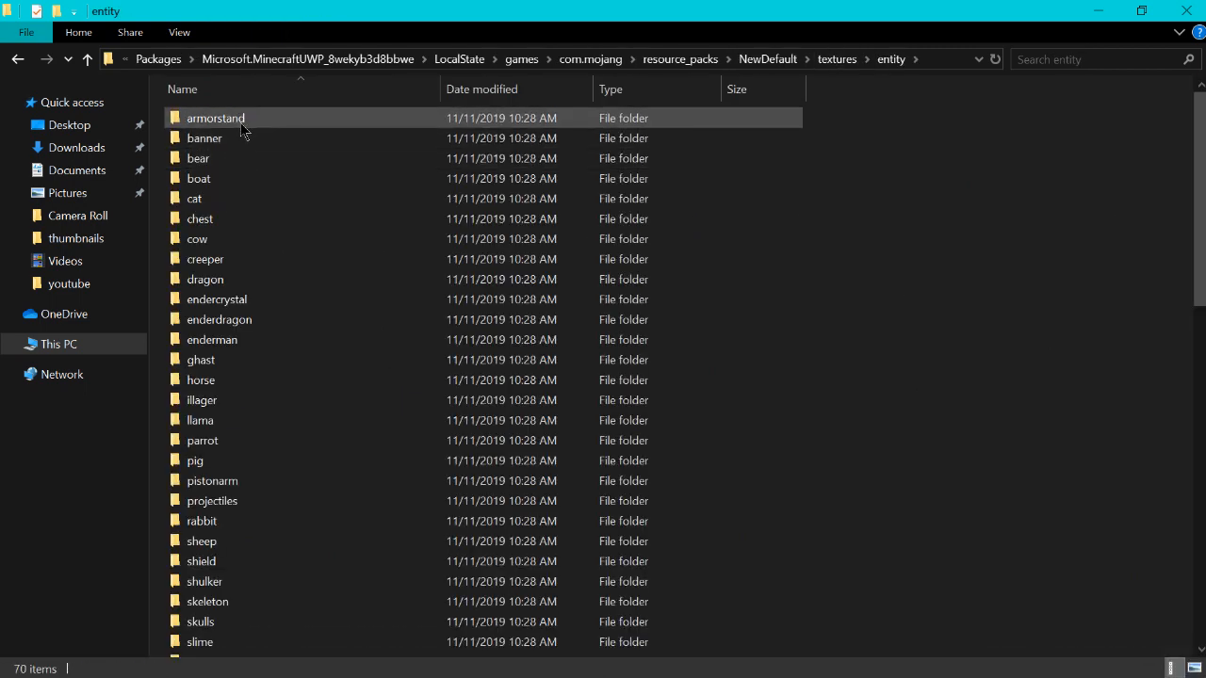
double_click(215, 117)
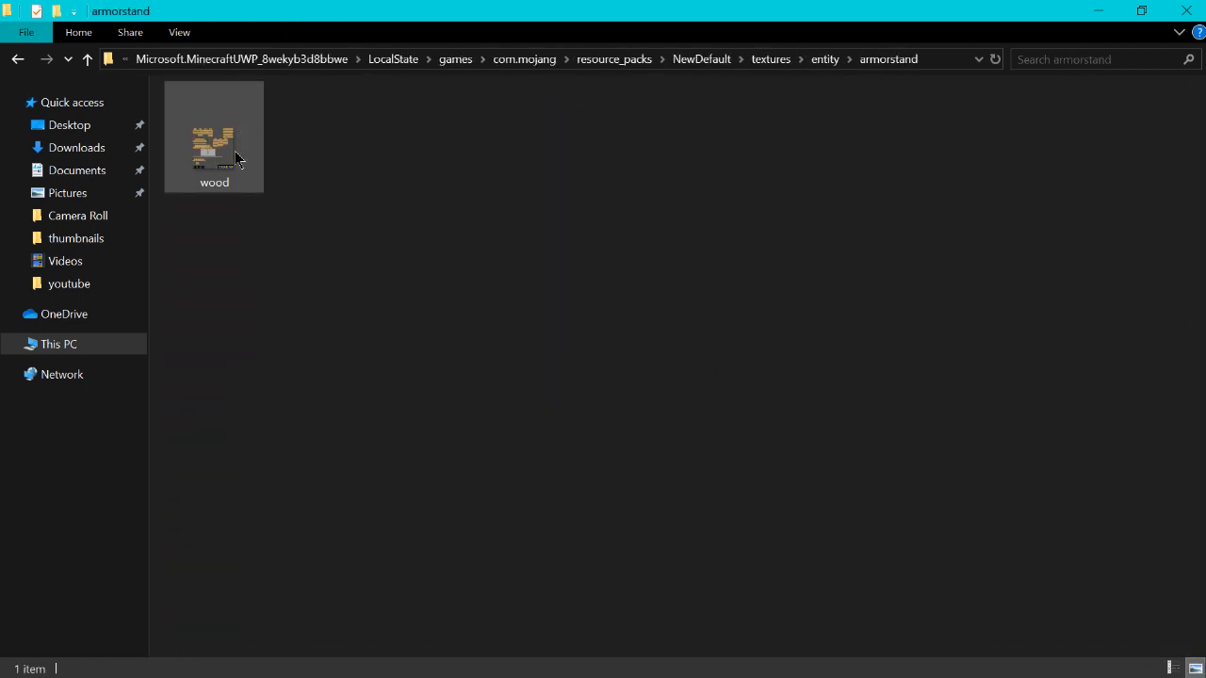
right_click(215, 135)
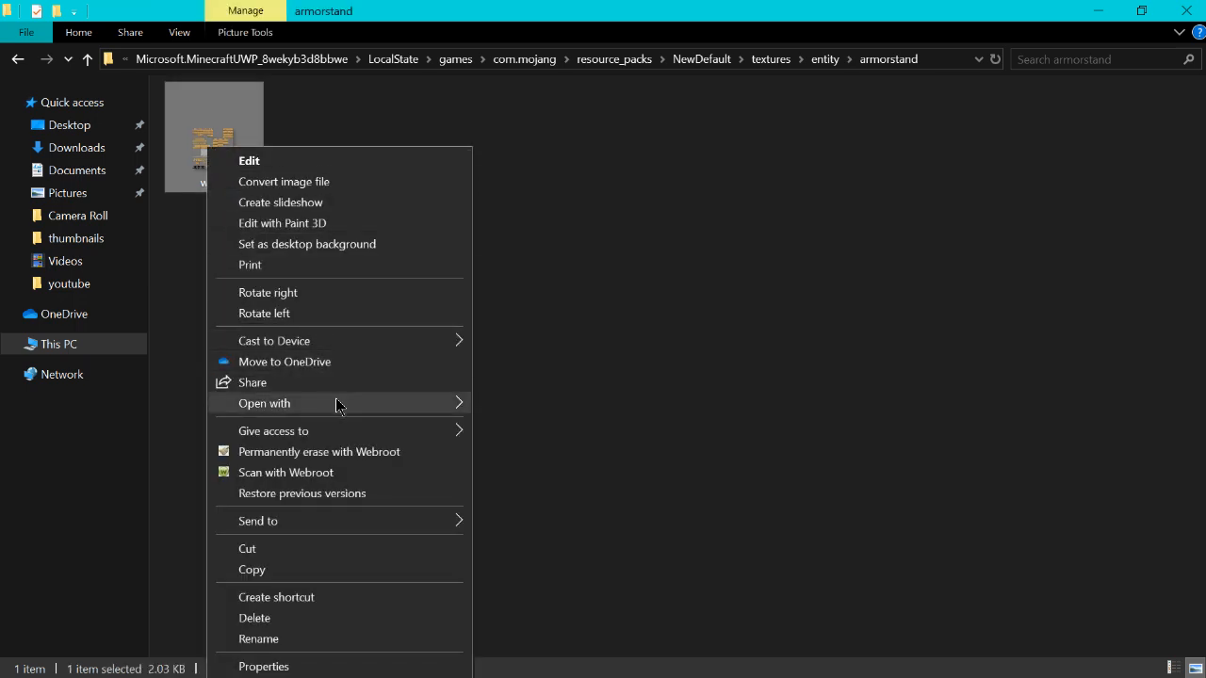
left_click(249, 160)
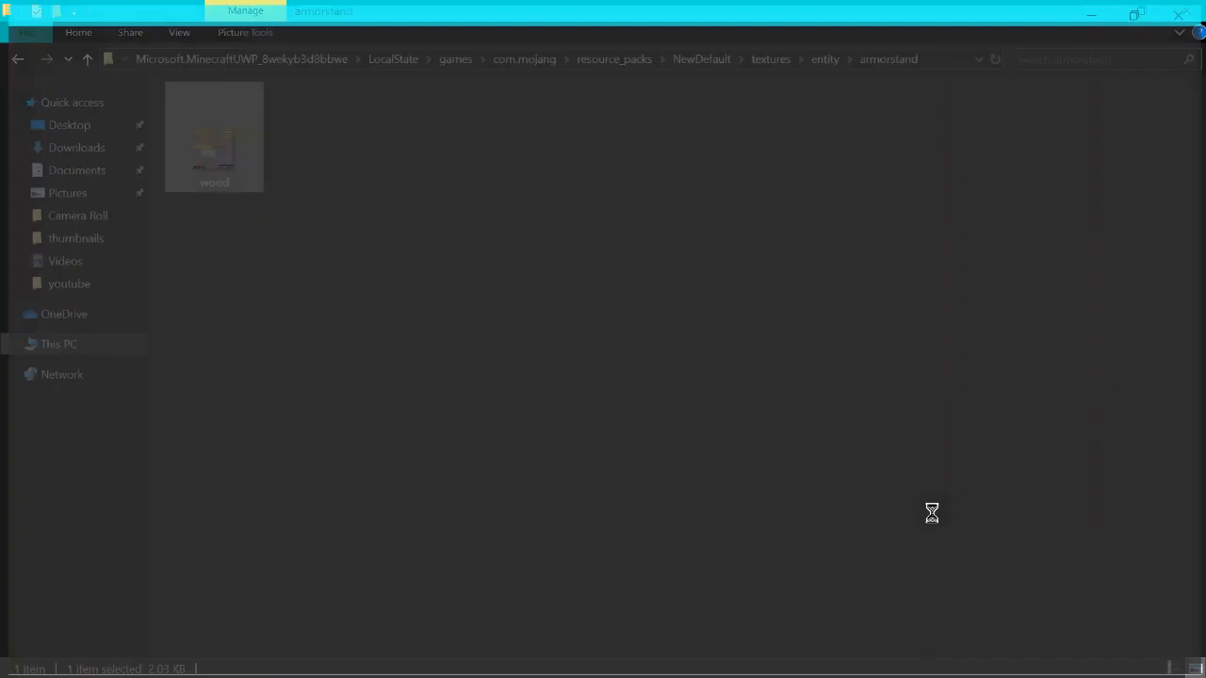
Paint a test stroke on the wood texture, then erase its top-right wooden piece with the Eraser.
double_click(215, 136)
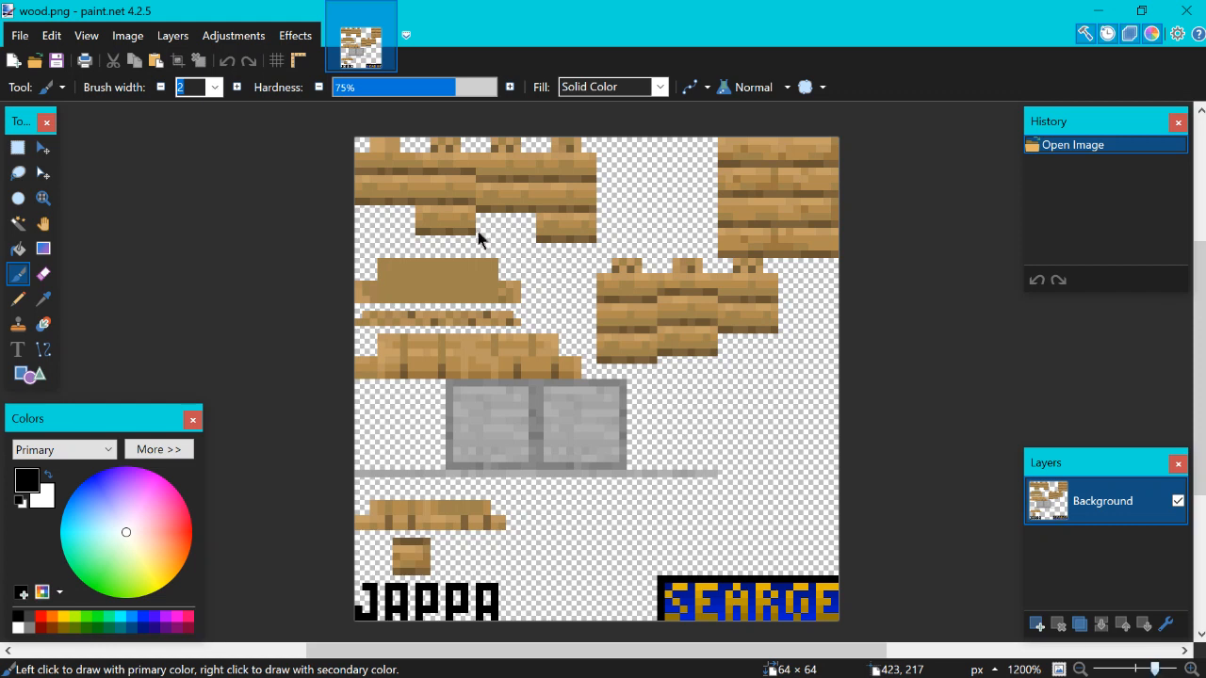
left_click(772, 198)
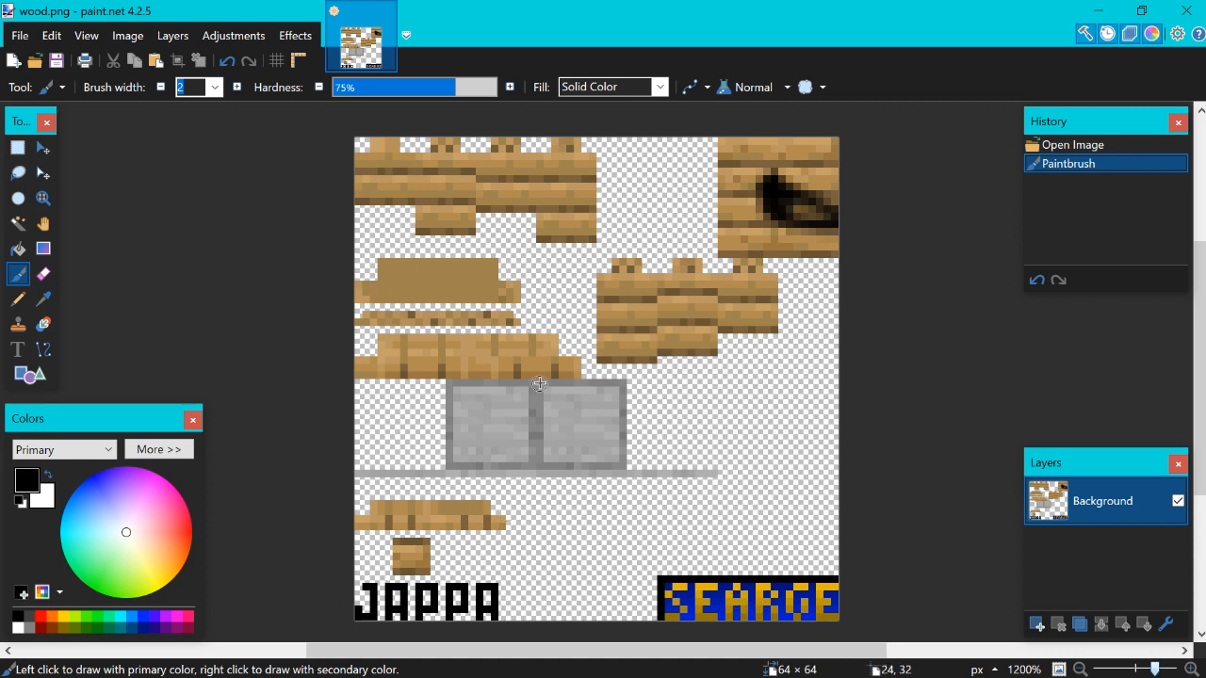
mouse_move(574, 367)
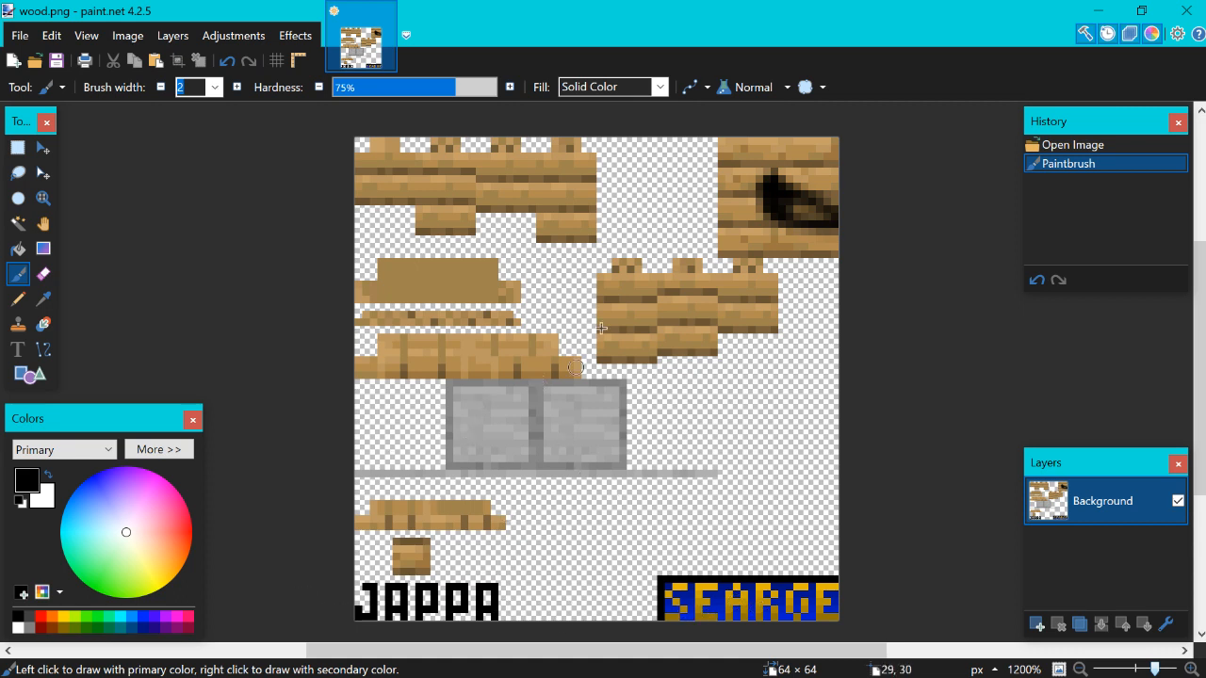
mouse_move(412, 273)
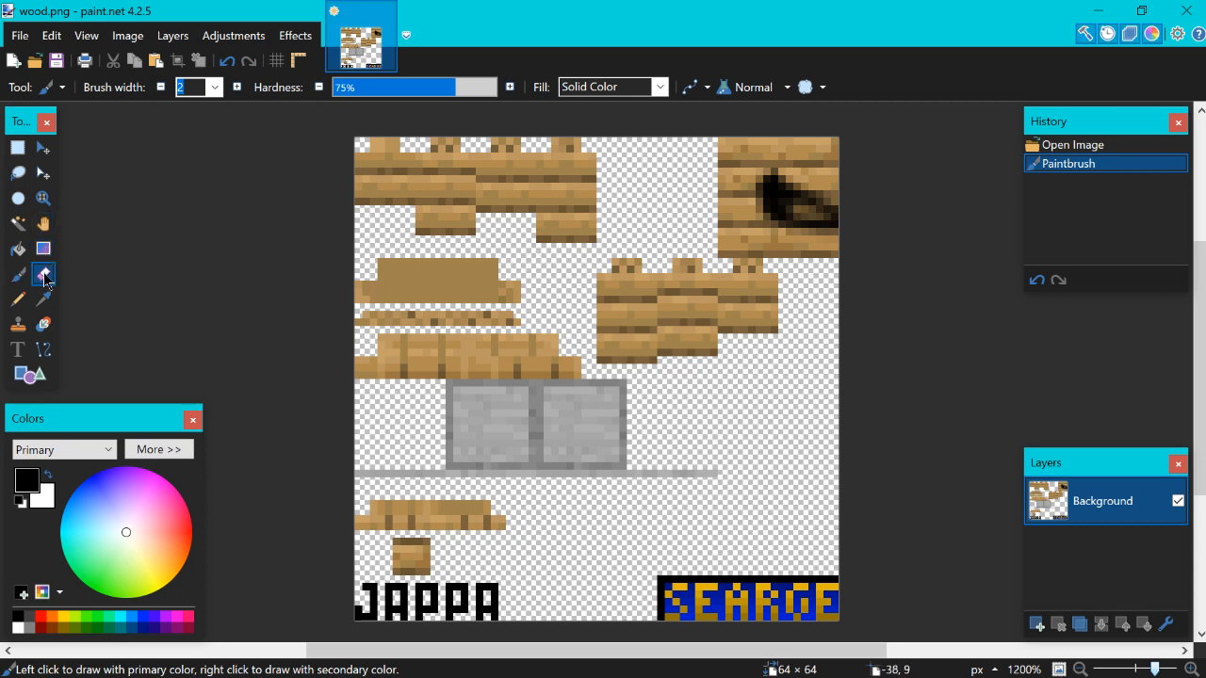
left_click(43, 273)
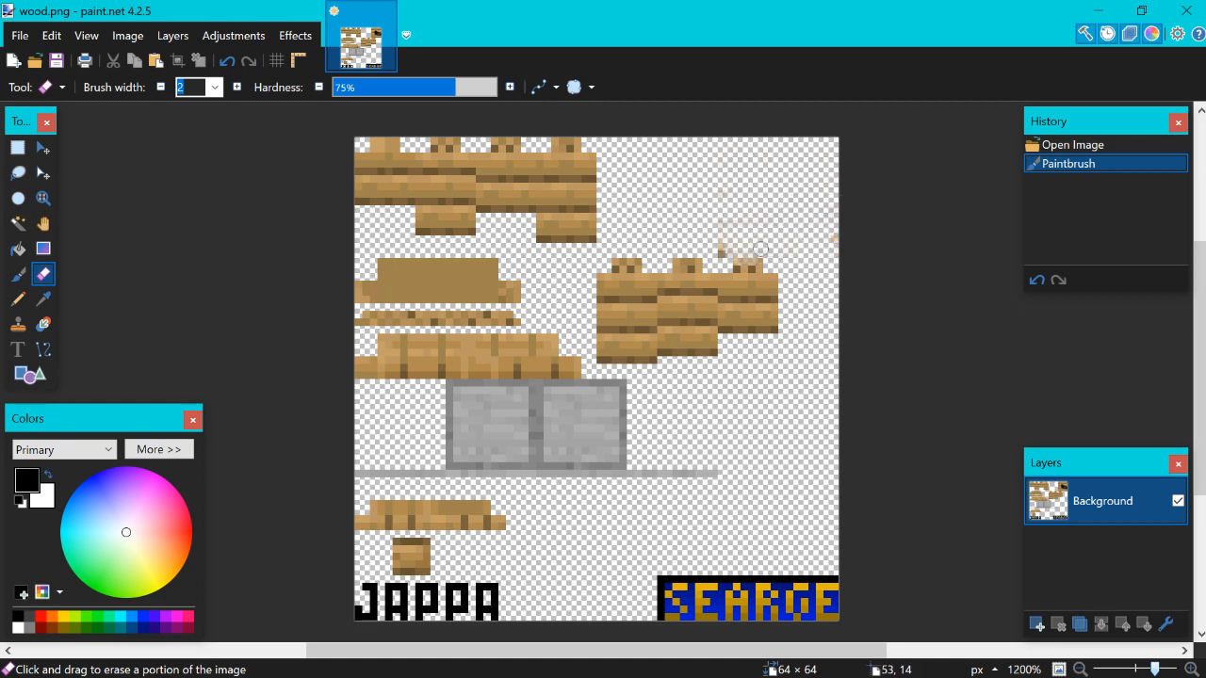
mouse_move(712, 243)
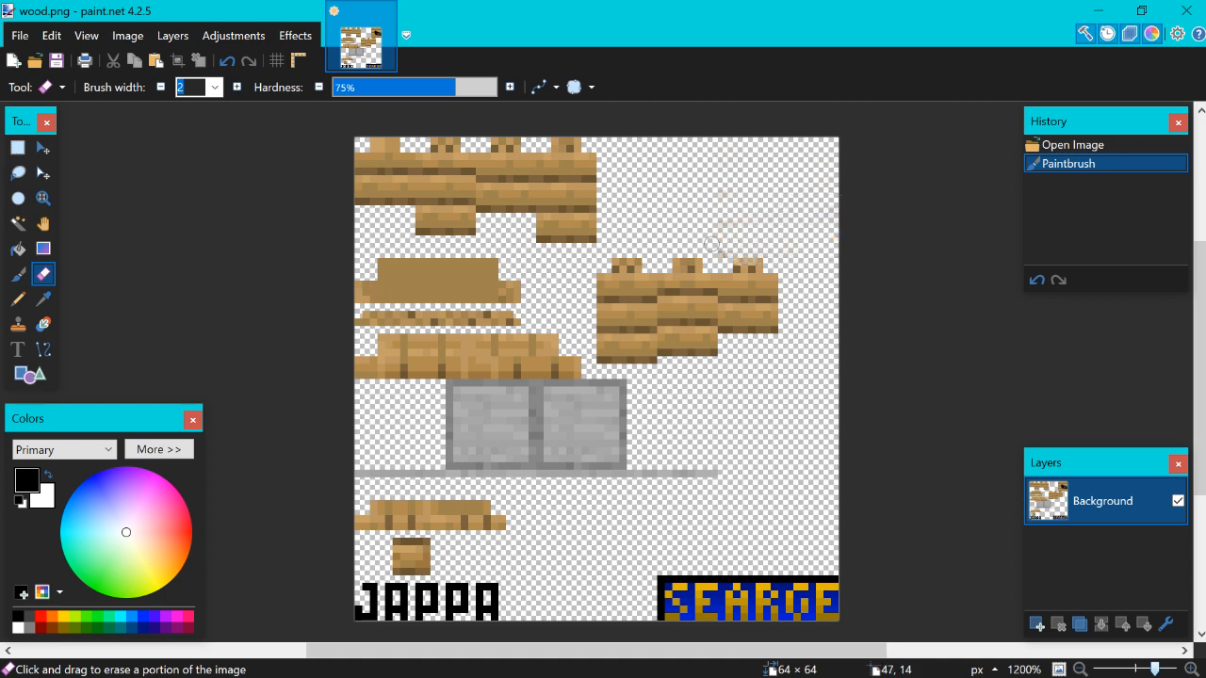
left_click(43, 275)
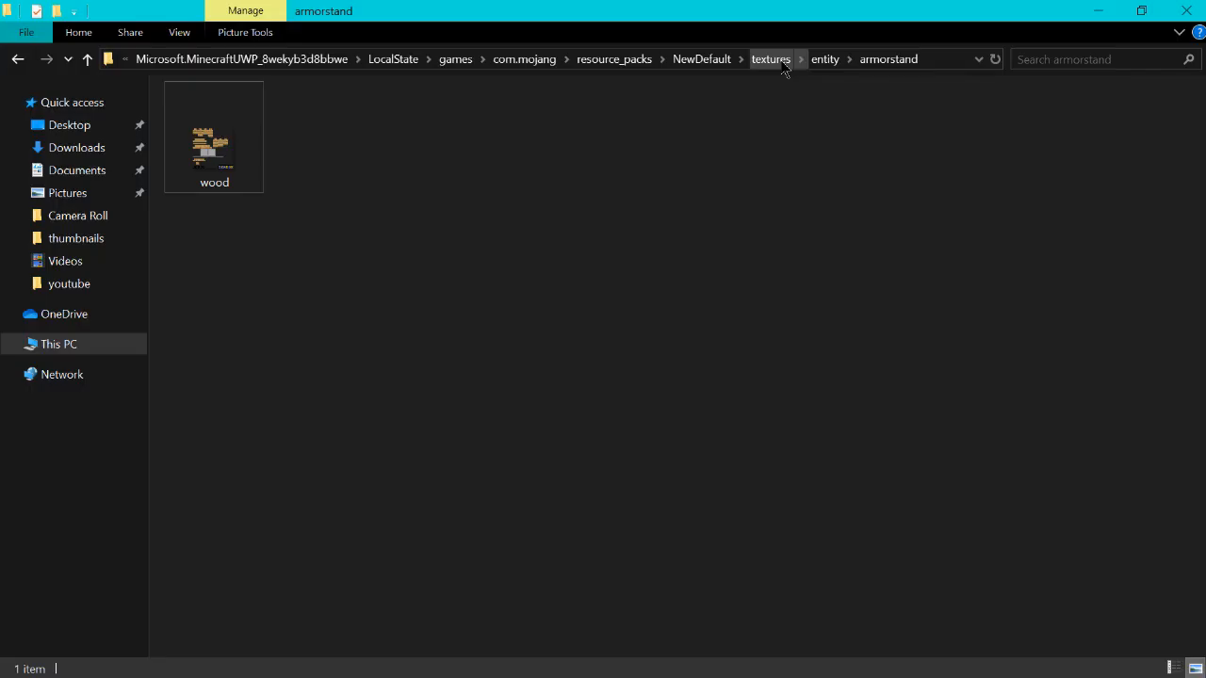
Browse textures > models > armor to inspect the armor textures, then go back to models.
left_click(770, 59)
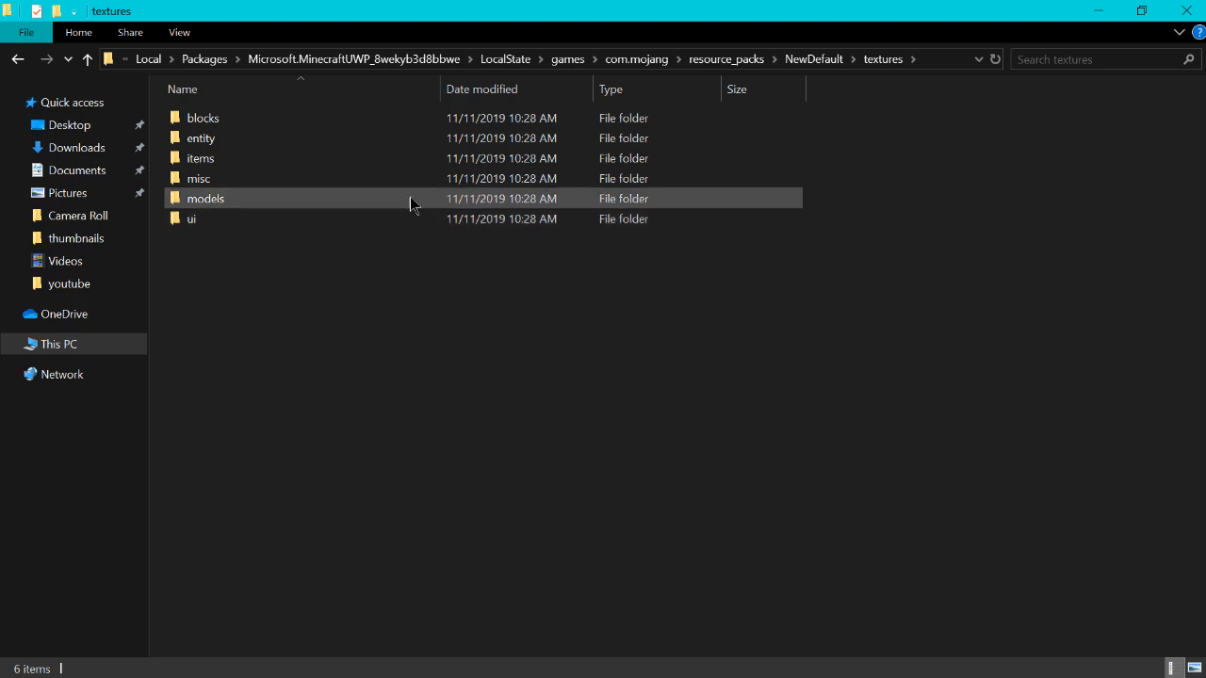
double_click(203, 198)
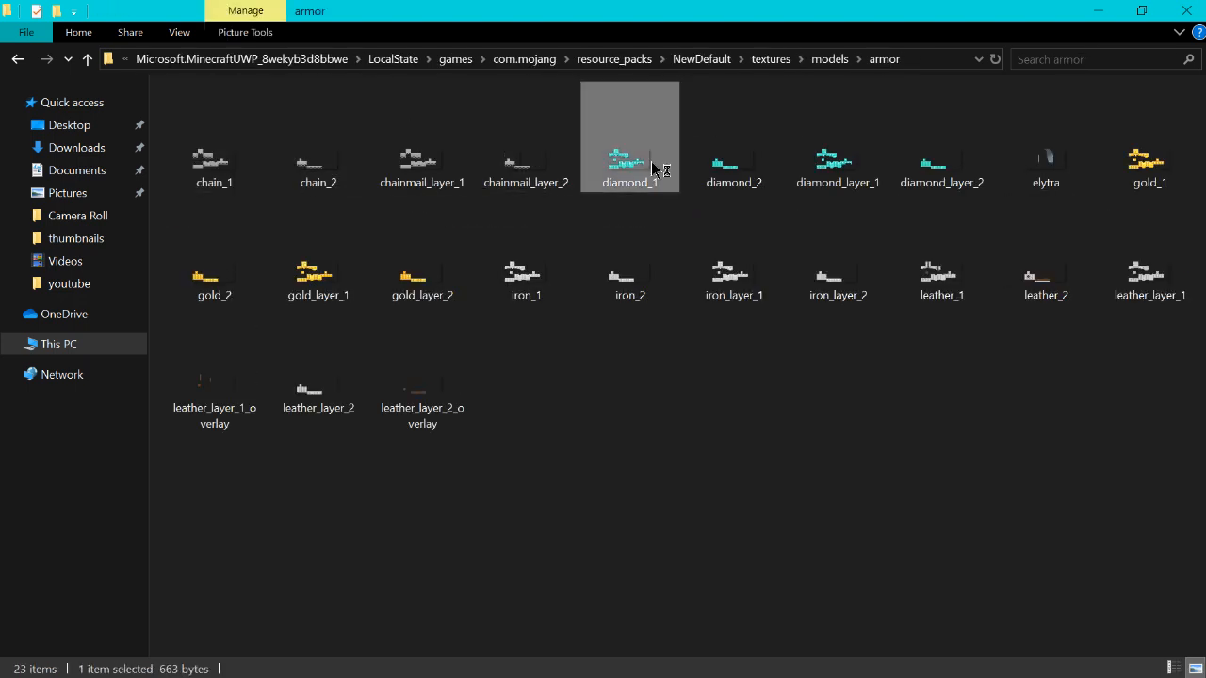
double_click(629, 160)
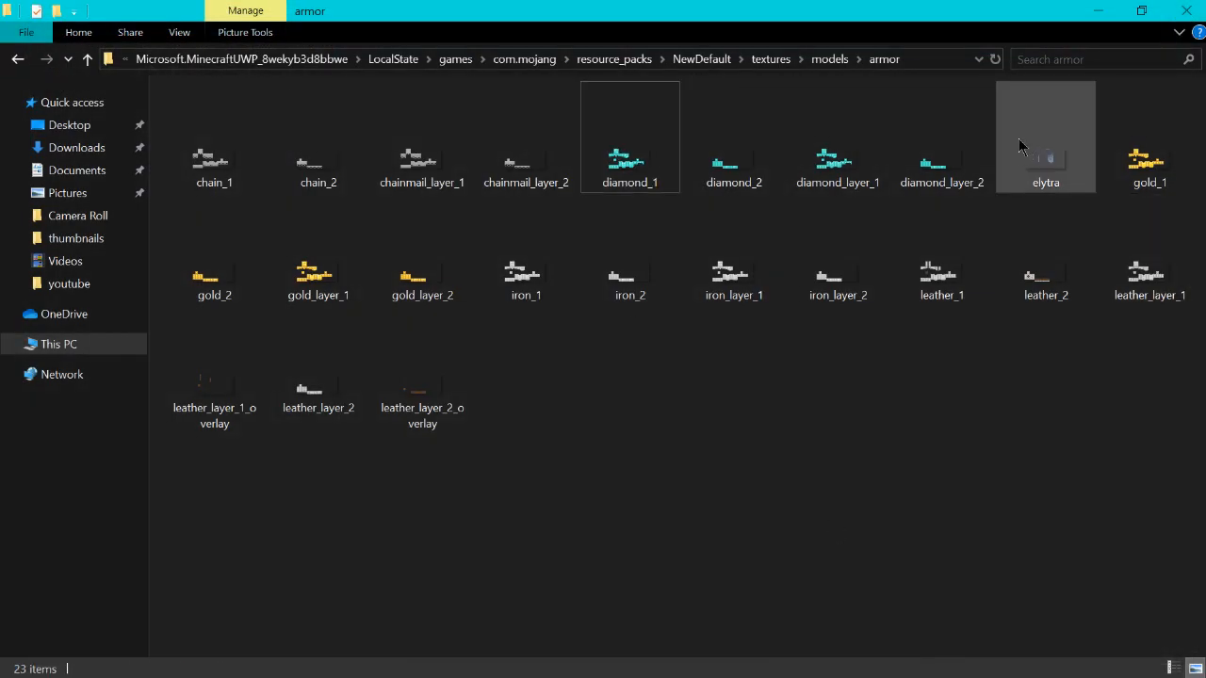
left_click(317, 279)
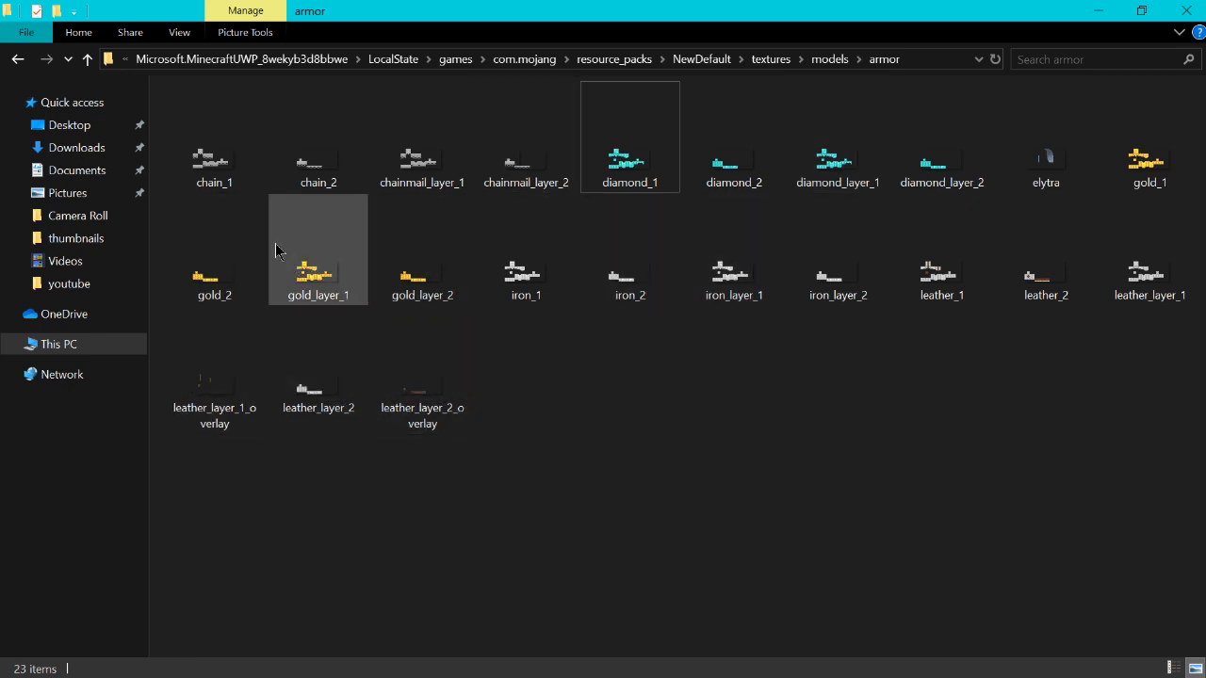
left_click(17, 58)
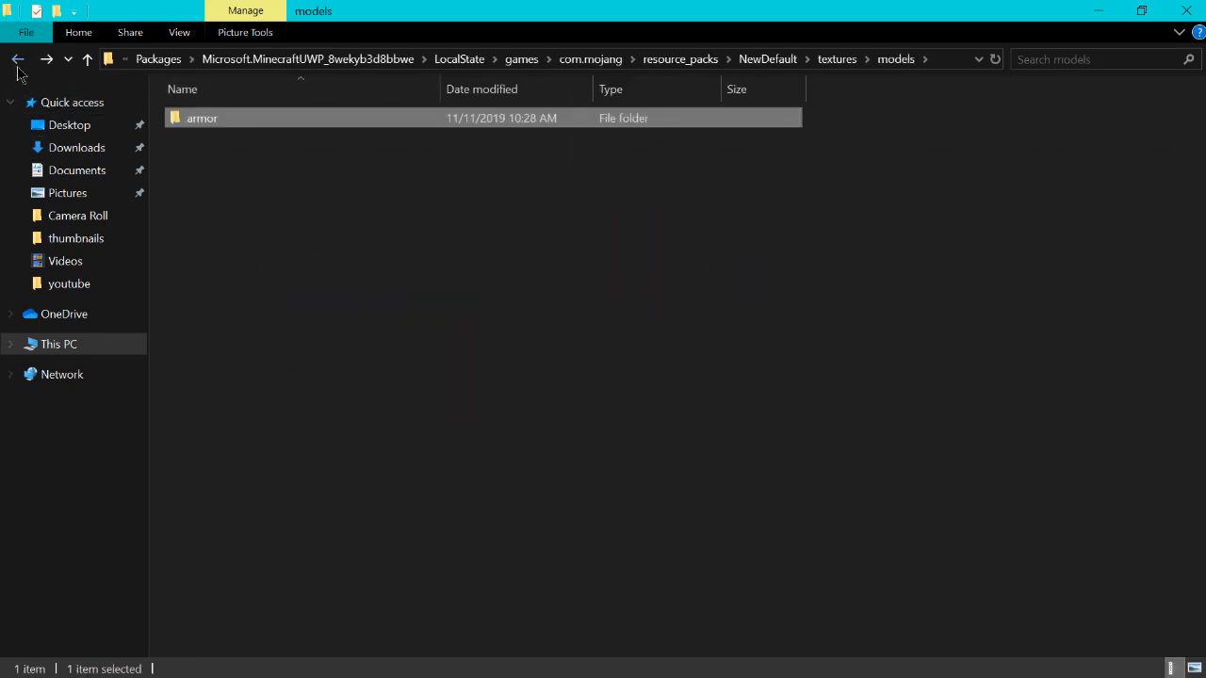
Return to the textures folder and select all six texture subfolders with Ctrl+A.
left_click(16, 59)
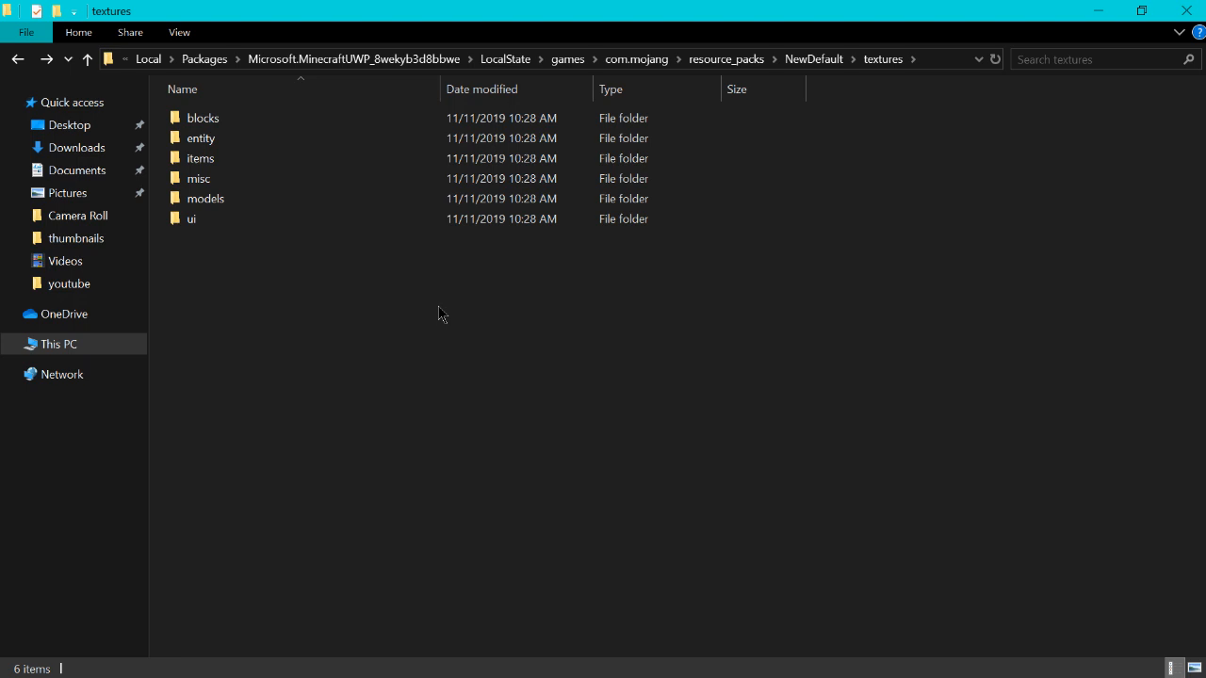
mouse_move(448, 309)
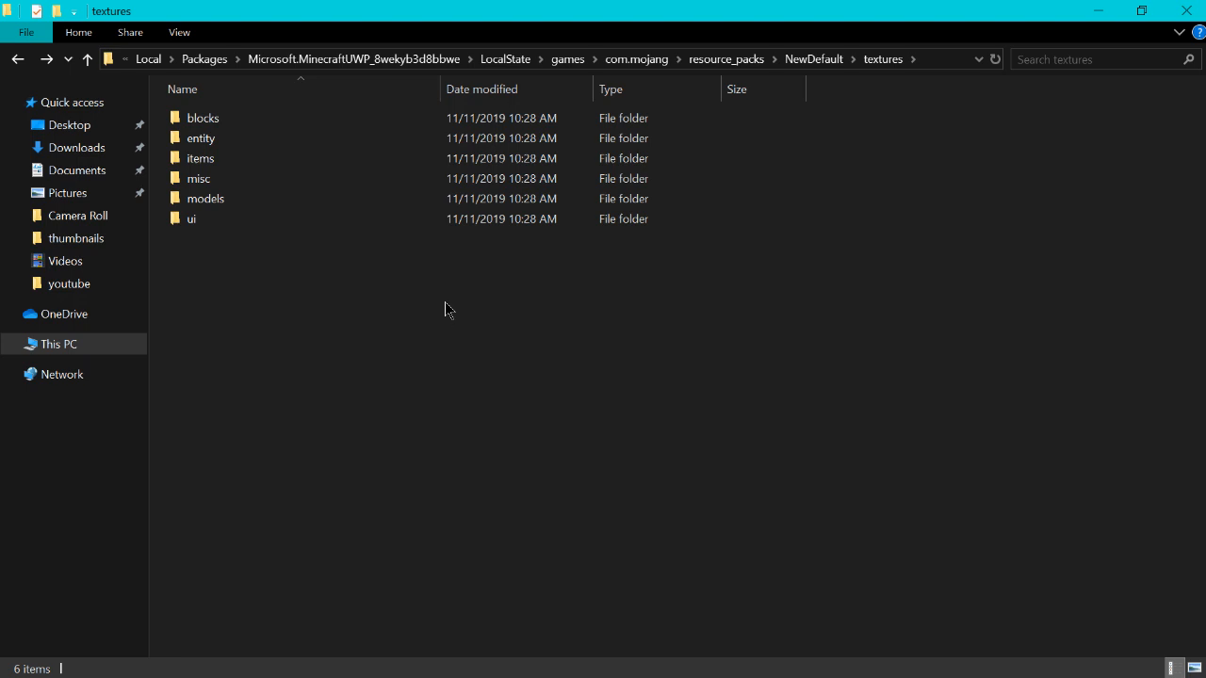
mouse_move(452, 316)
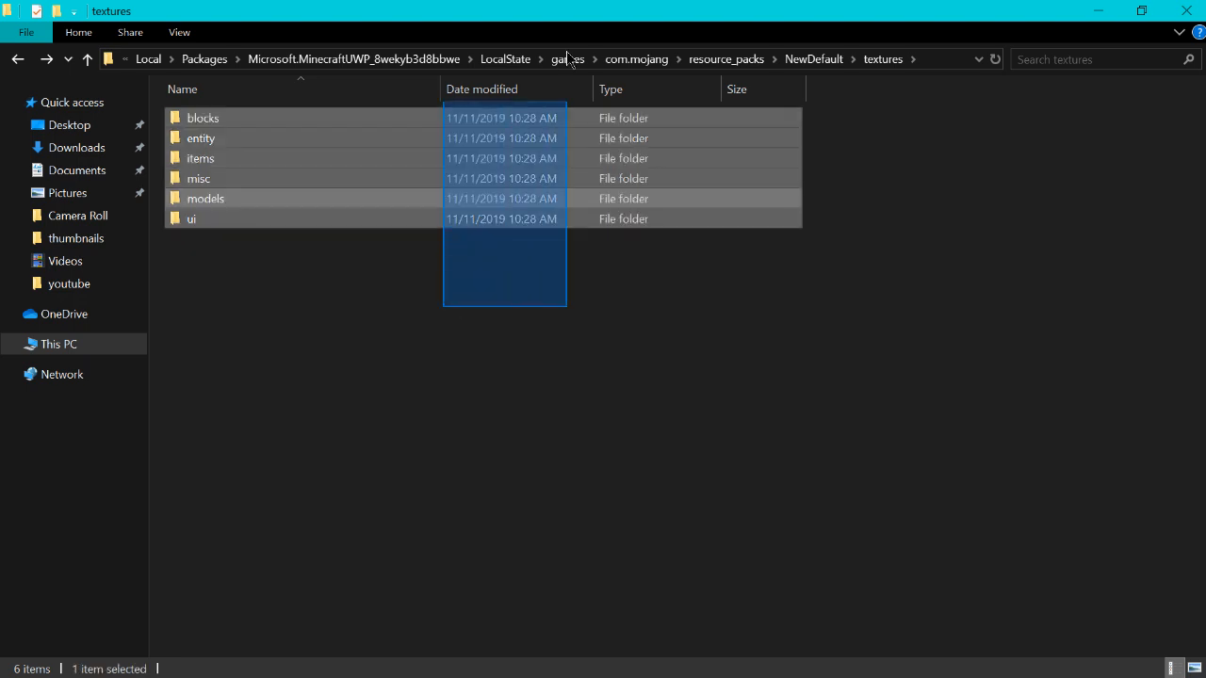
left_click(434, 558)
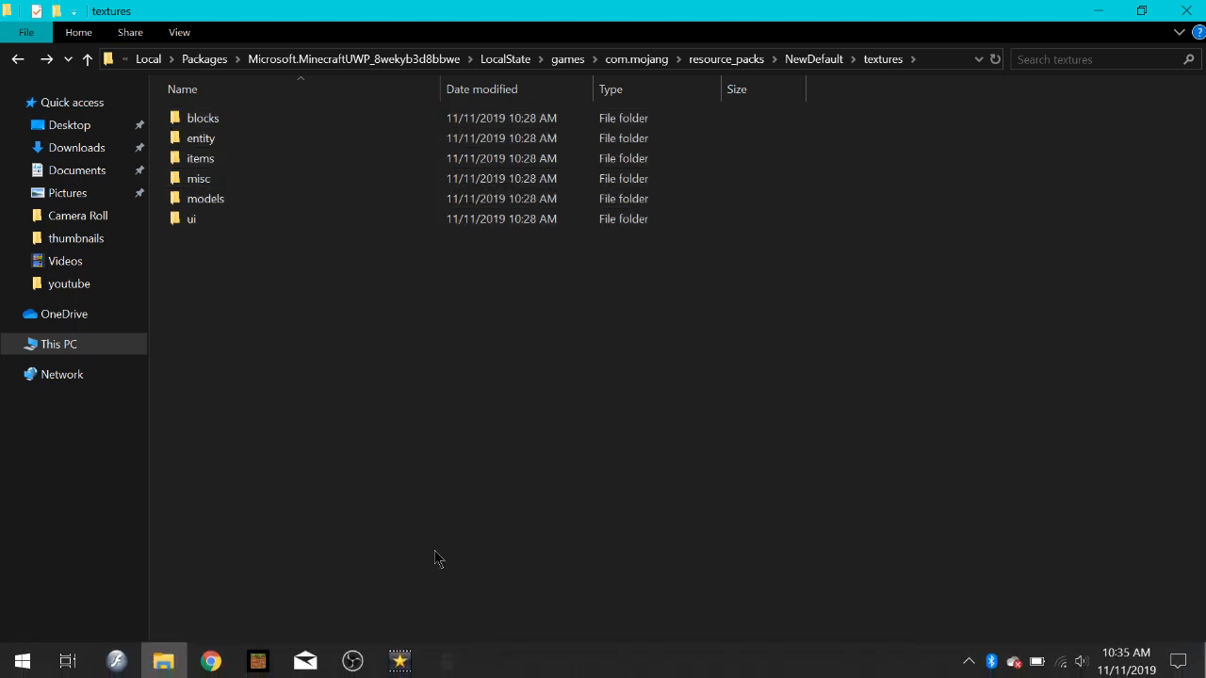
key("ctrl+a")
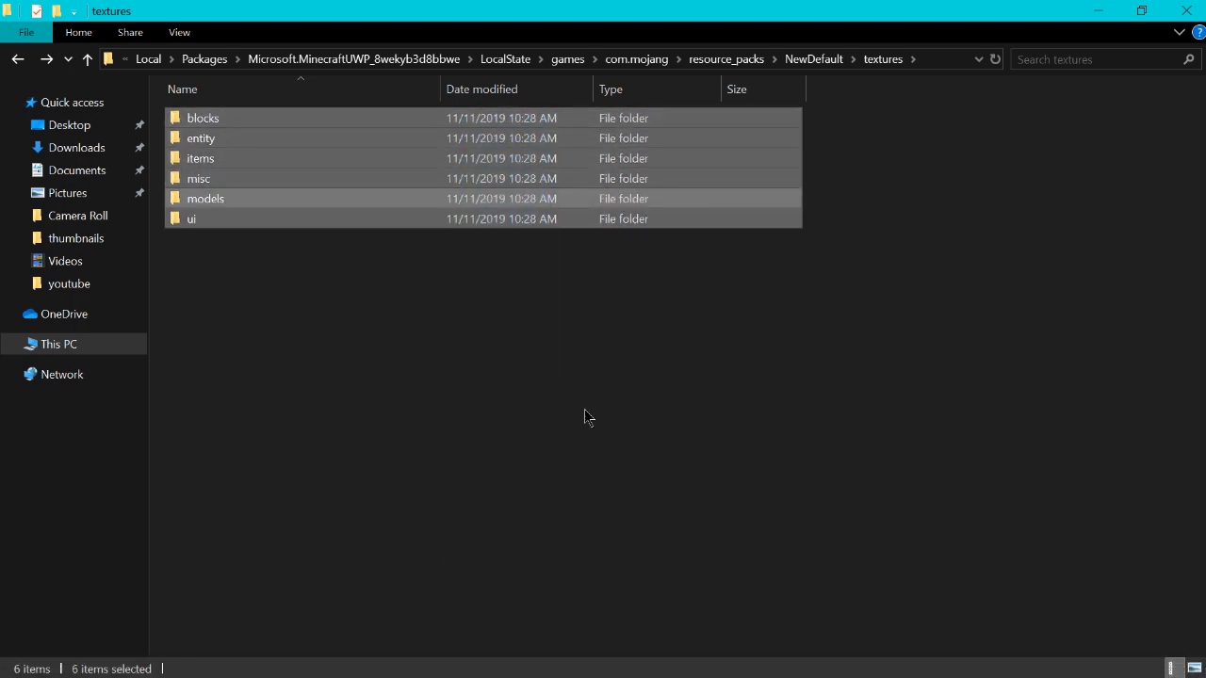